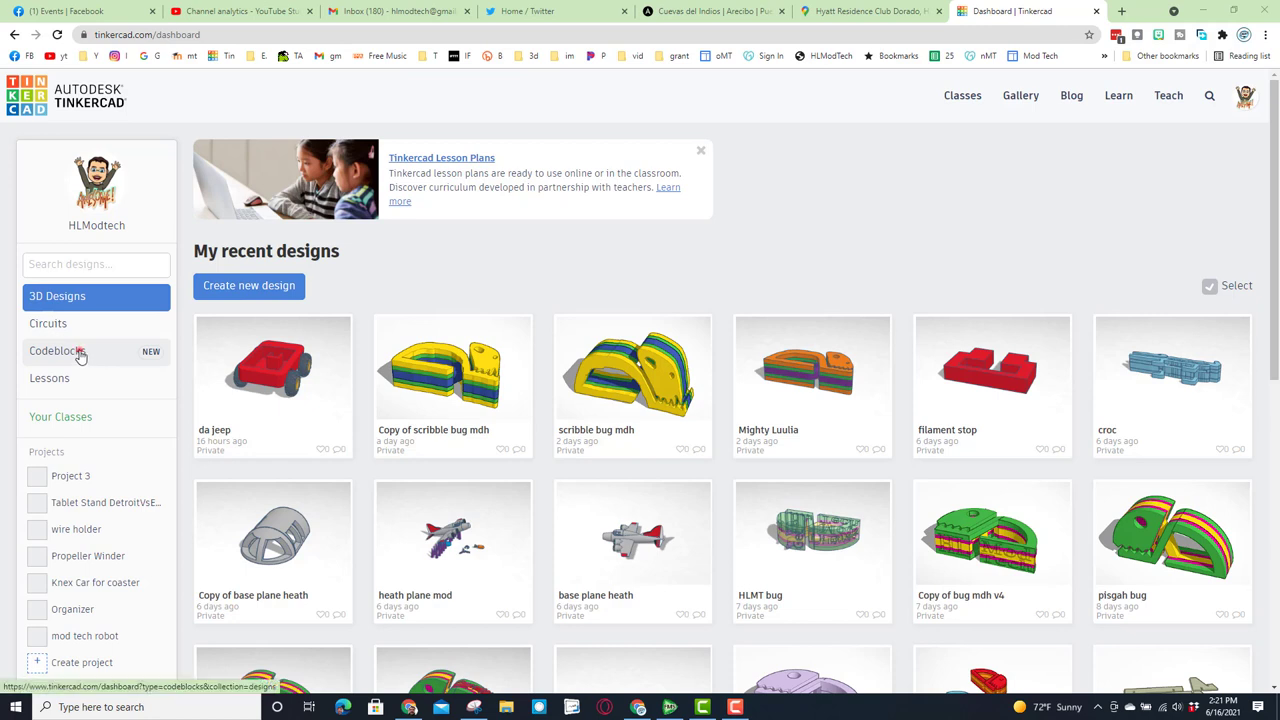
# - Start a new blank Codeblocks design and name it 'car seat'
pyautogui.click(56, 350)
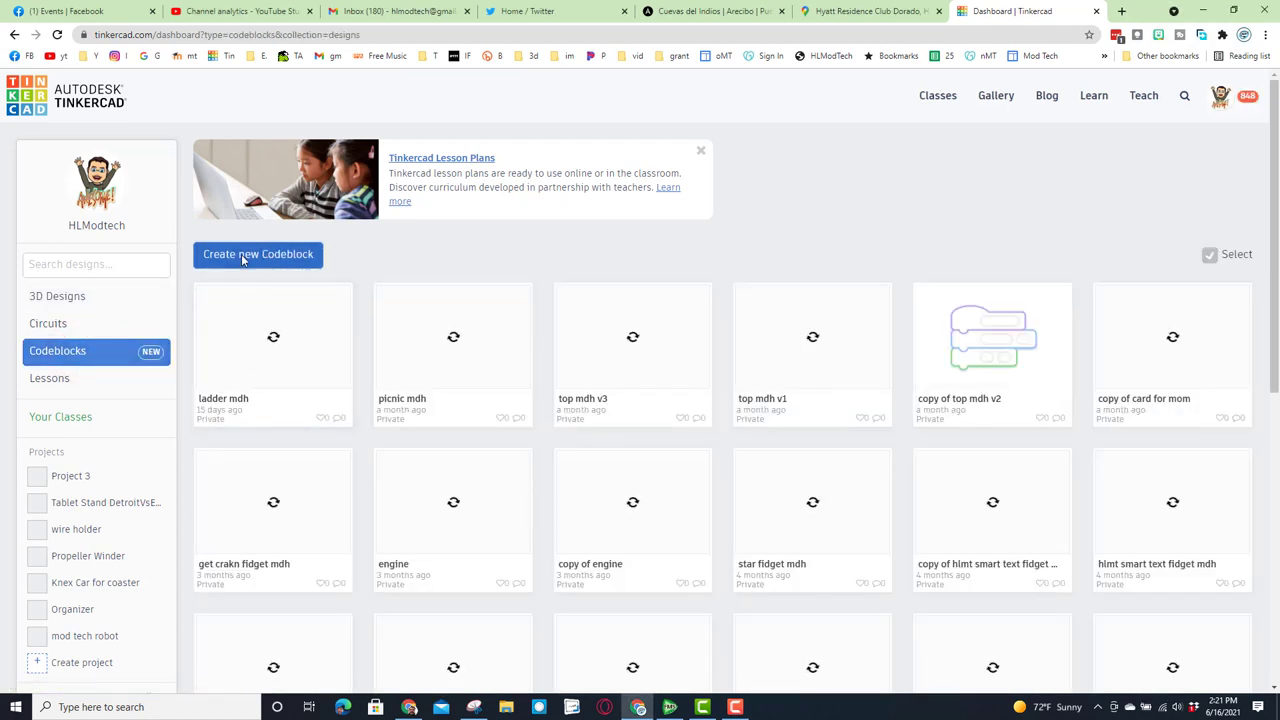
pyautogui.click(258, 254)
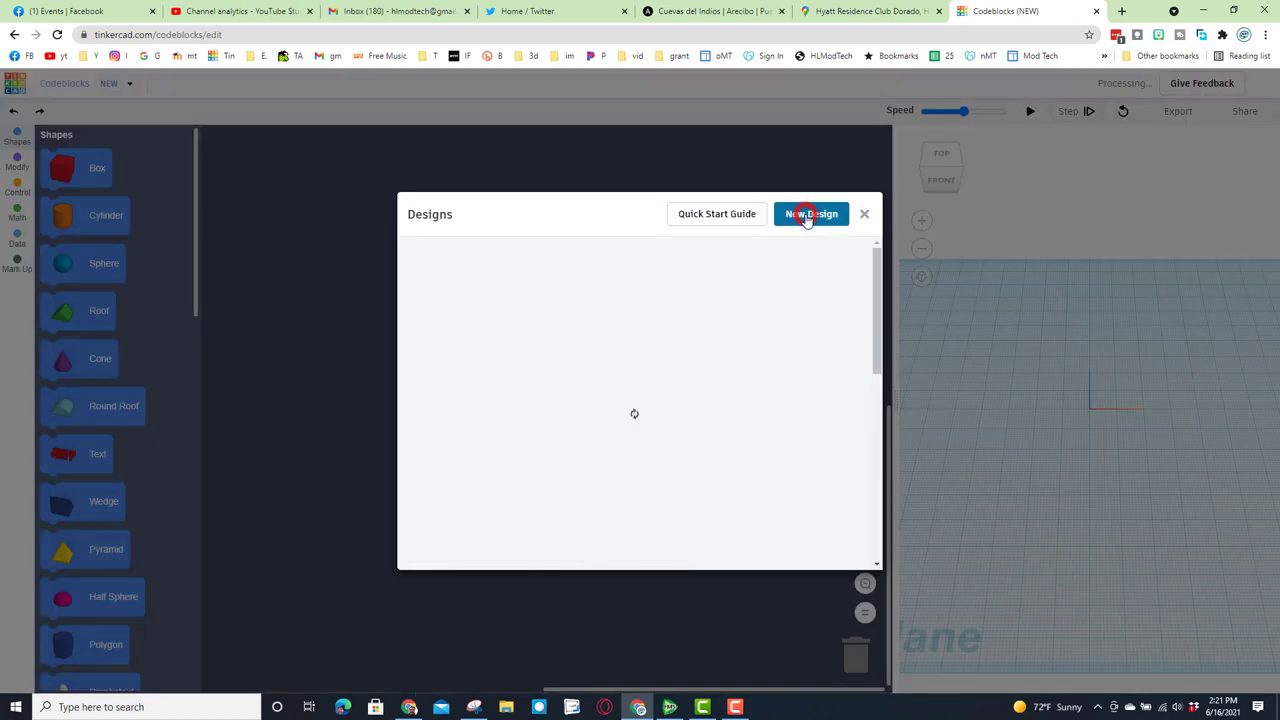
pyautogui.click(812, 212)
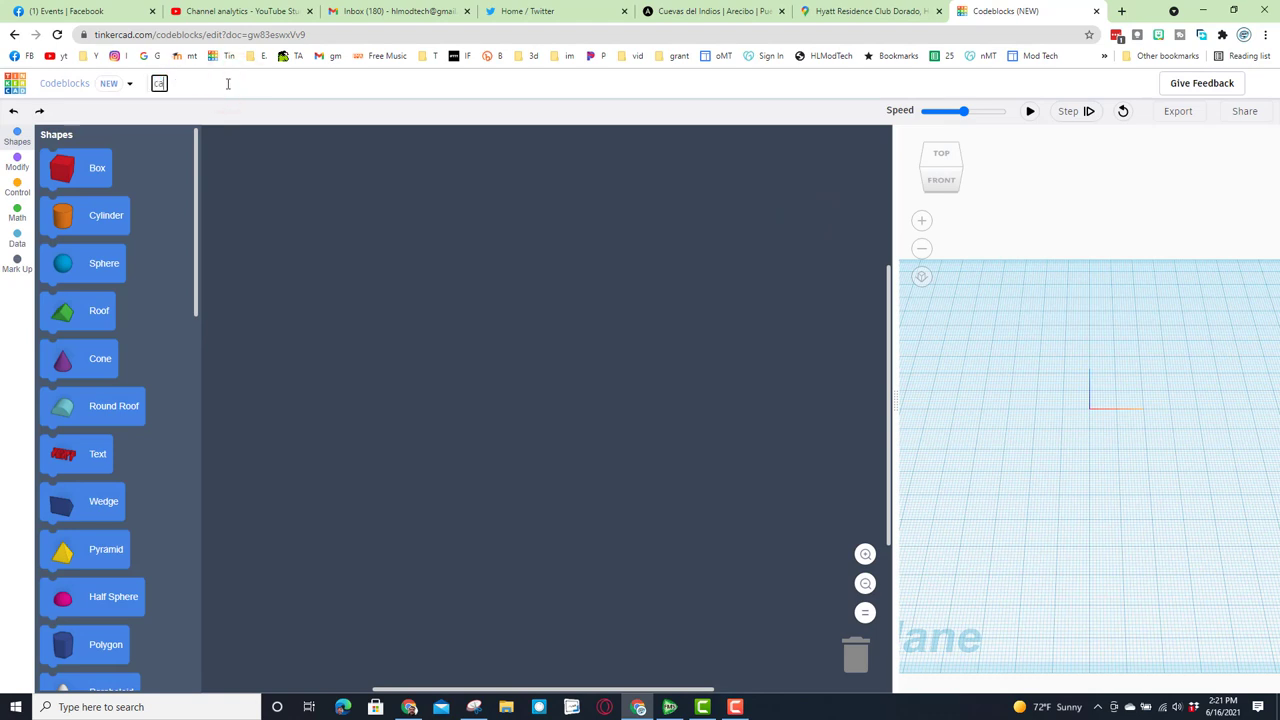
pyautogui.write('car seat')
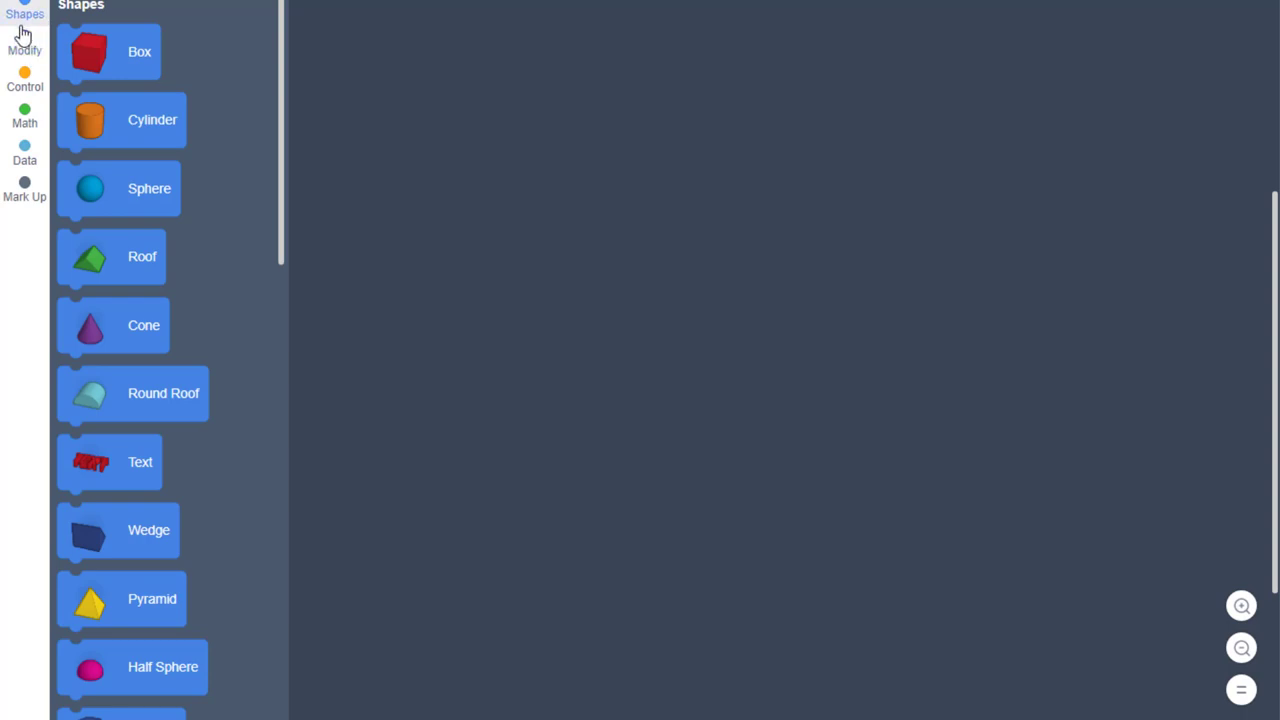
# - Create a new object and rename its variable to hr
pyautogui.click(24, 44)
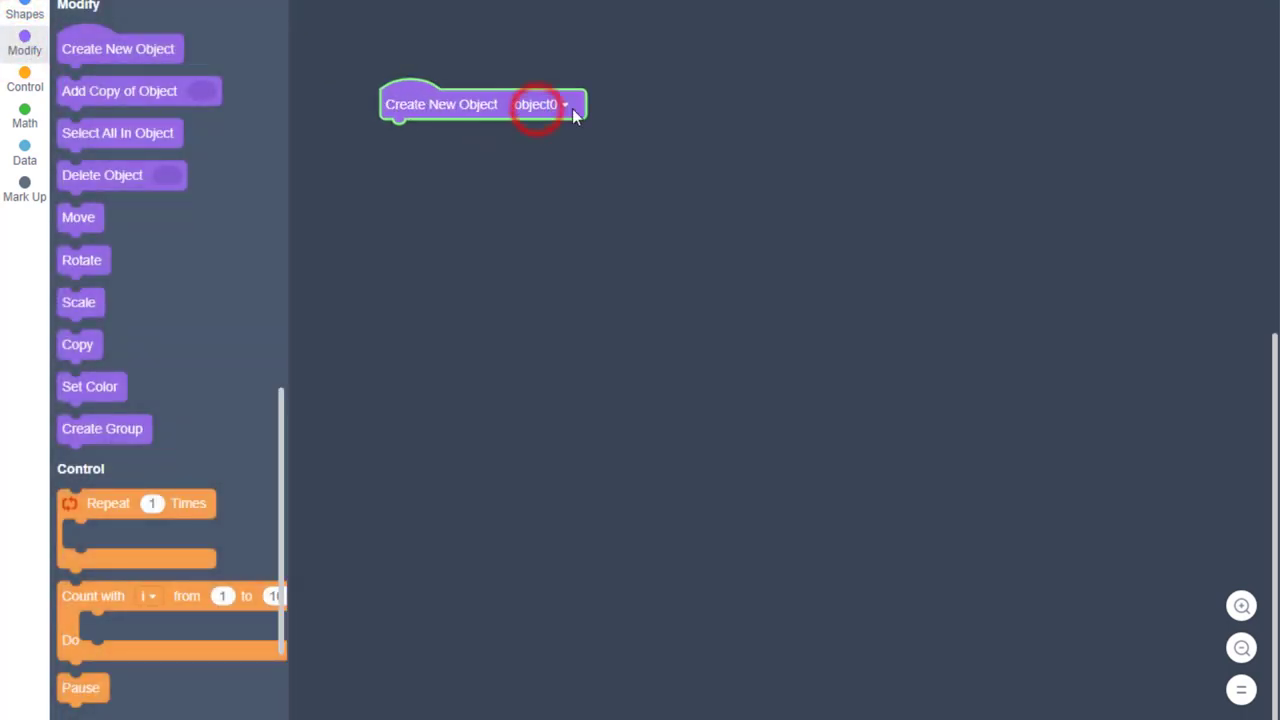
pyautogui.click(564, 104)
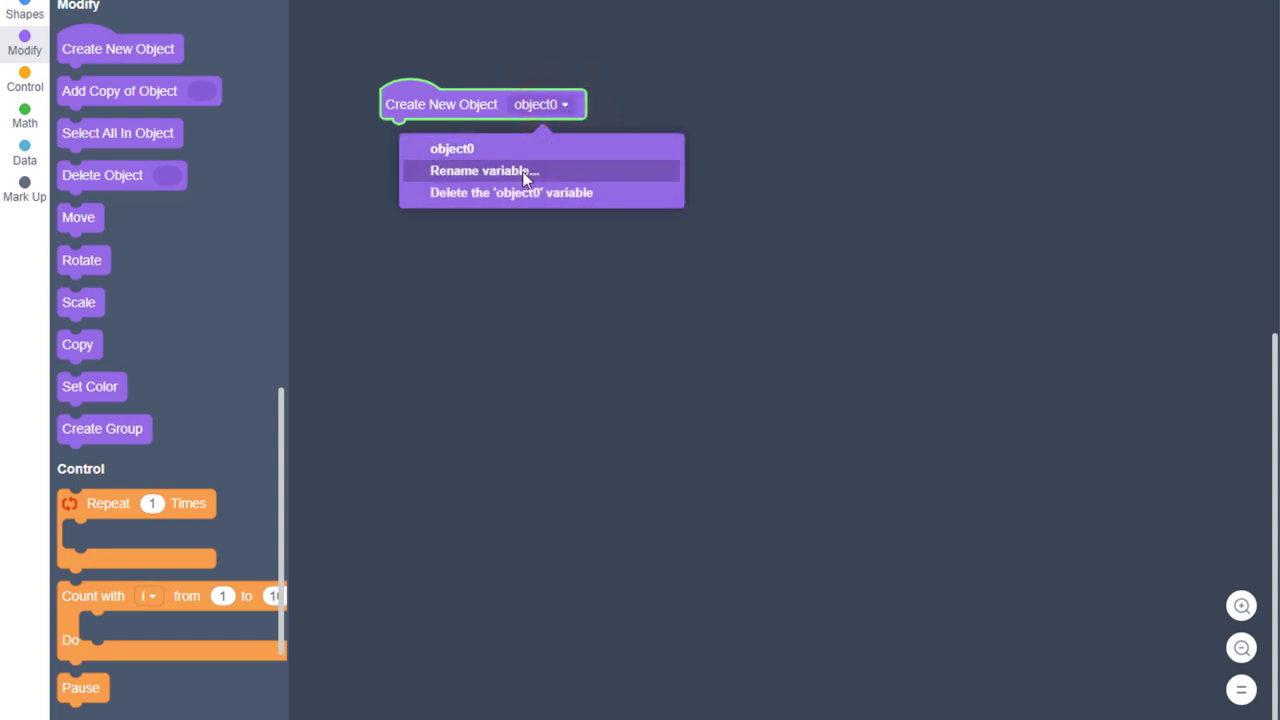
pyautogui.click(484, 170)
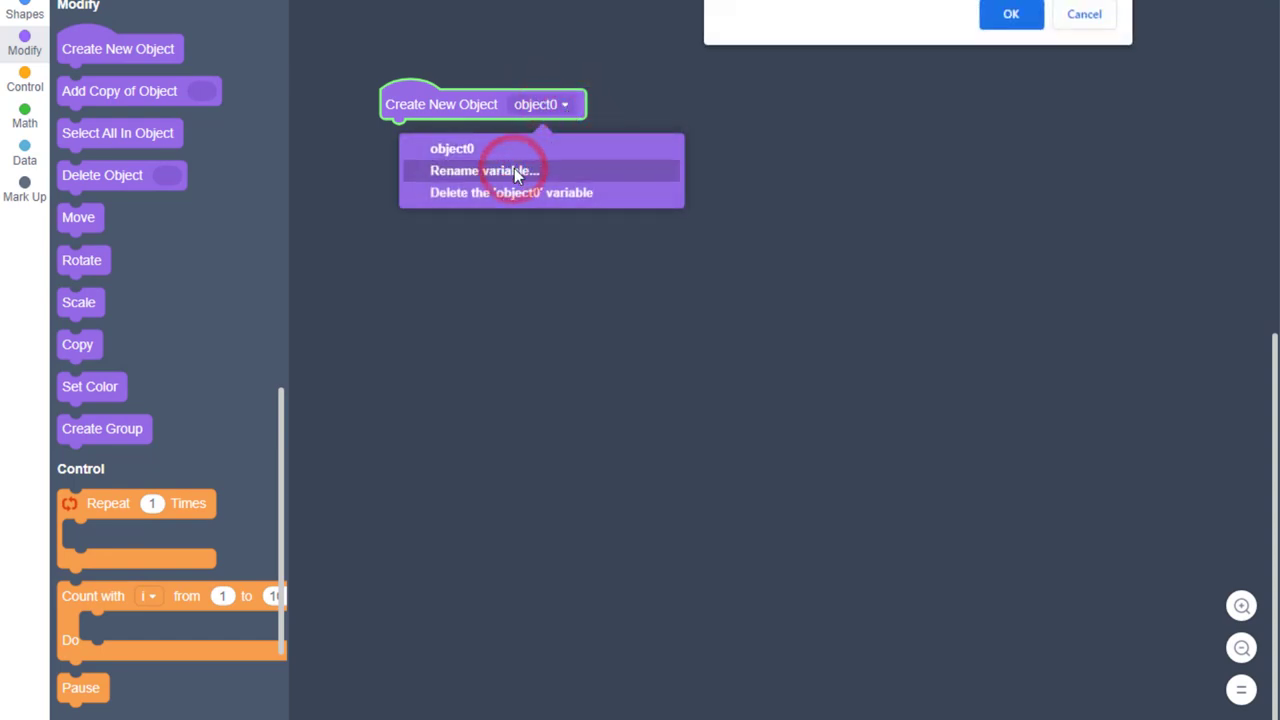
pyautogui.write('hr')
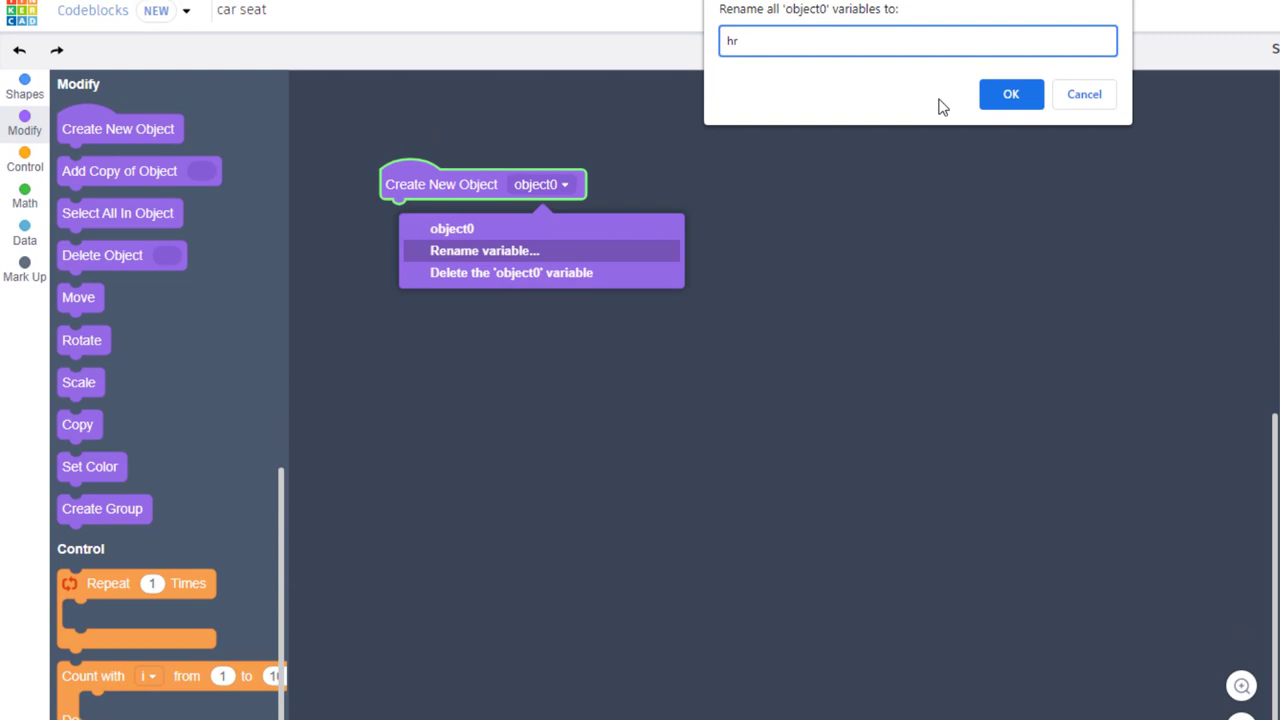
pyautogui.click(1012, 94)
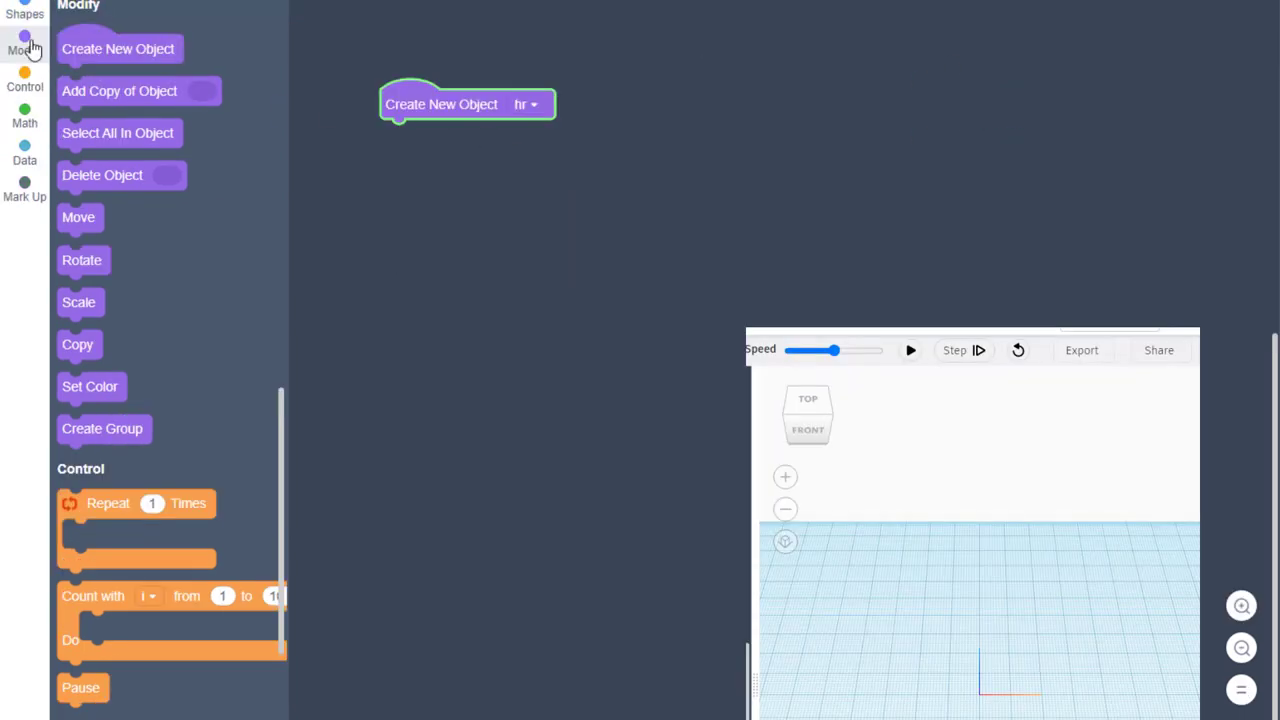
# - Add a round roof to hr, scale it 3 in Y, move it up 5 and run to preview
pyautogui.click(24, 10)
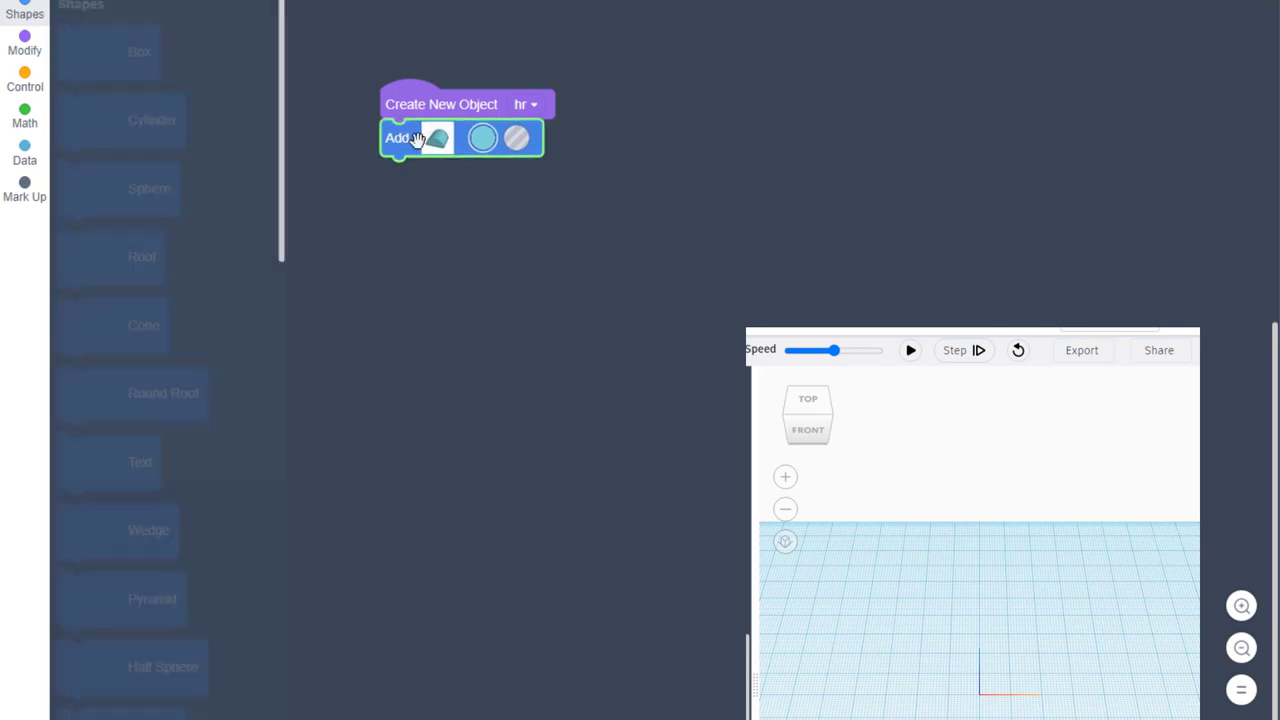
pyautogui.click(908, 350)
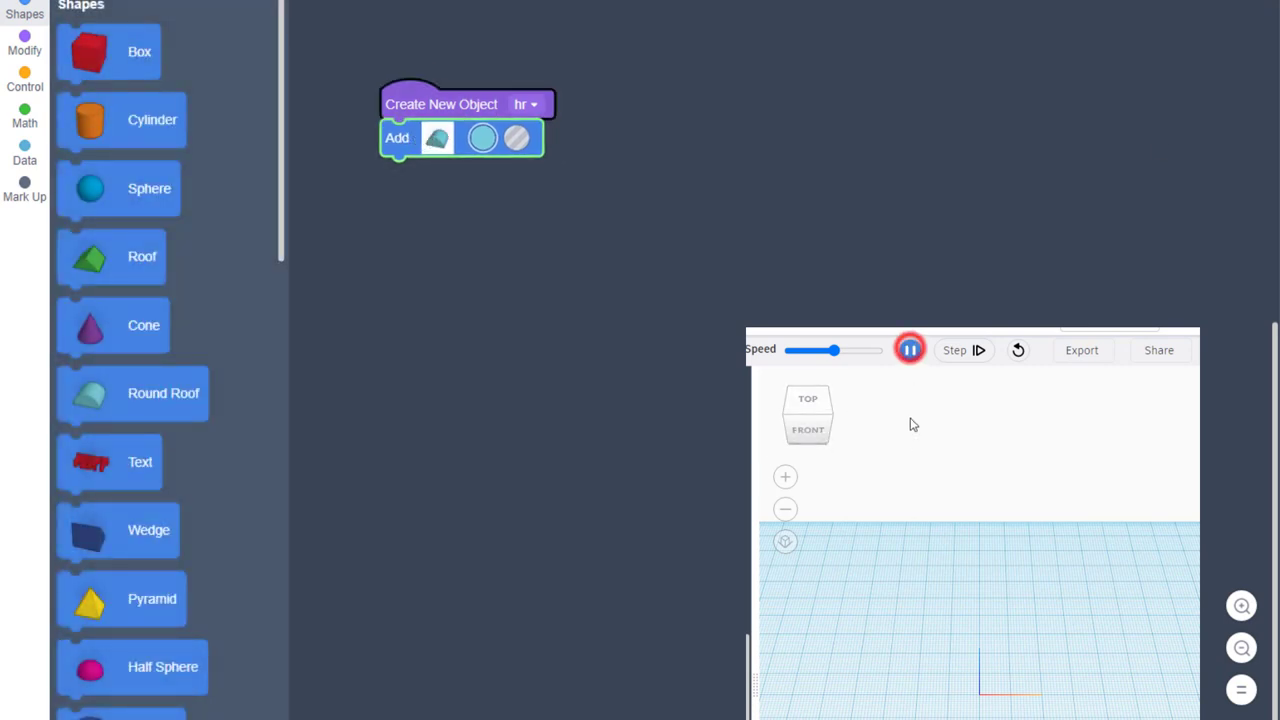
pyautogui.click(908, 348)
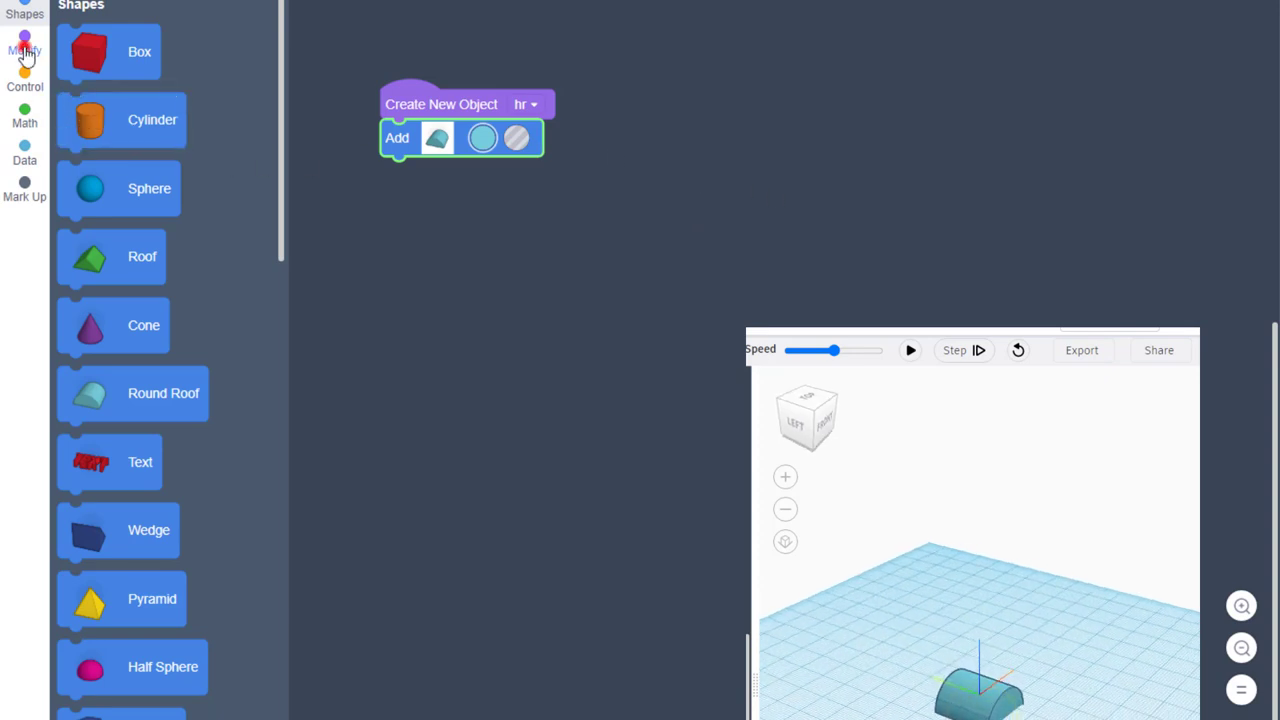
pyautogui.click(24, 44)
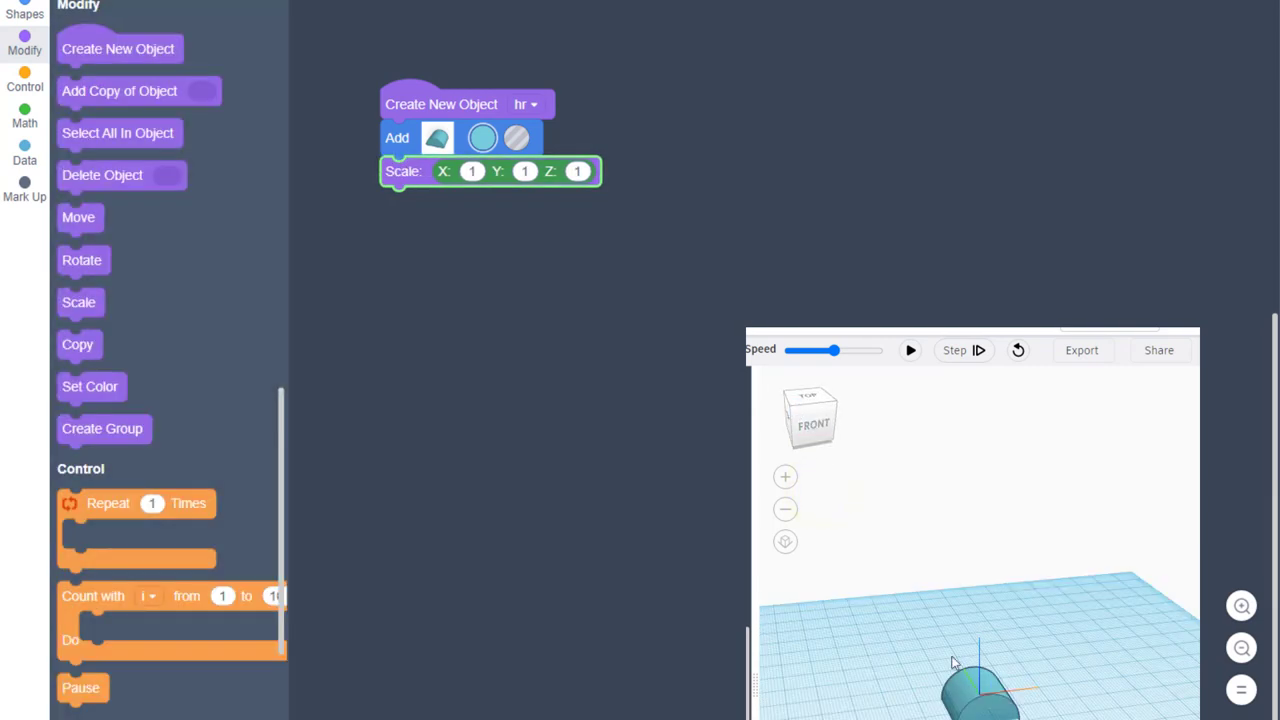
pyautogui.moveTo(984, 704)
pyautogui.write('.3')
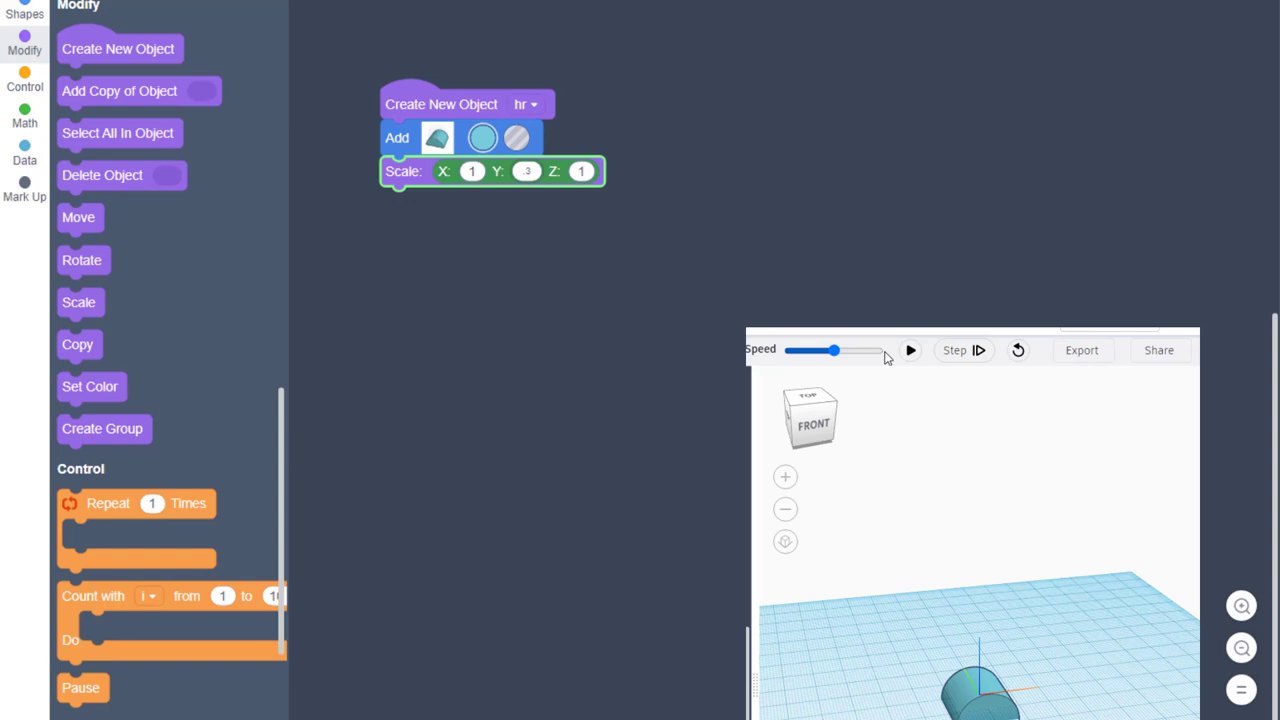
pyautogui.click(908, 350)
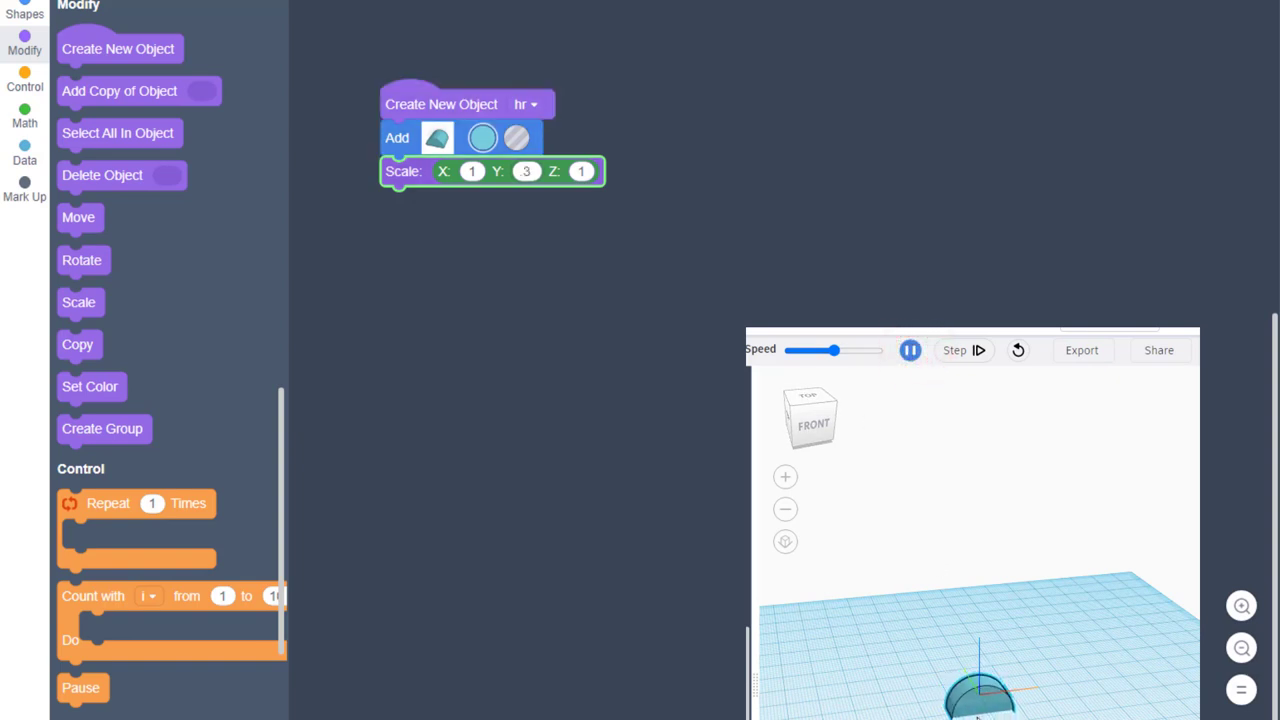
pyautogui.click(908, 348)
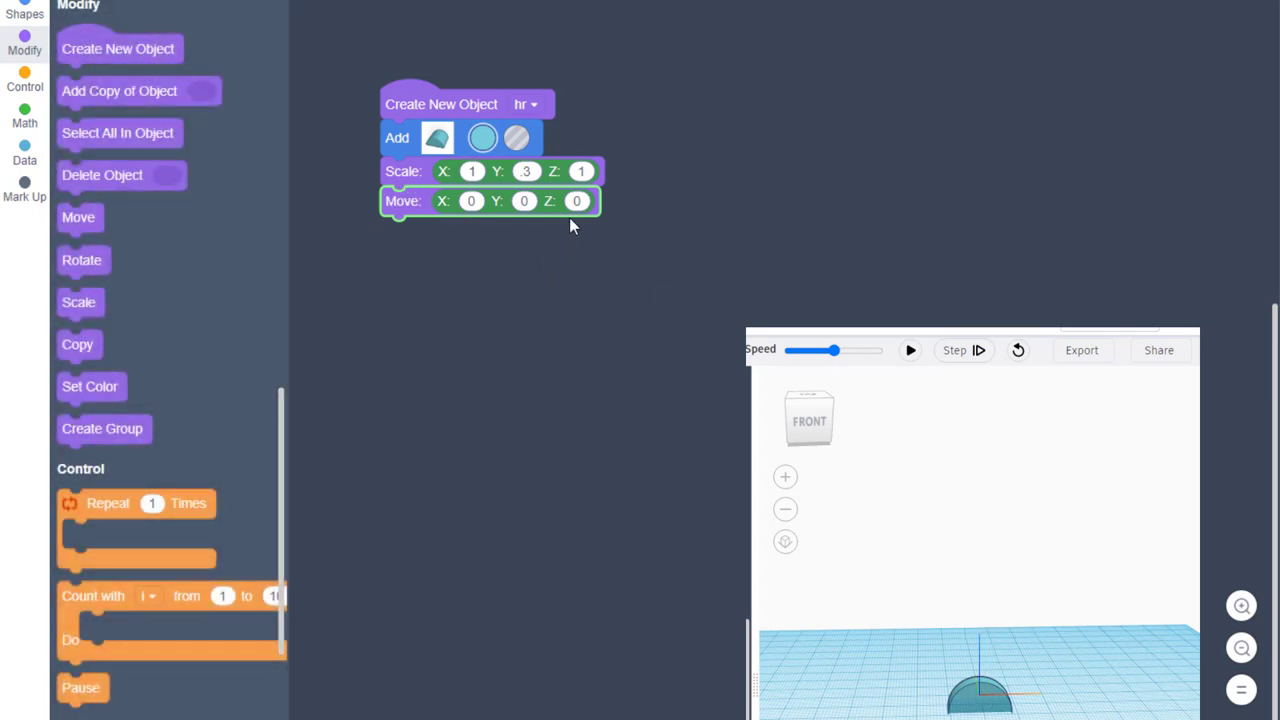
pyautogui.click(576, 200)
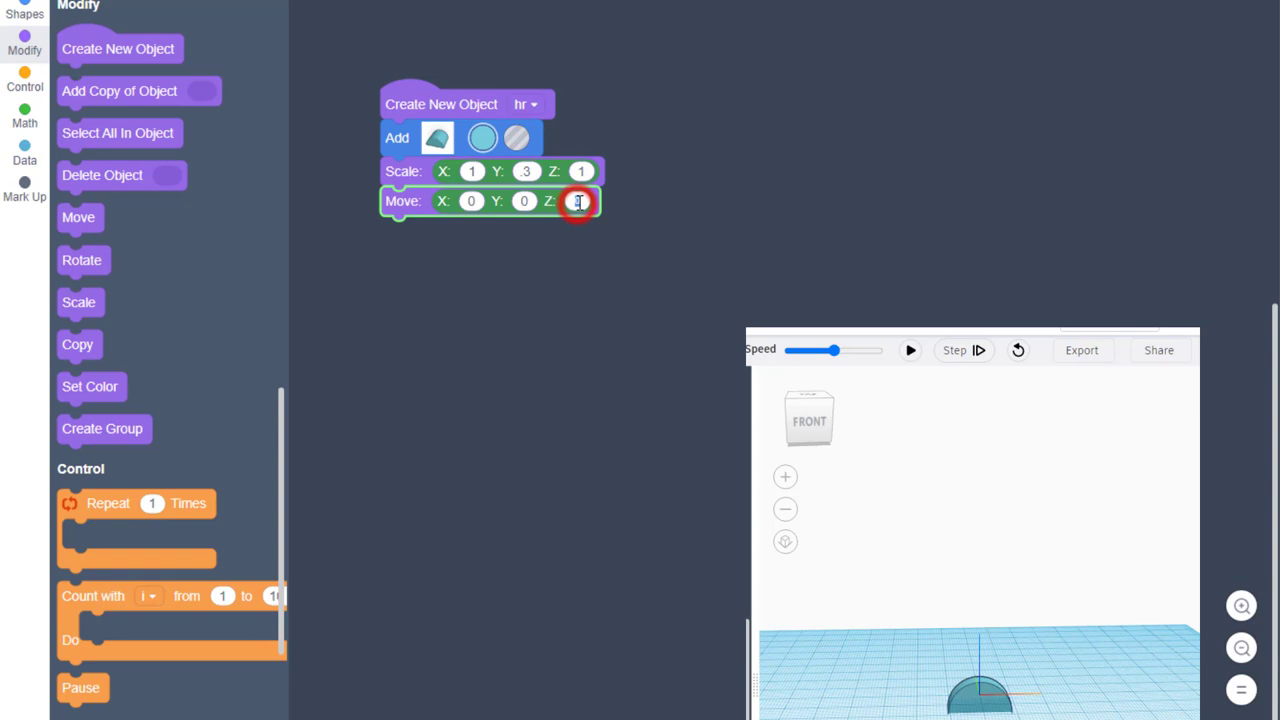
pyautogui.write('5')
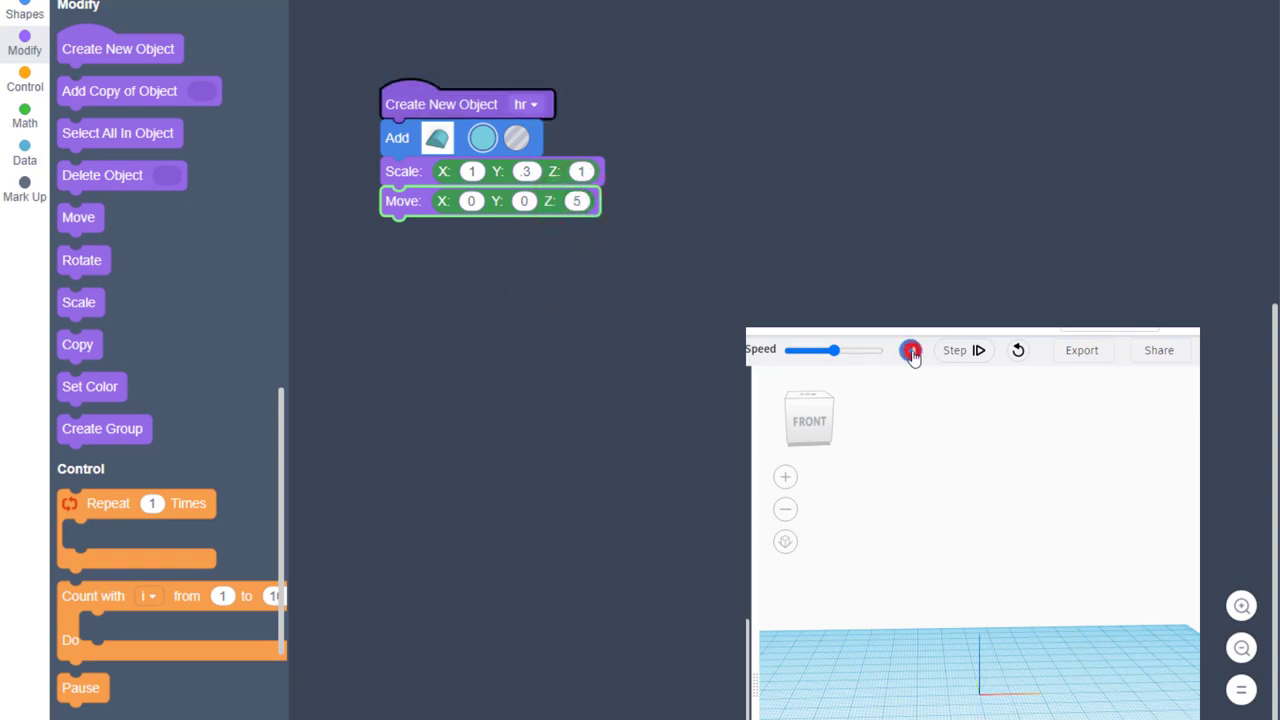
pyautogui.click(910, 350)
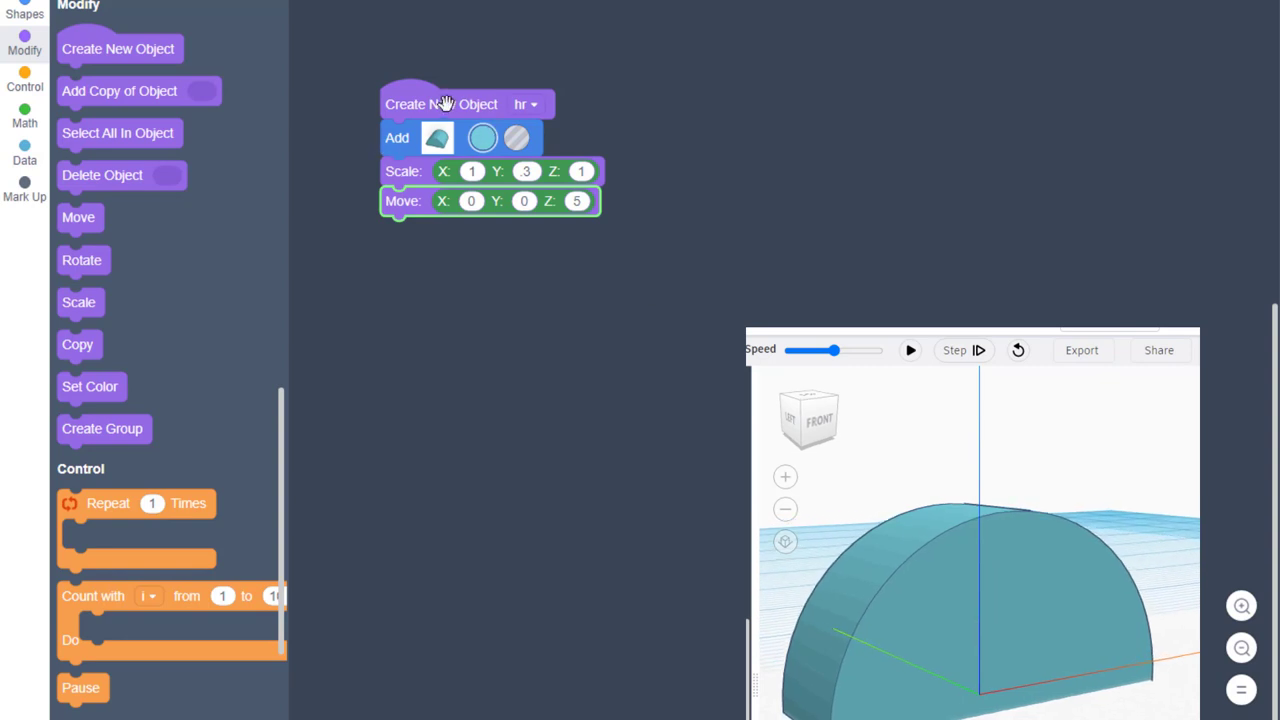
pyautogui.moveTo(570, 322)
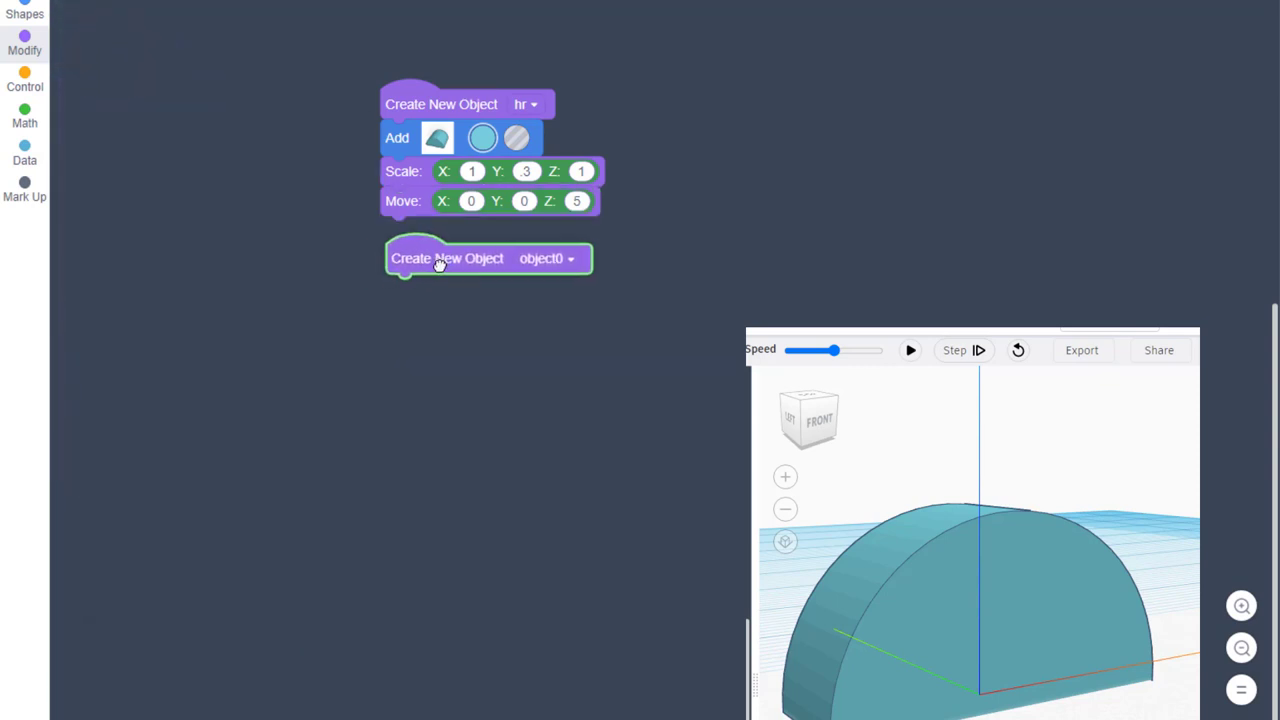
# - Create object post holding a cylinder of radius 1.5 and height 15, and preview it
pyautogui.click(24, 44)
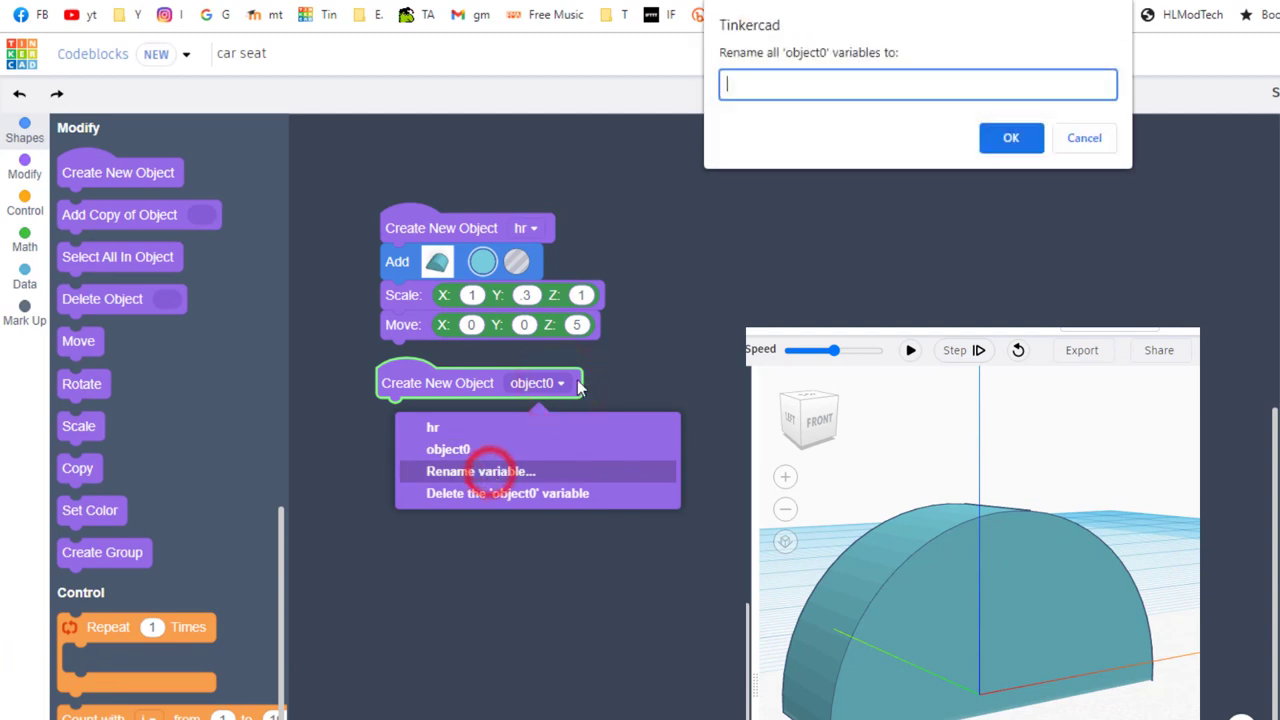
pyautogui.write('post')
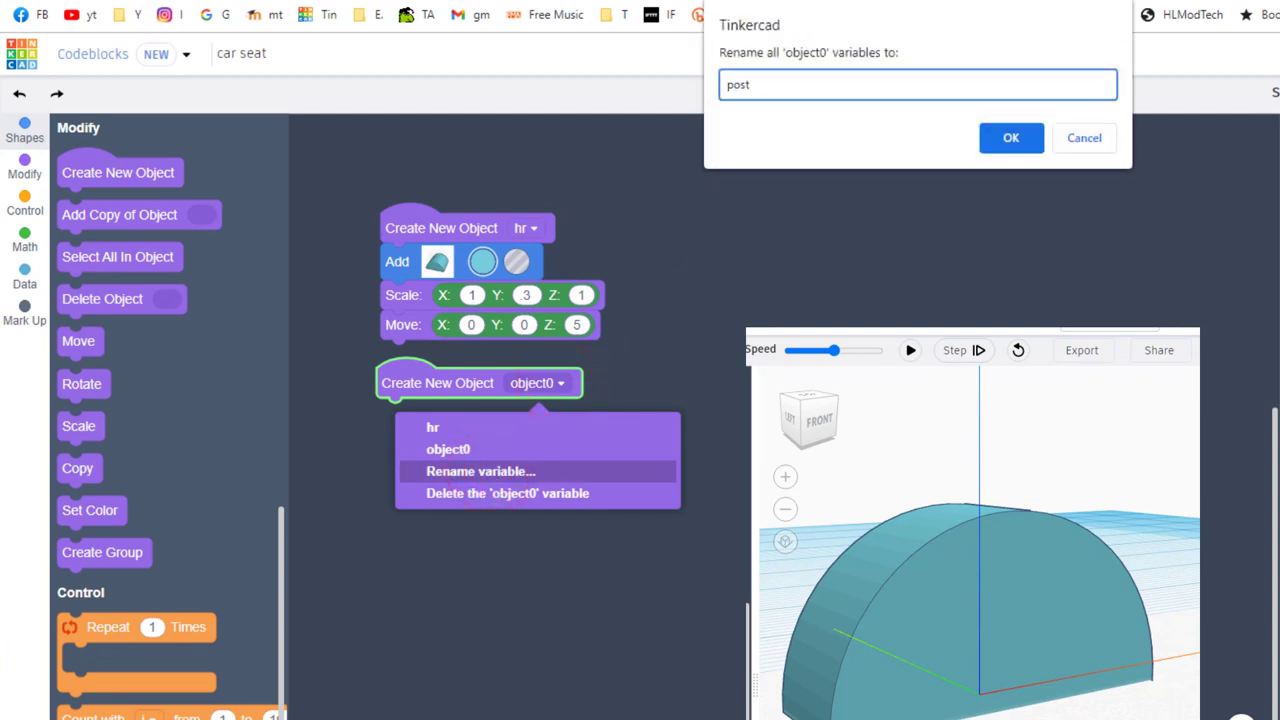
pyautogui.click(1010, 136)
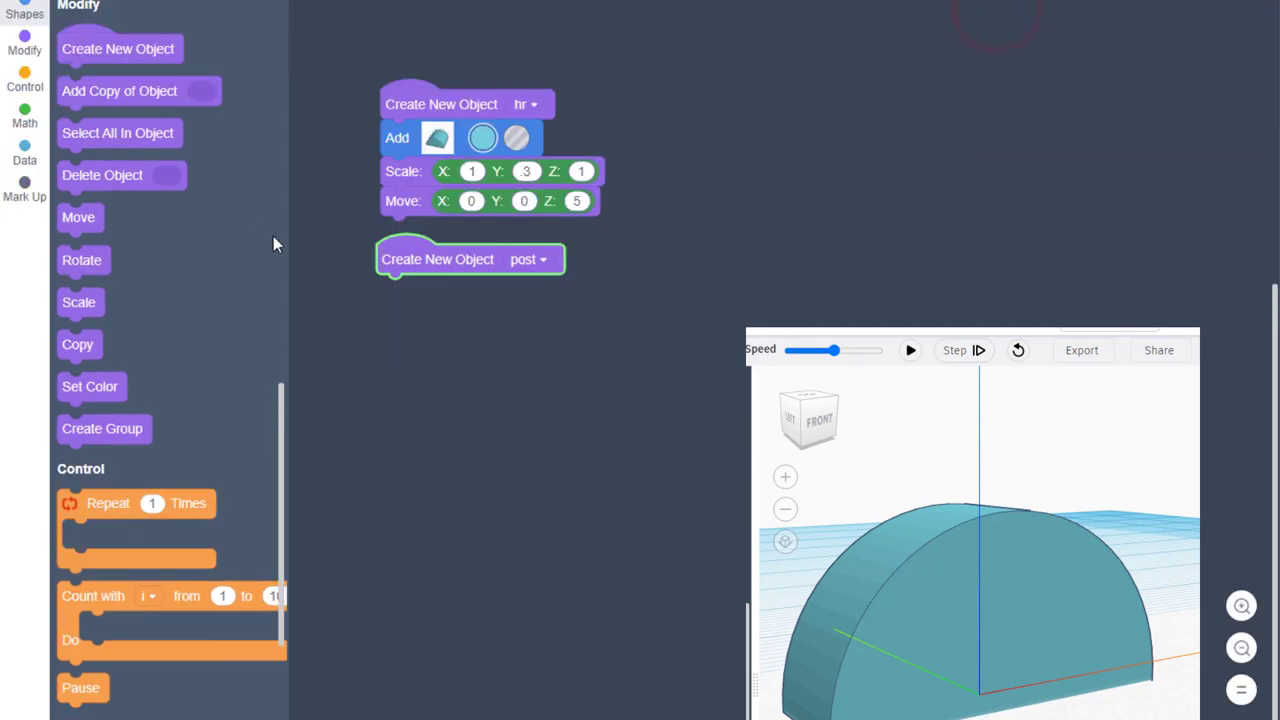
pyautogui.click(24, 10)
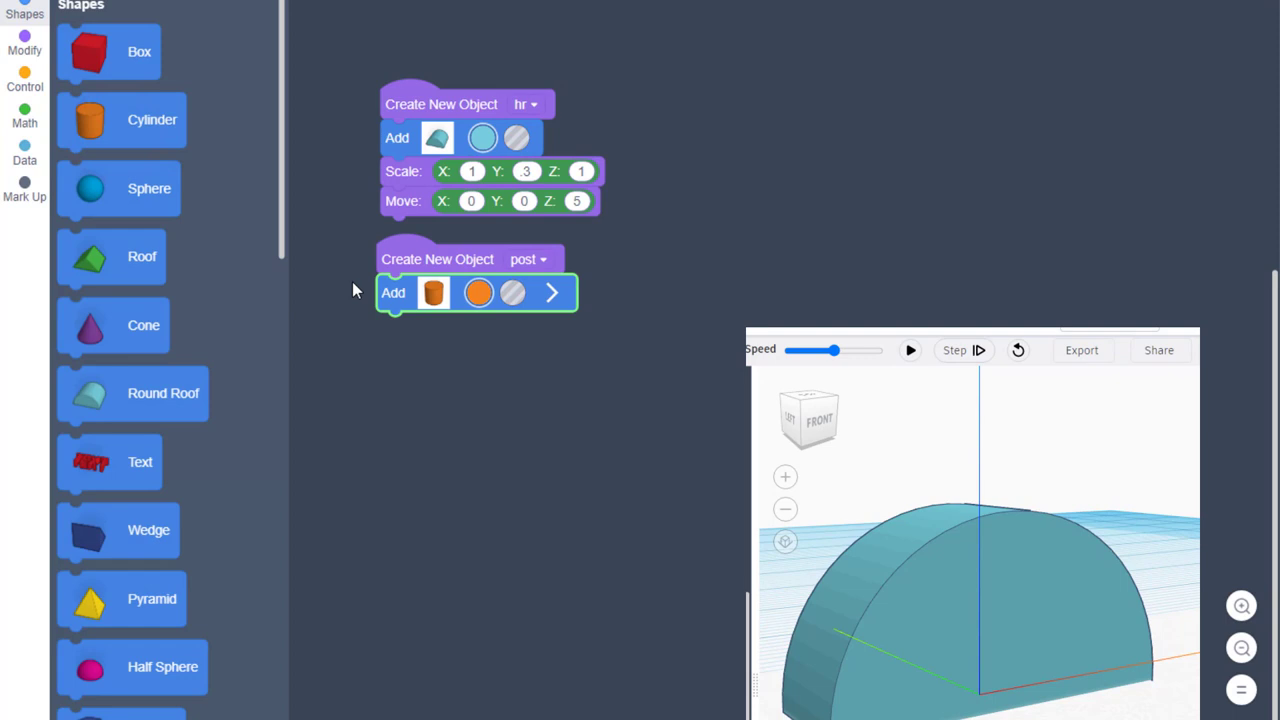
pyautogui.click(552, 292)
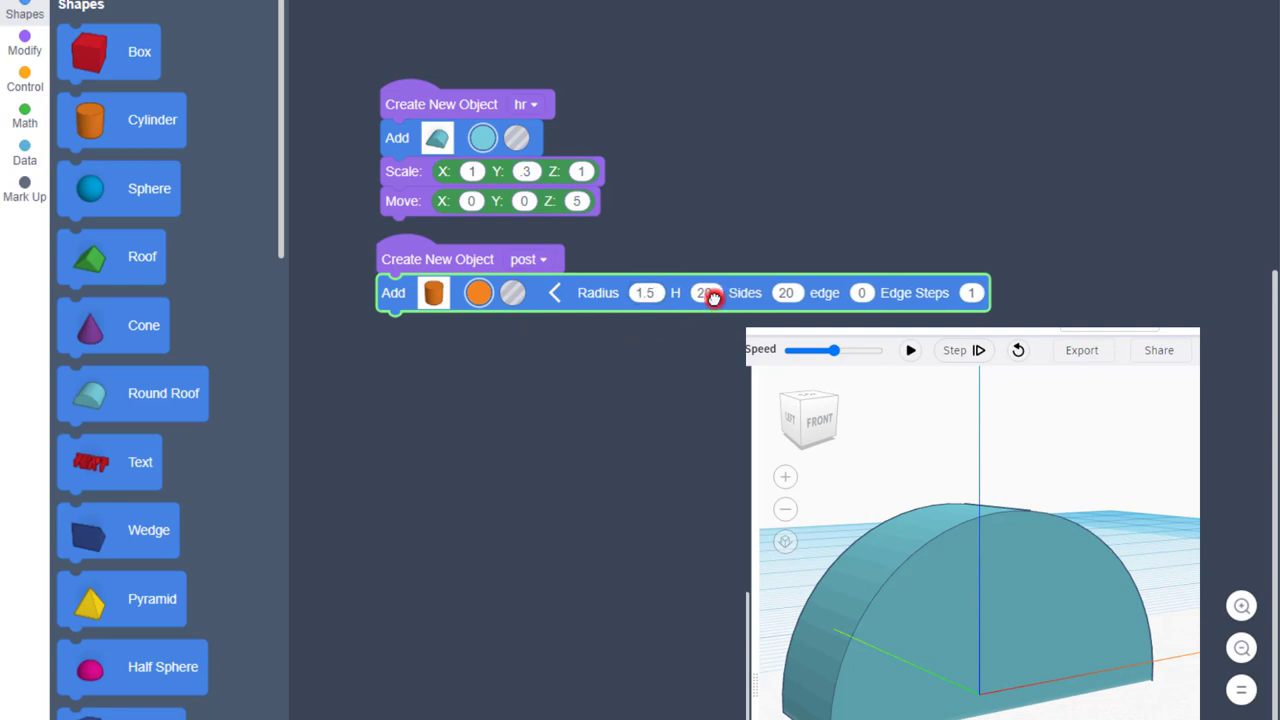
pyautogui.write('15')
pyautogui.click(786, 292)
pyautogui.write('64')
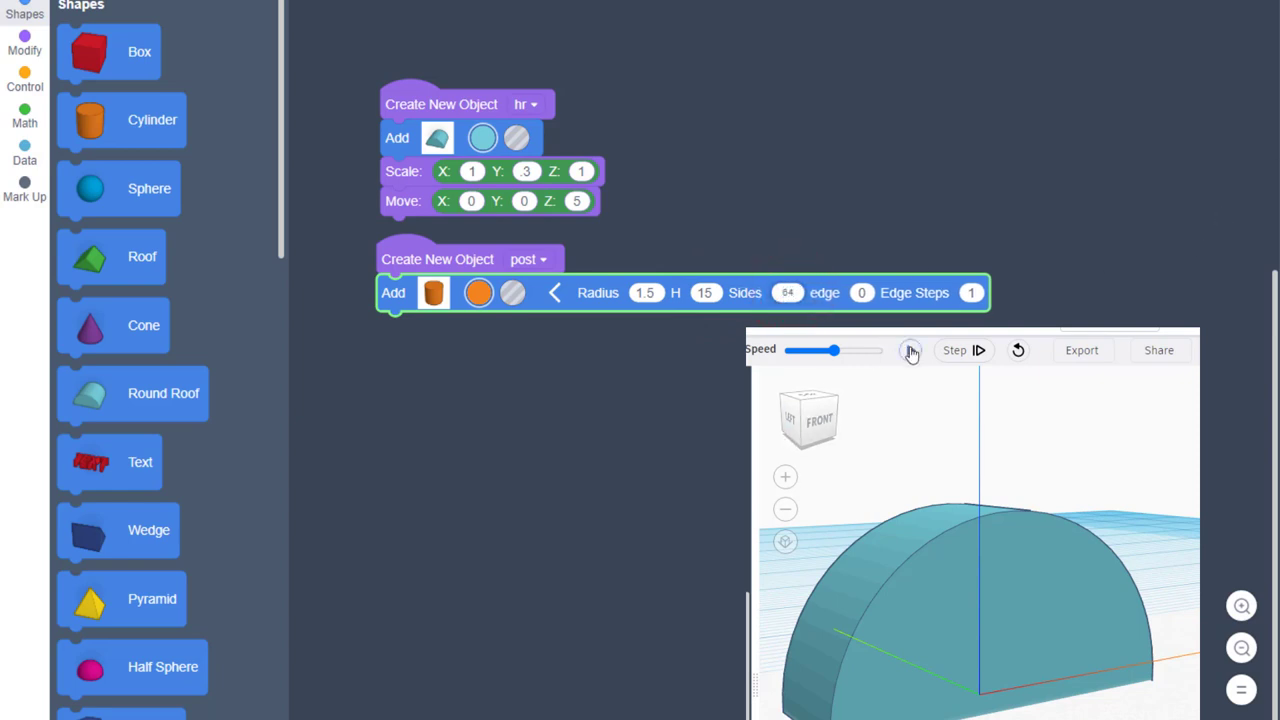
pyautogui.click(910, 350)
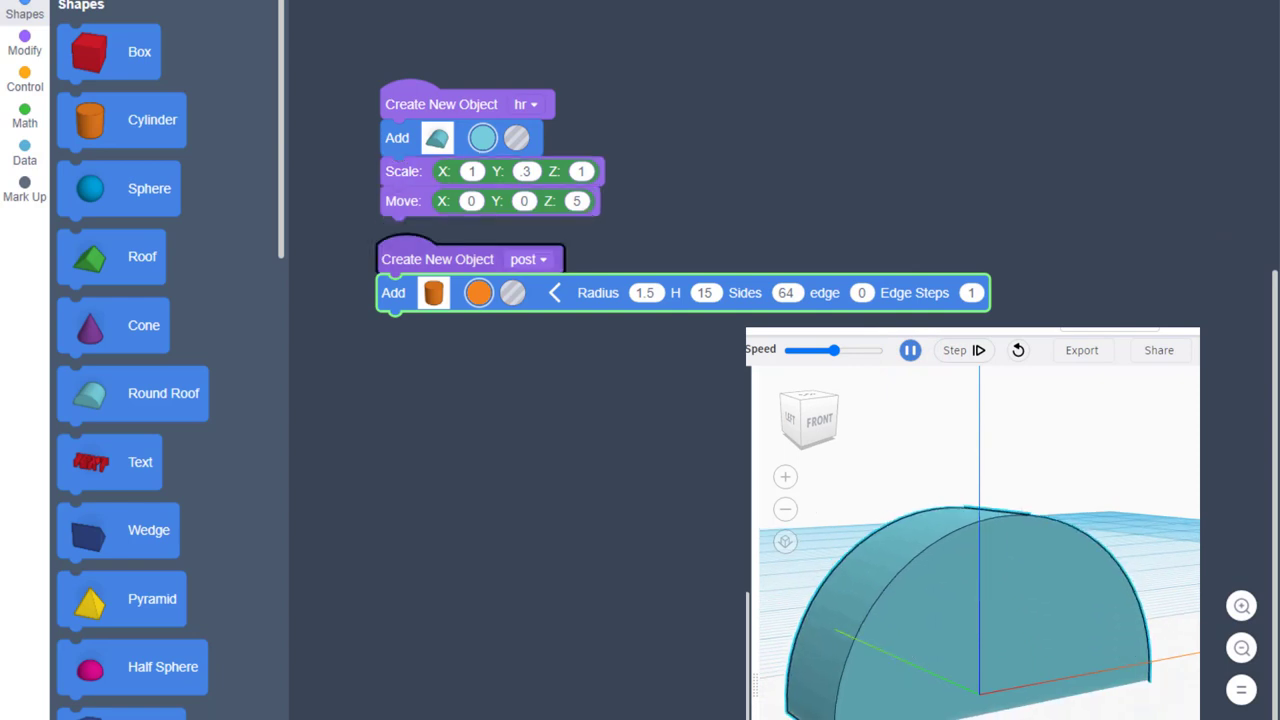
pyautogui.click(908, 350)
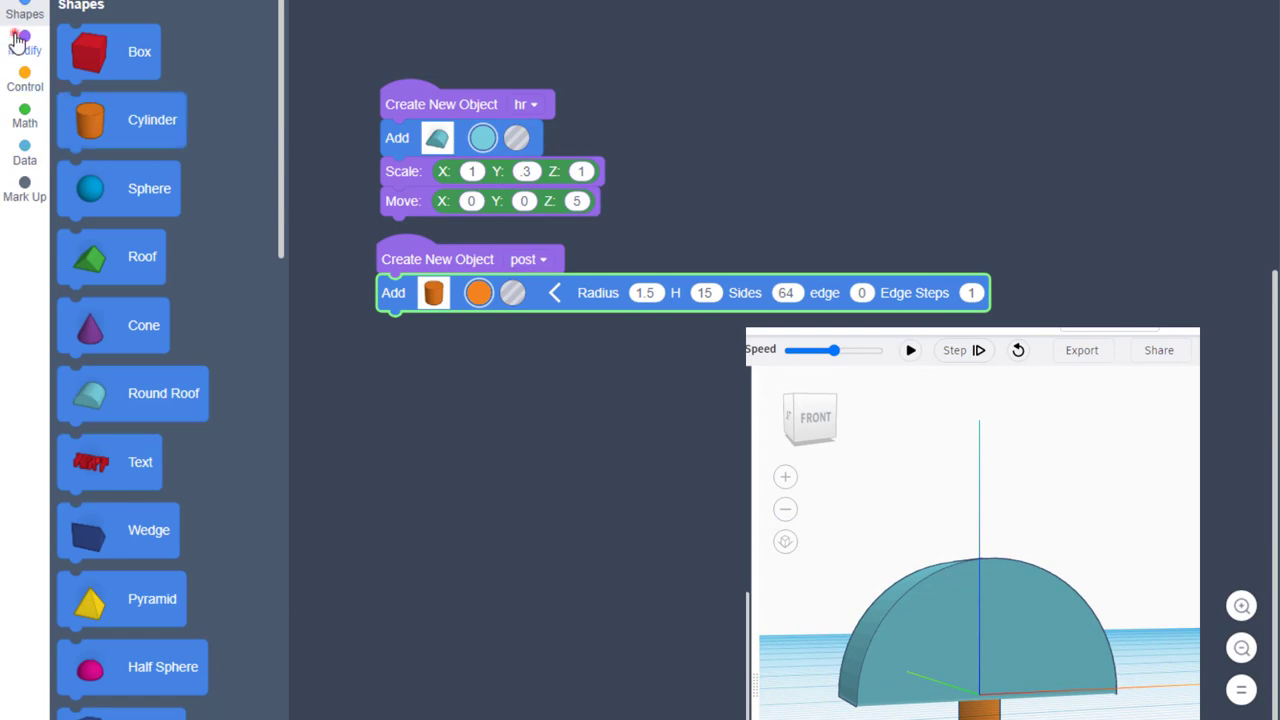
# - Raise the post 7.5 units with a move step and run to check
pyautogui.click(24, 42)
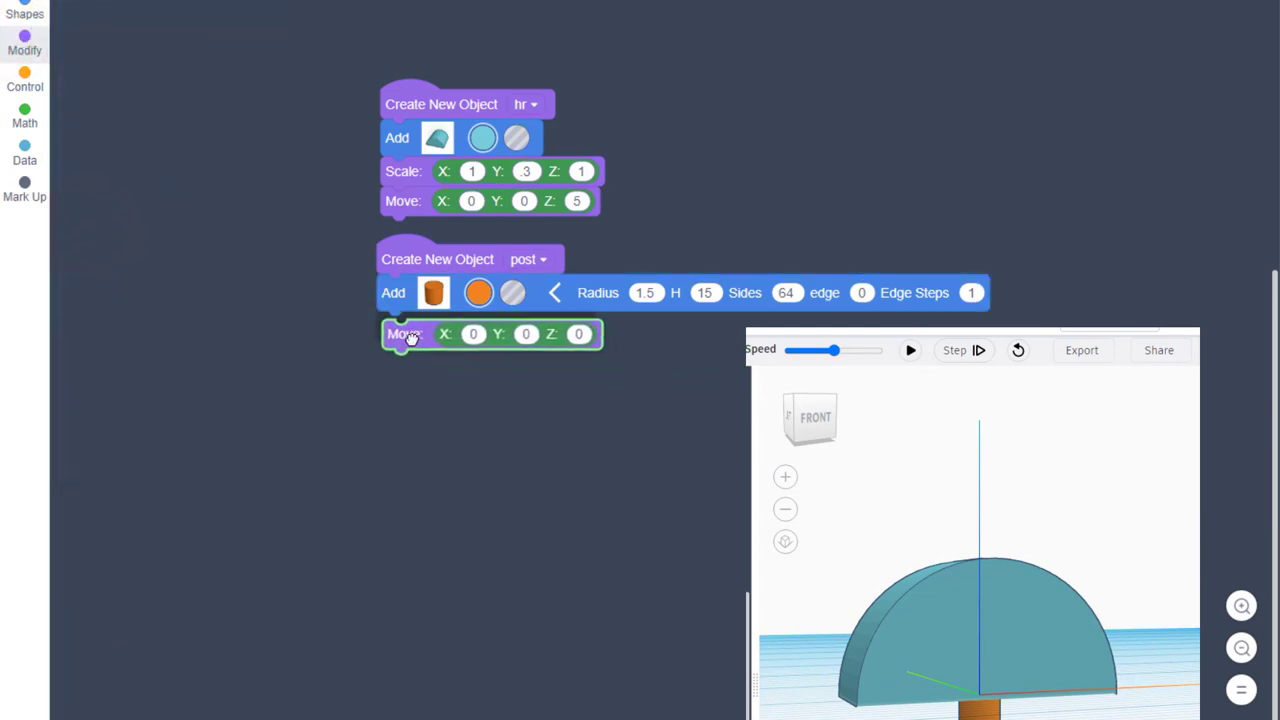
pyautogui.click(24, 44)
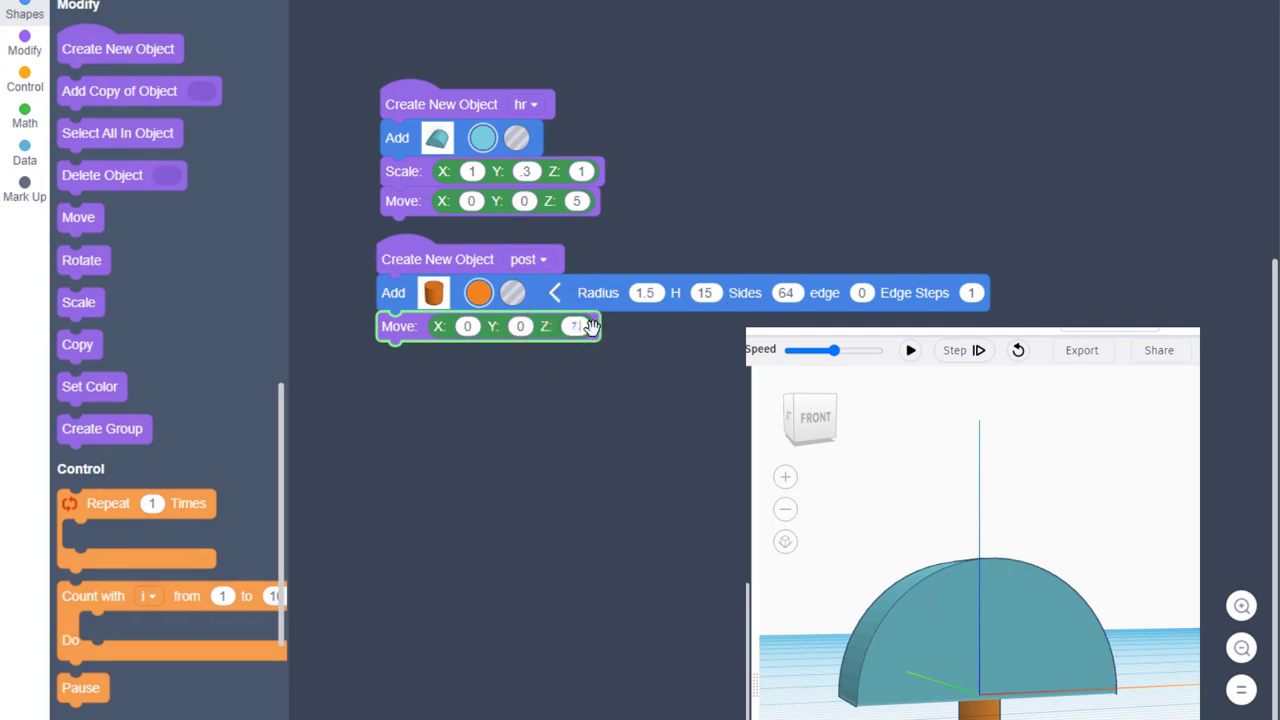
pyautogui.click(908, 350)
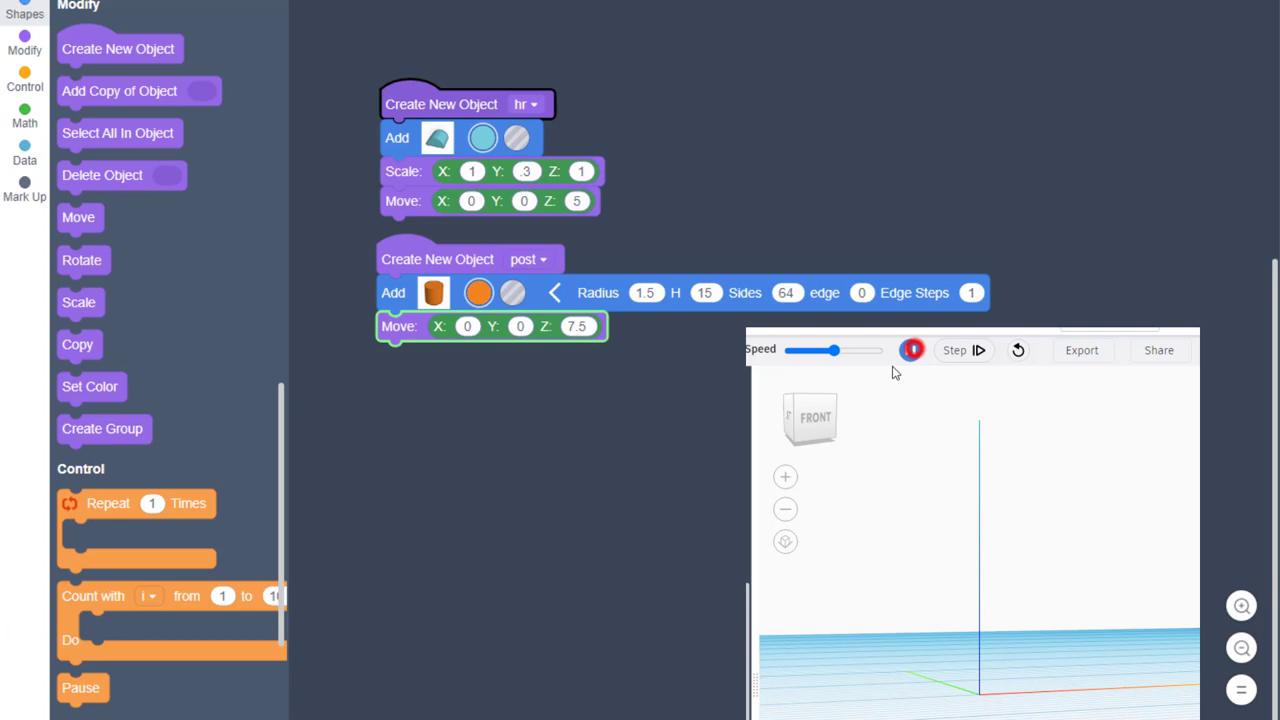
pyautogui.click(910, 350)
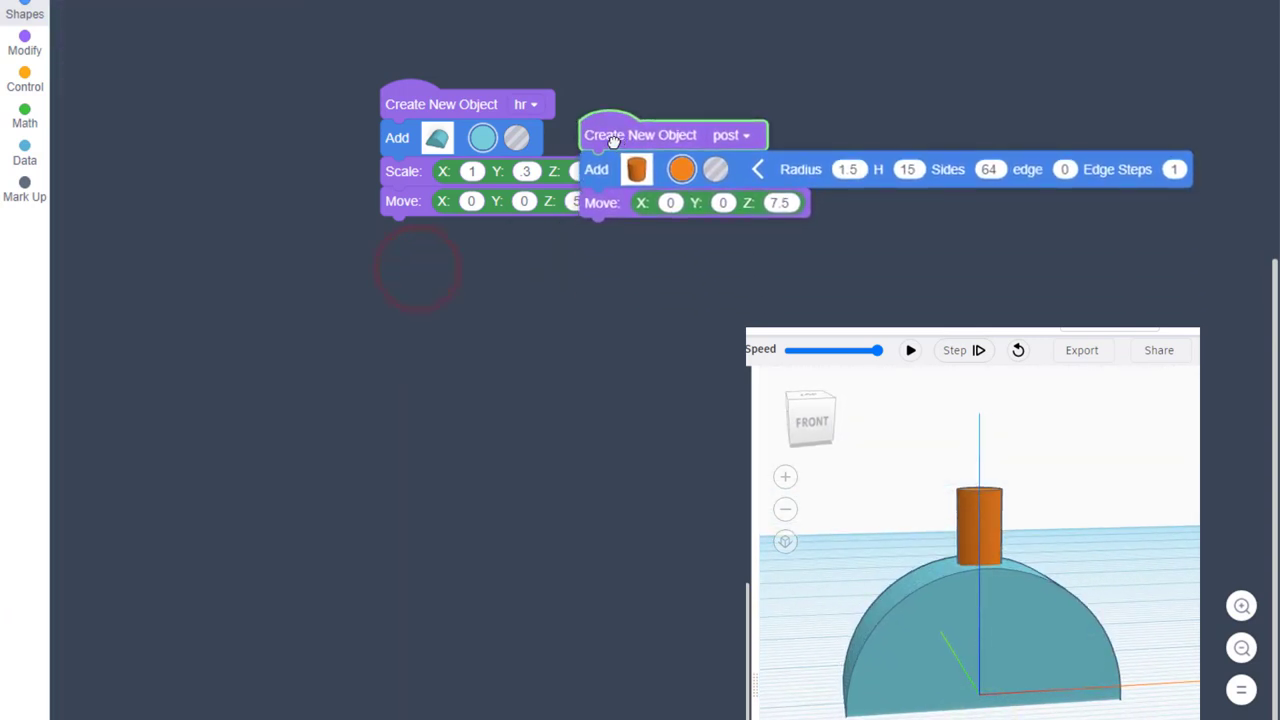
# - Create object bottom with a 25 by 25 by 25 box, edge 2, and preview the red box
pyautogui.click(24, 44)
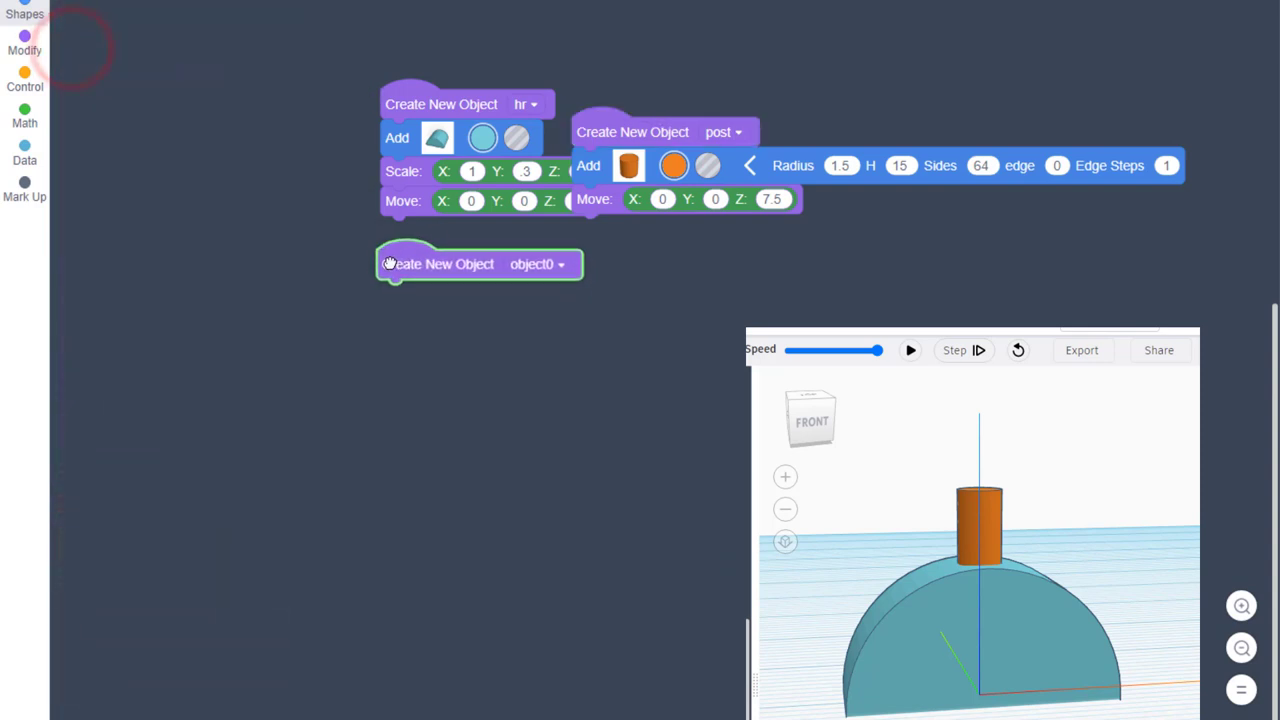
pyautogui.click(24, 50)
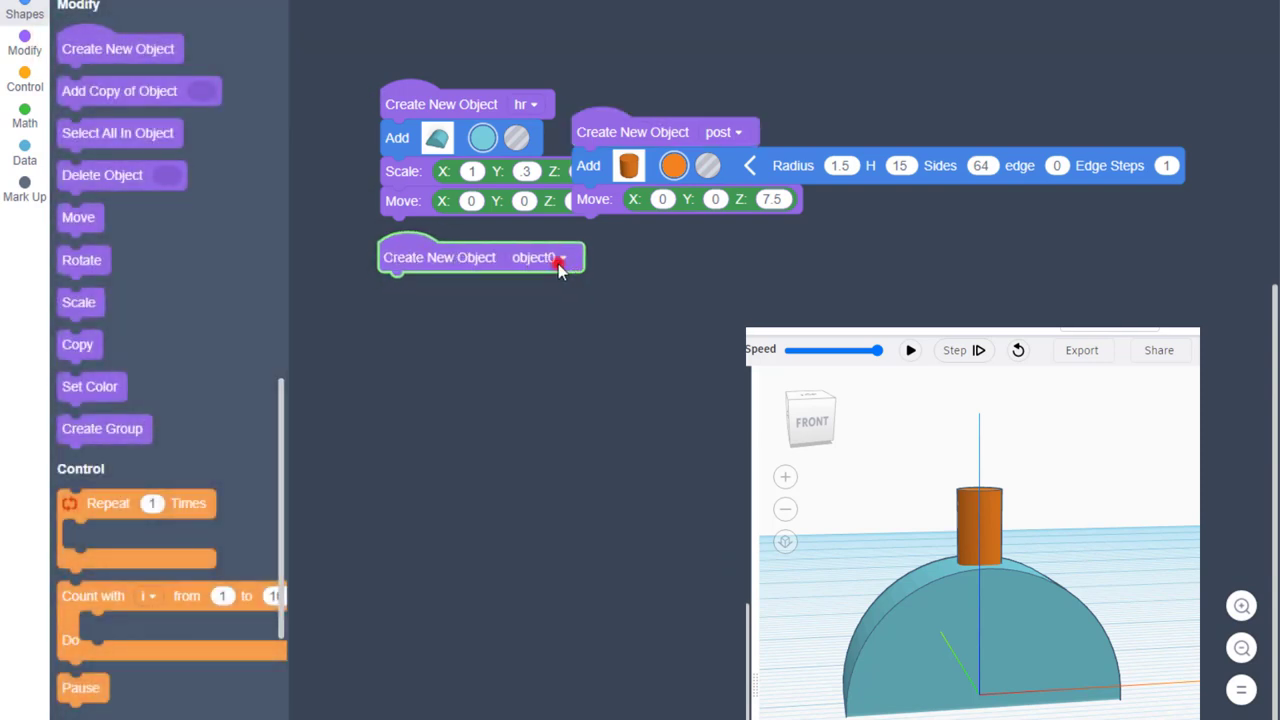
pyautogui.click(562, 256)
pyautogui.write('bottom')
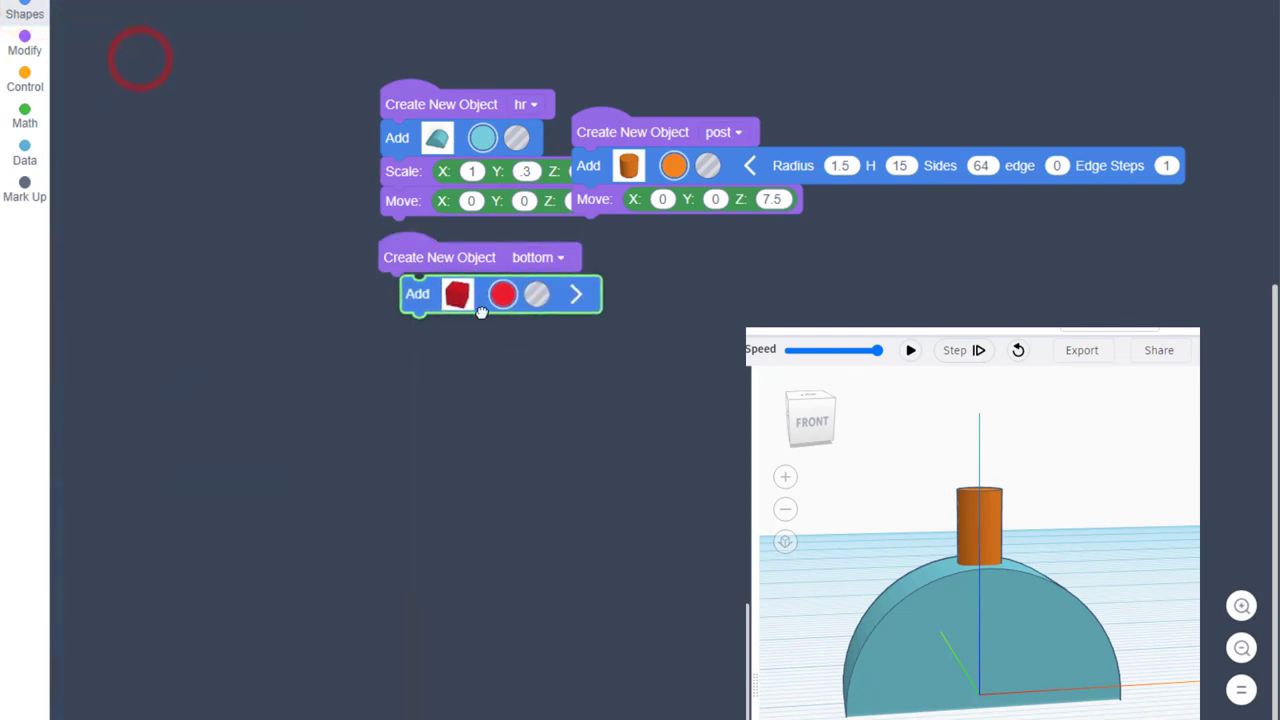
pyautogui.click(576, 292)
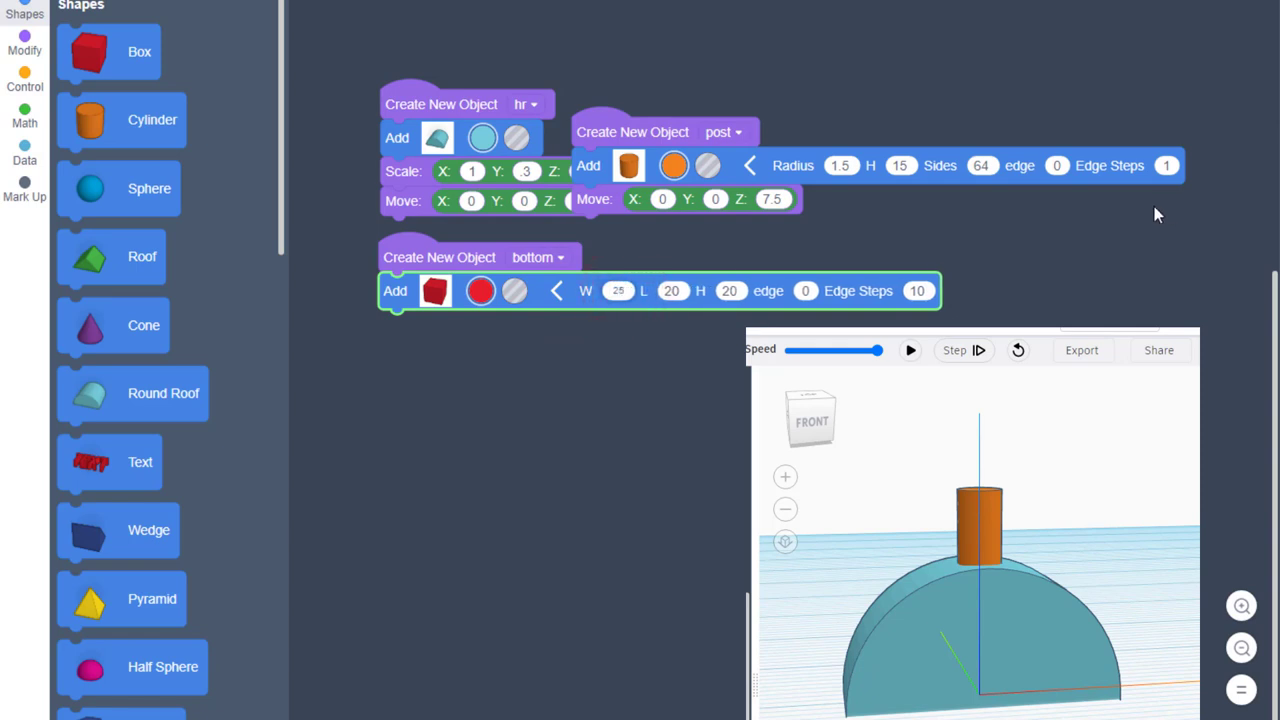
pyautogui.click(672, 290)
pyautogui.write('25')
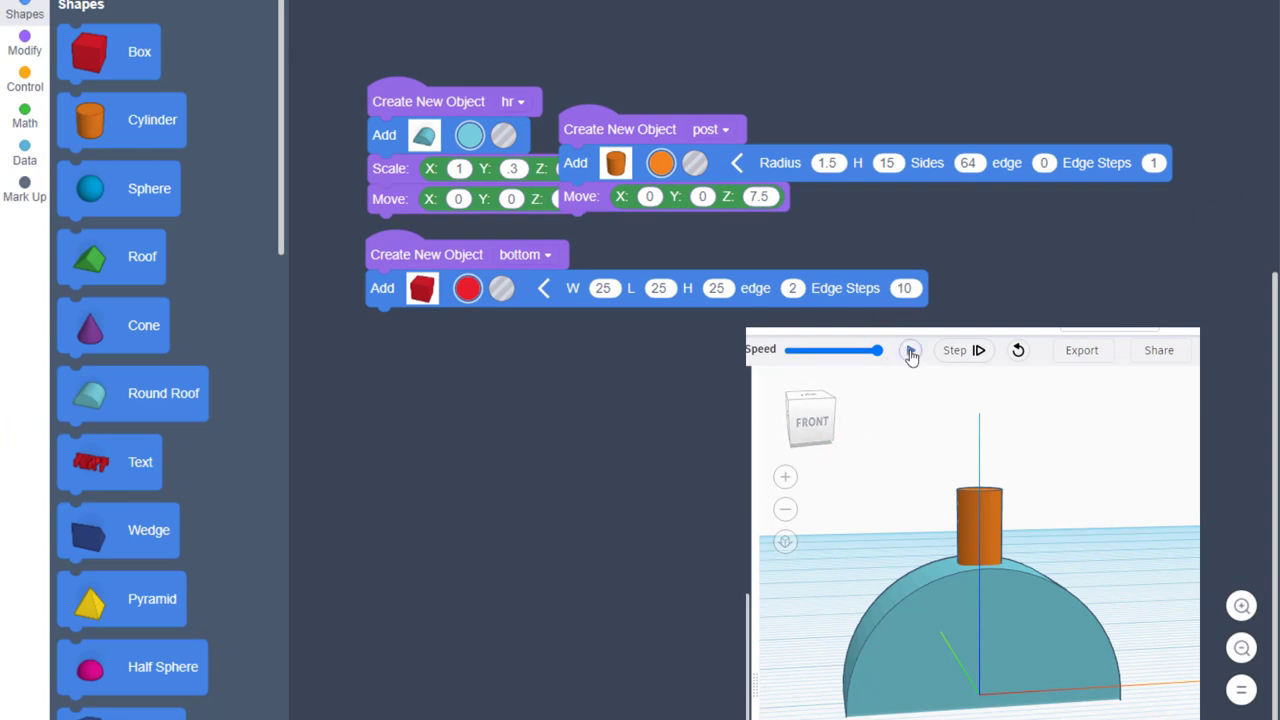
pyautogui.click(910, 350)
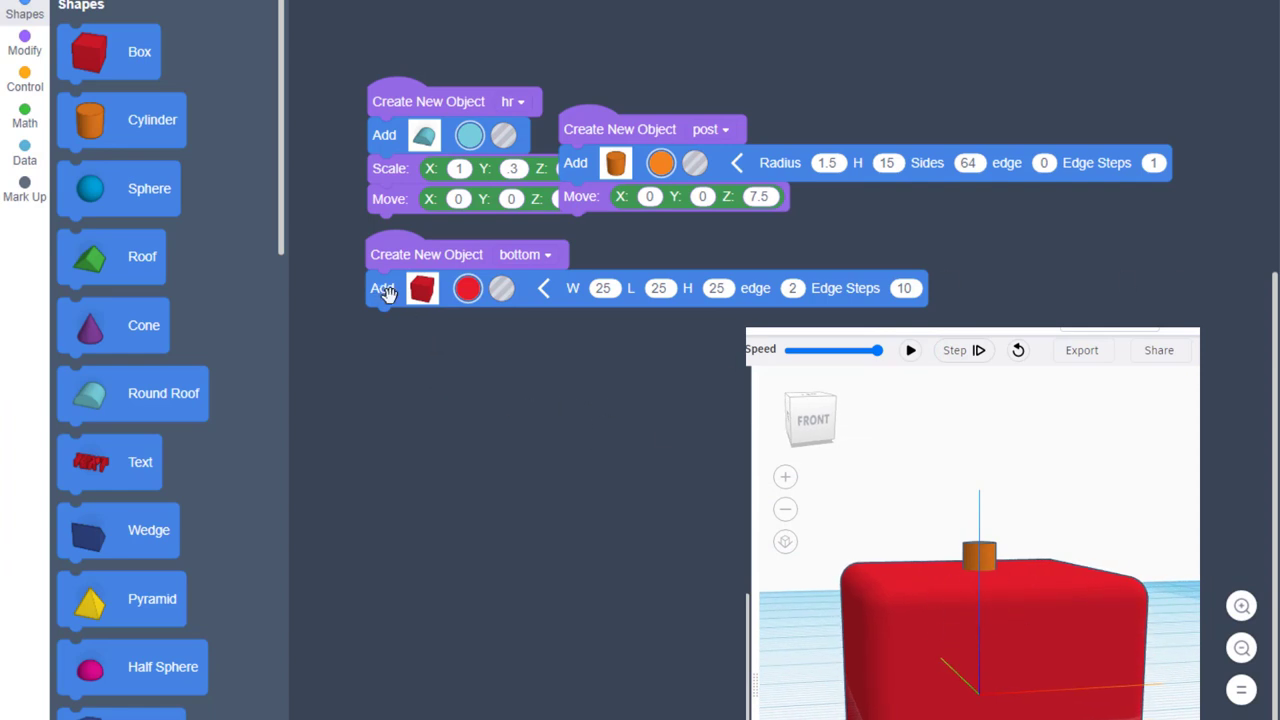
pyautogui.moveTo(420, 288)
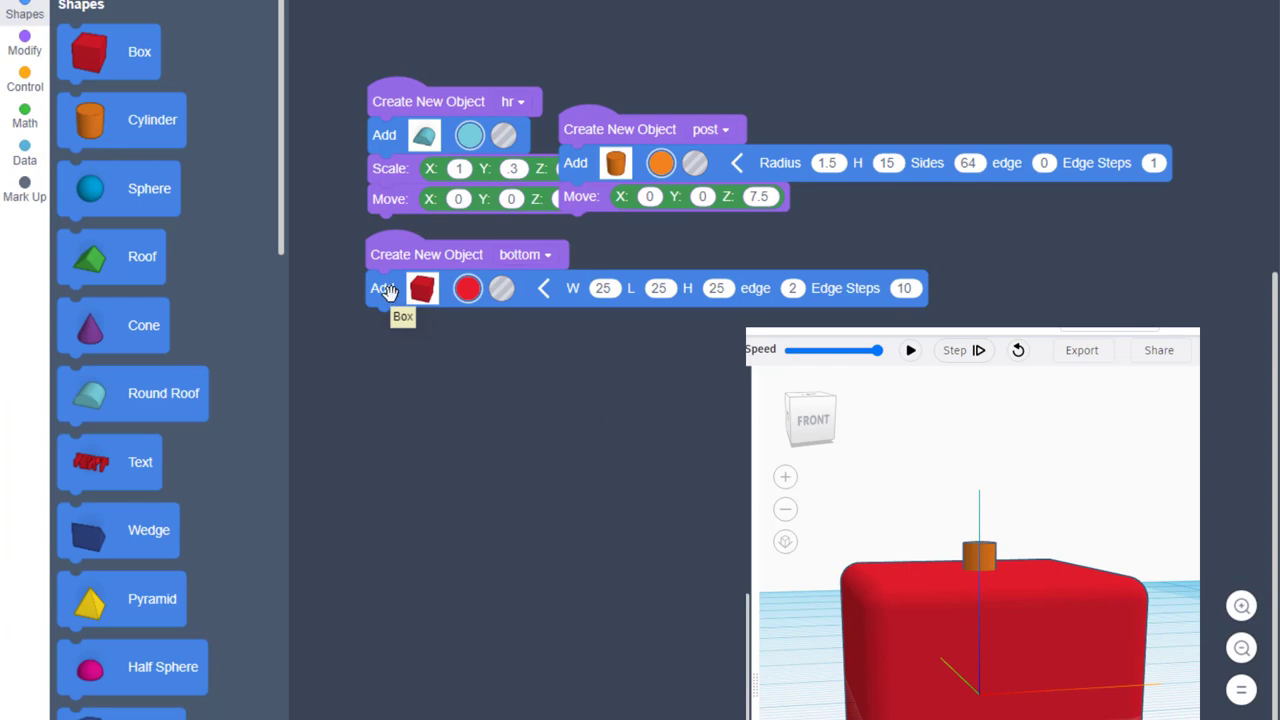
# - Duplicate the box step under the first and size the copy 23 by 23 by 21
pyautogui.moveTo(382, 288); pyautogui.dragTo(404, 404)
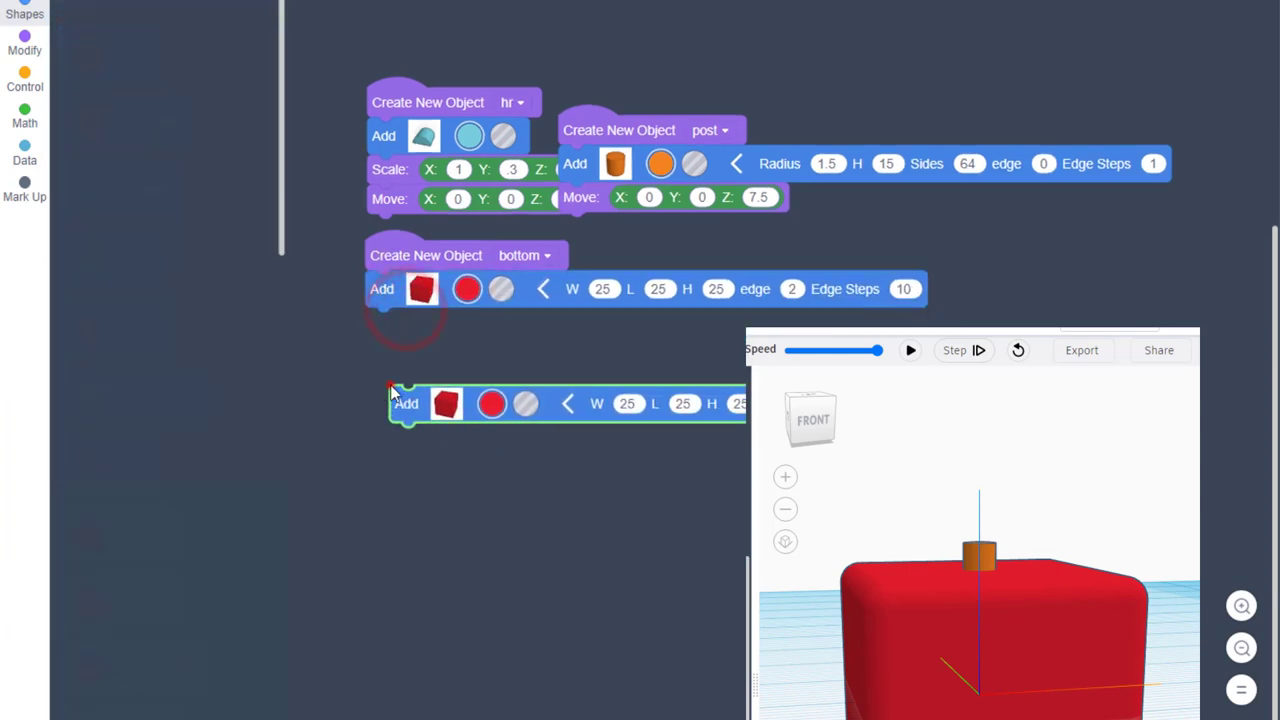
pyautogui.click(24, 10)
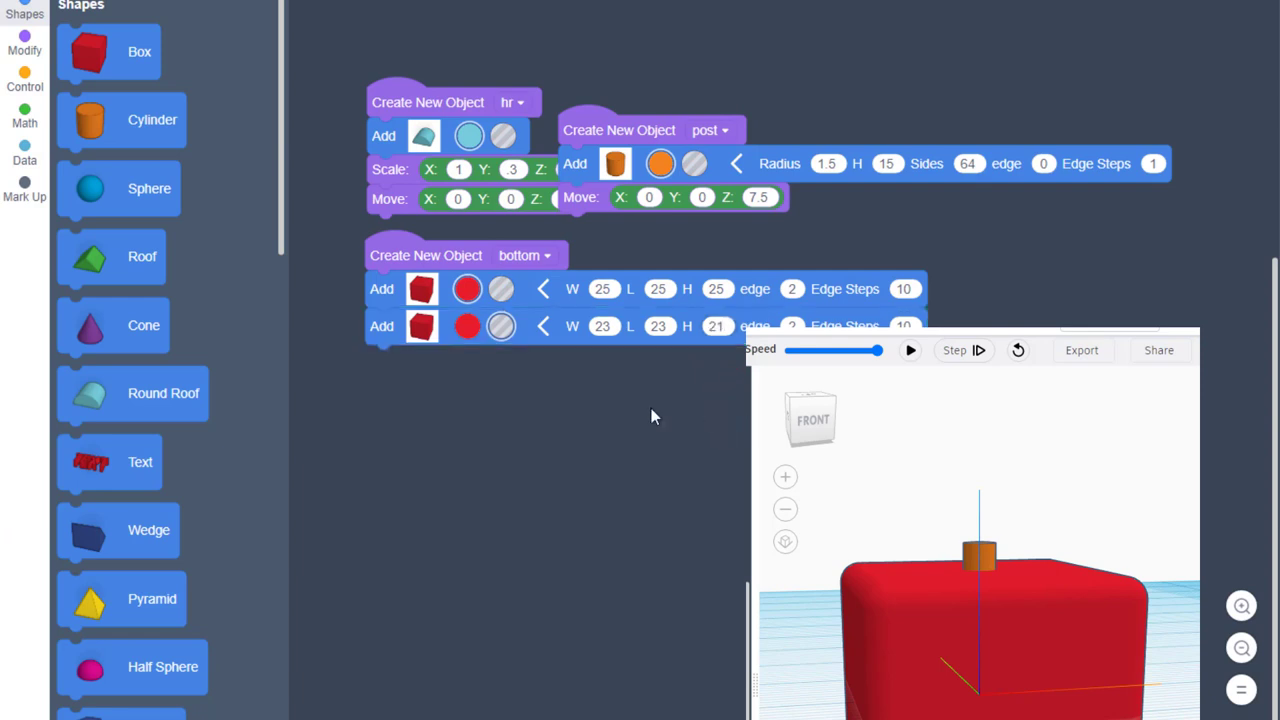
pyautogui.click(24, 44)
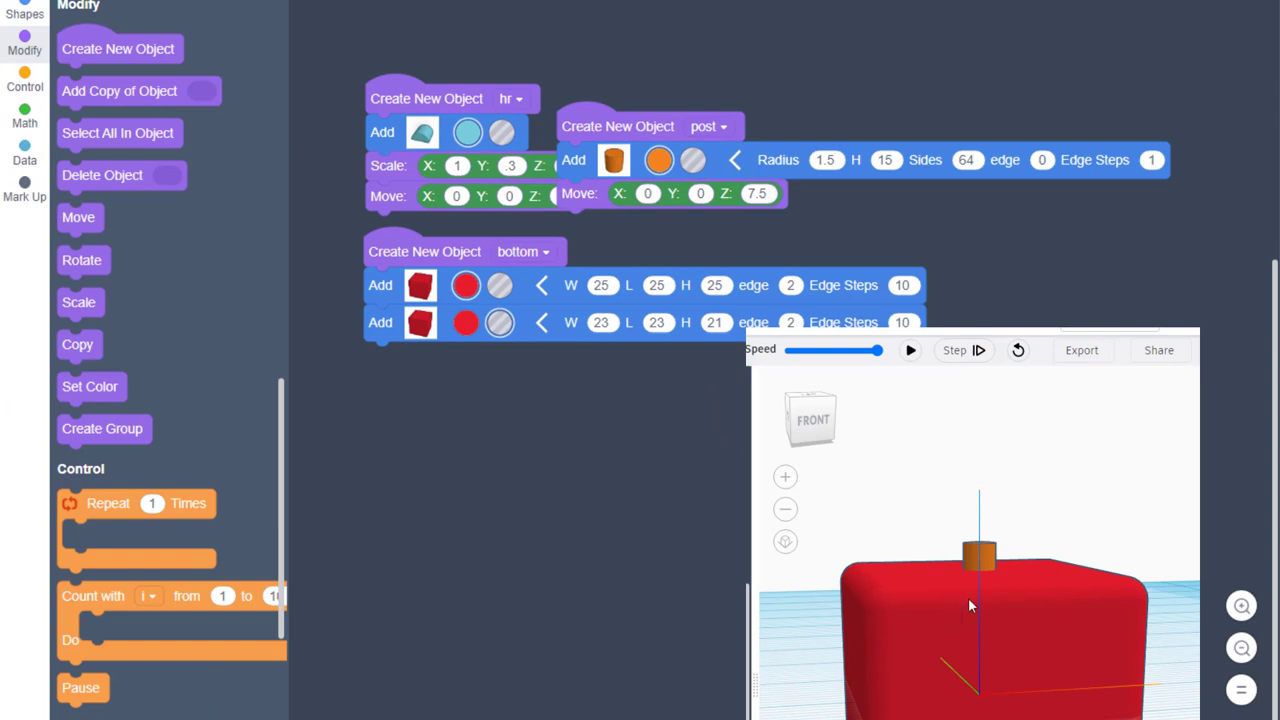
pyautogui.moveTo(1100, 624)
pyautogui.write('4')
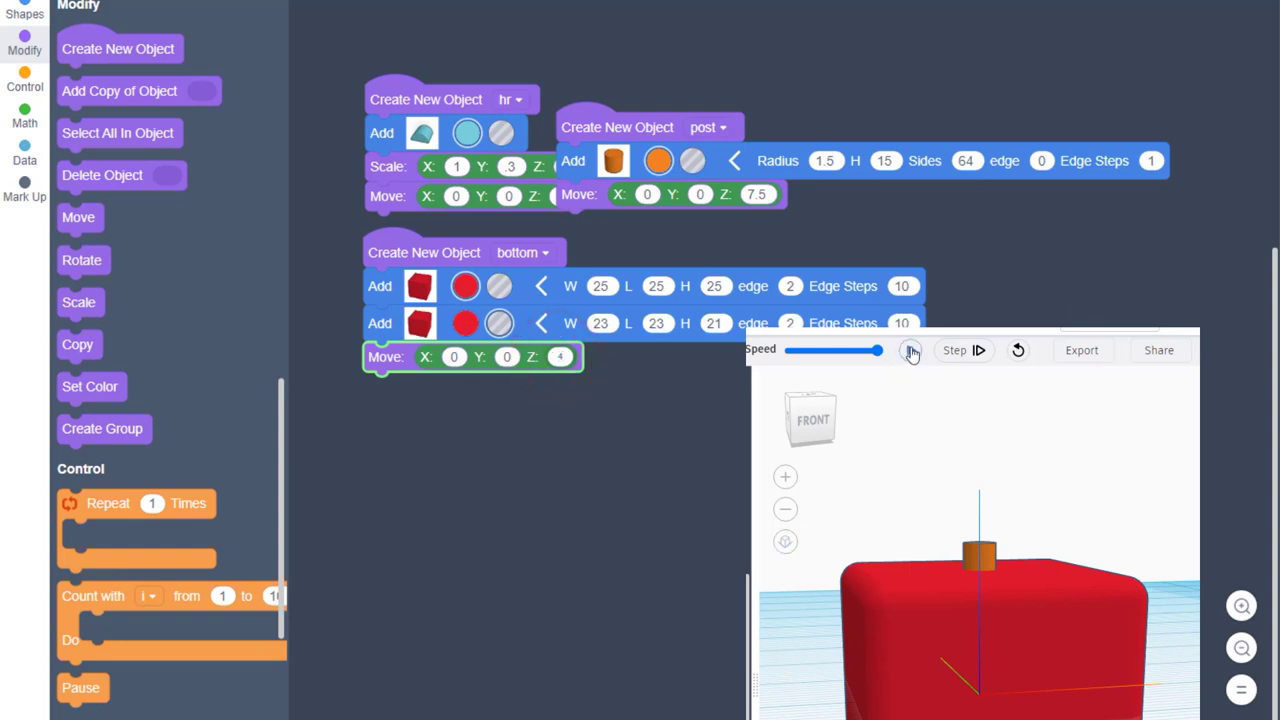
# - Move the inner box 0, -2, 3 and narrow it to width 21, previewing the hollowed seat
pyautogui.click(910, 350)
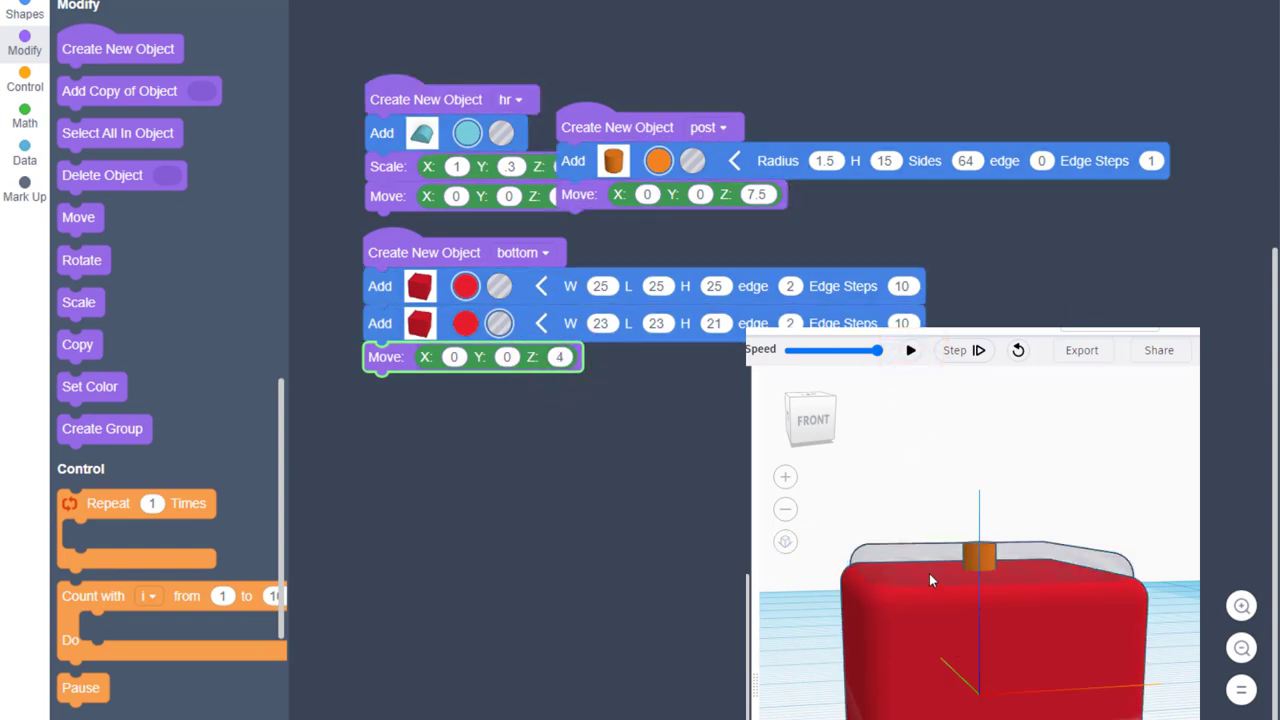
pyautogui.click(560, 356)
pyautogui.write('3')
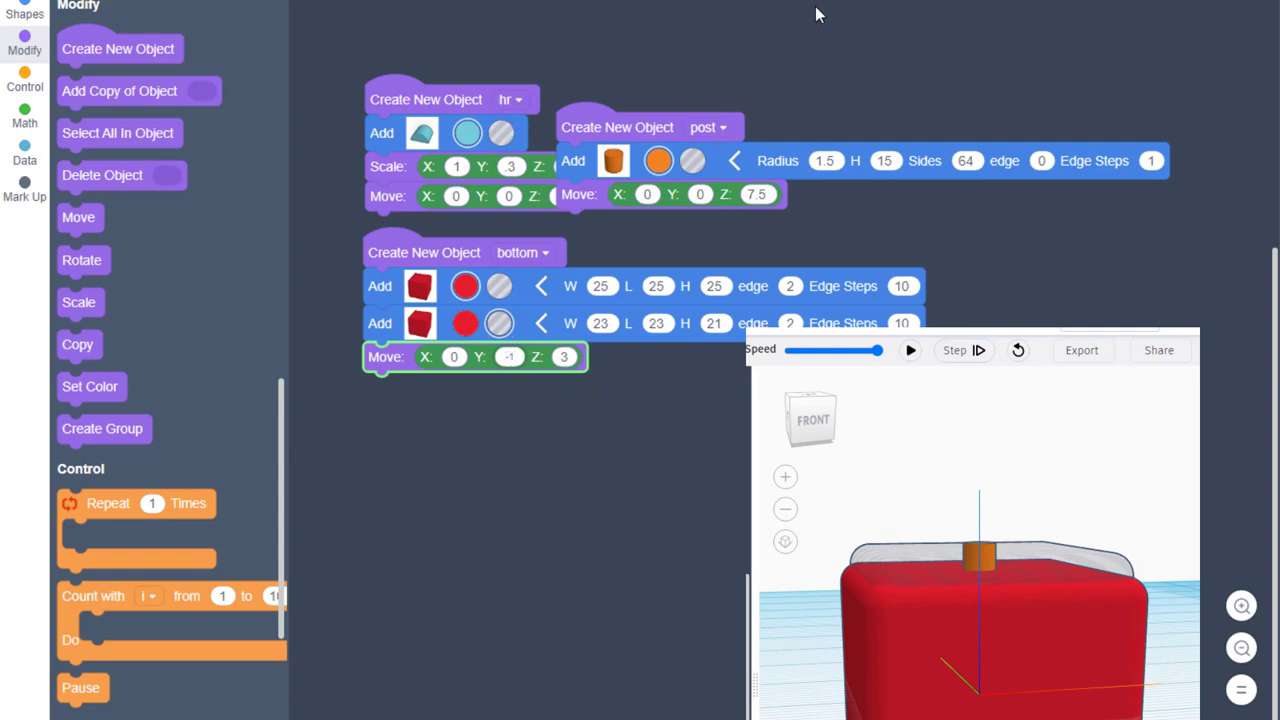
pyautogui.click(910, 350)
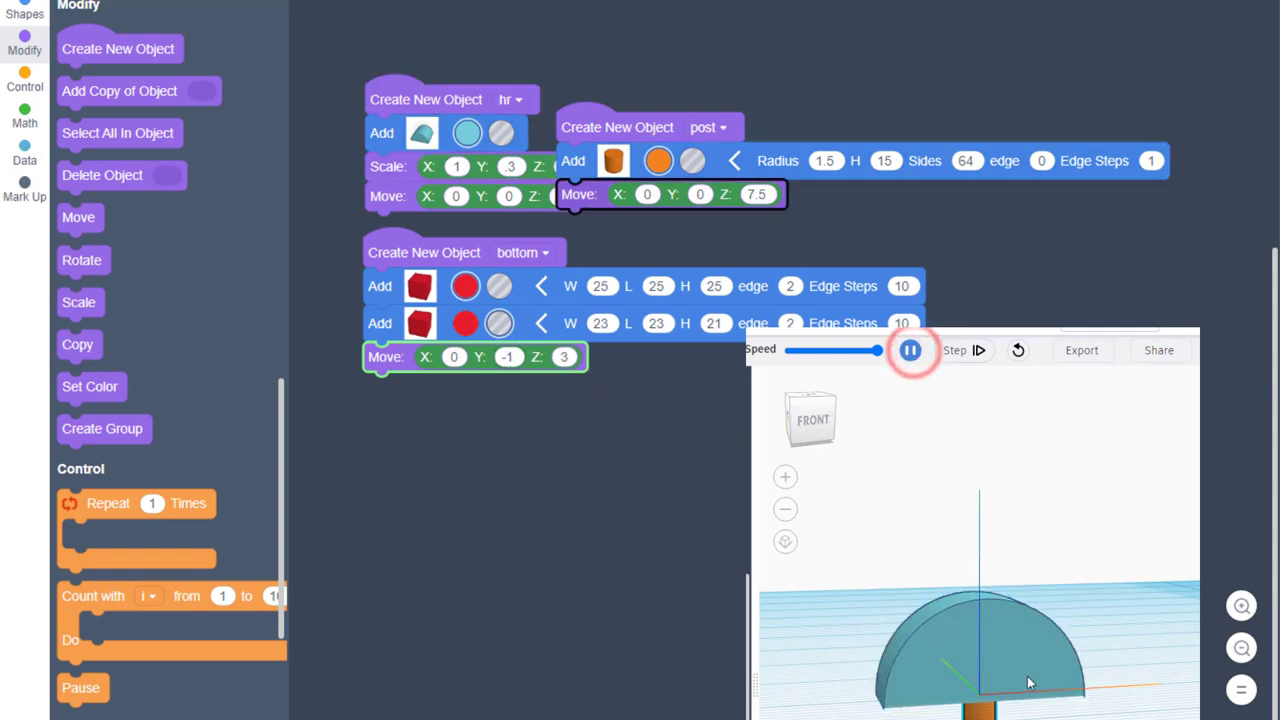
pyautogui.click(908, 350)
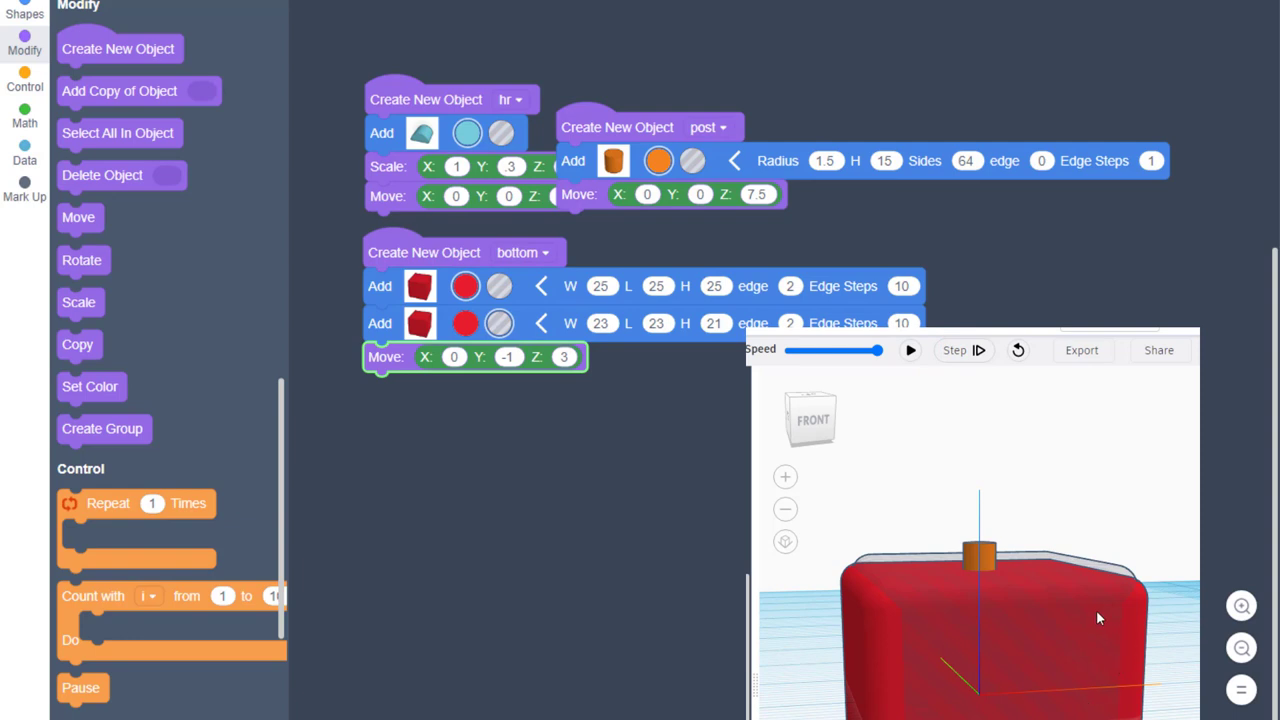
pyautogui.click(508, 356)
pyautogui.write('-2')
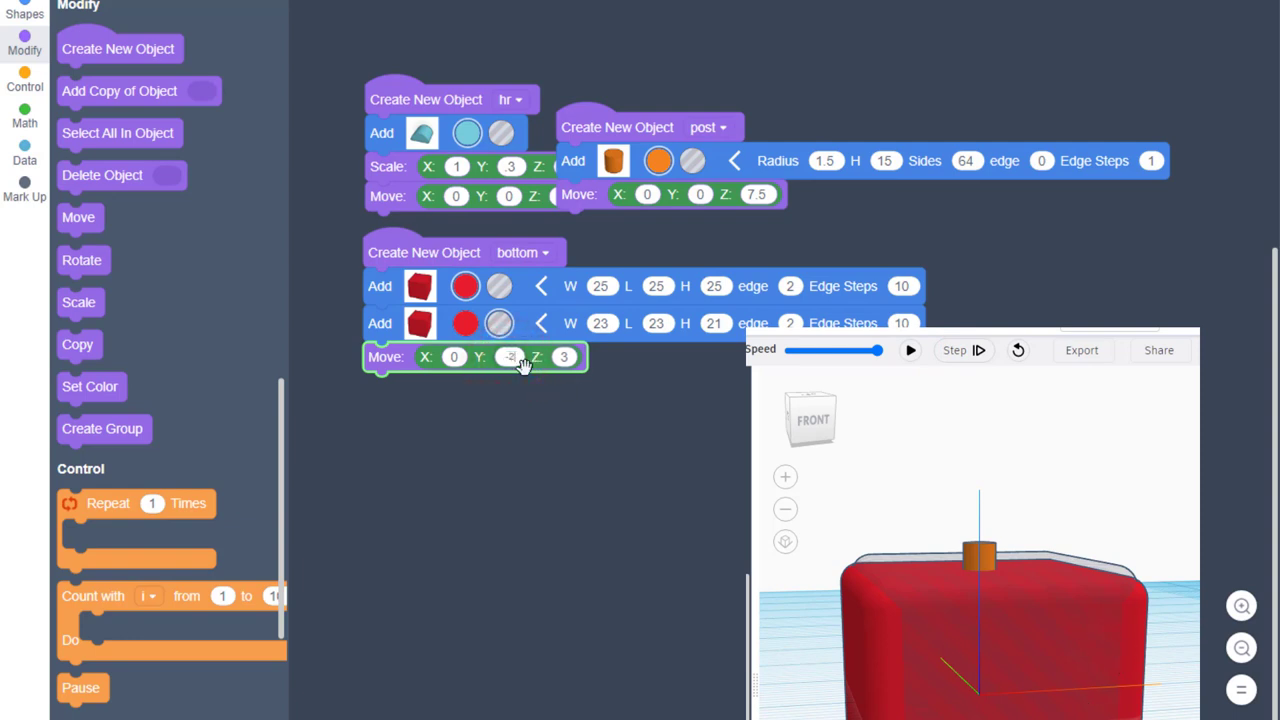
pyautogui.click(910, 350)
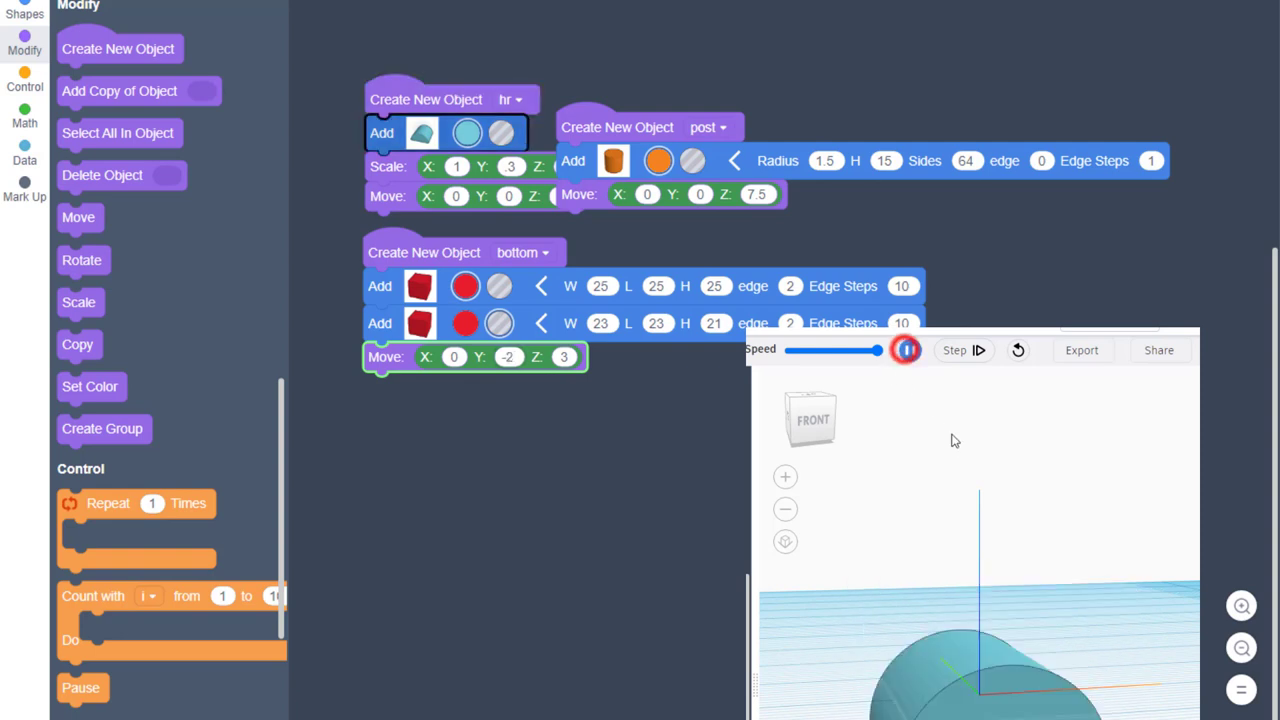
pyautogui.click(904, 350)
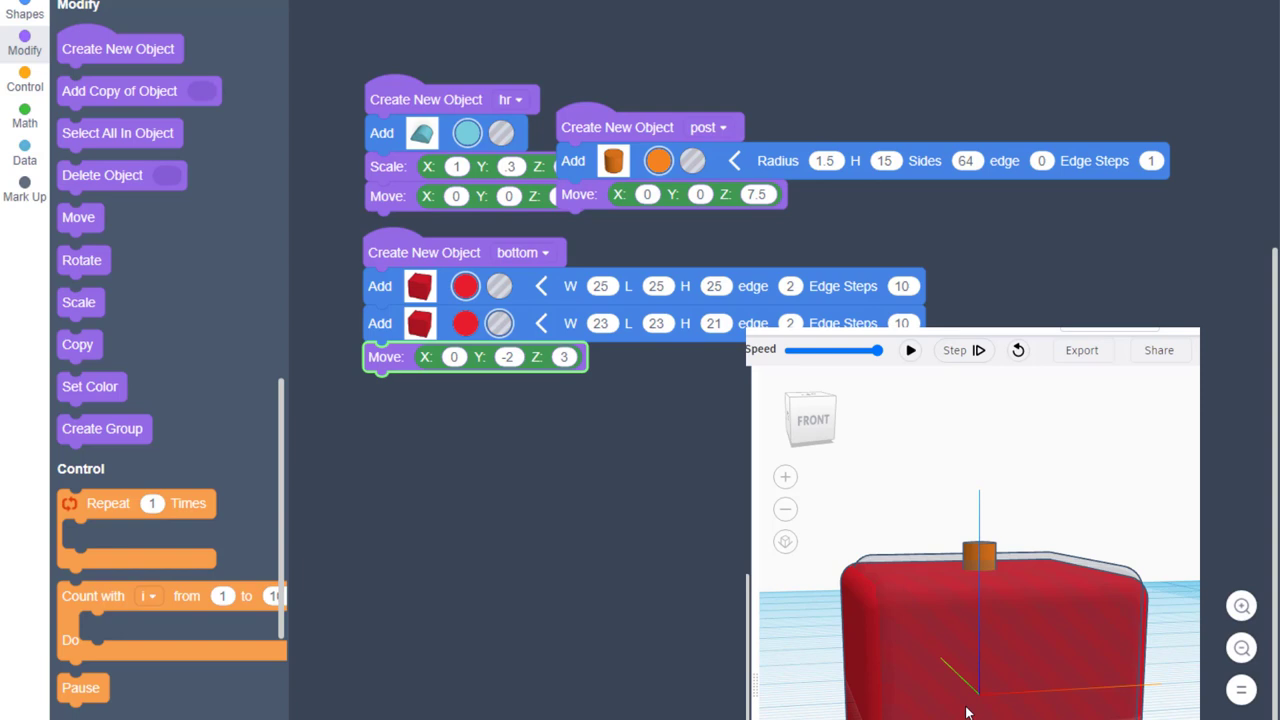
pyautogui.moveTo(878, 664)
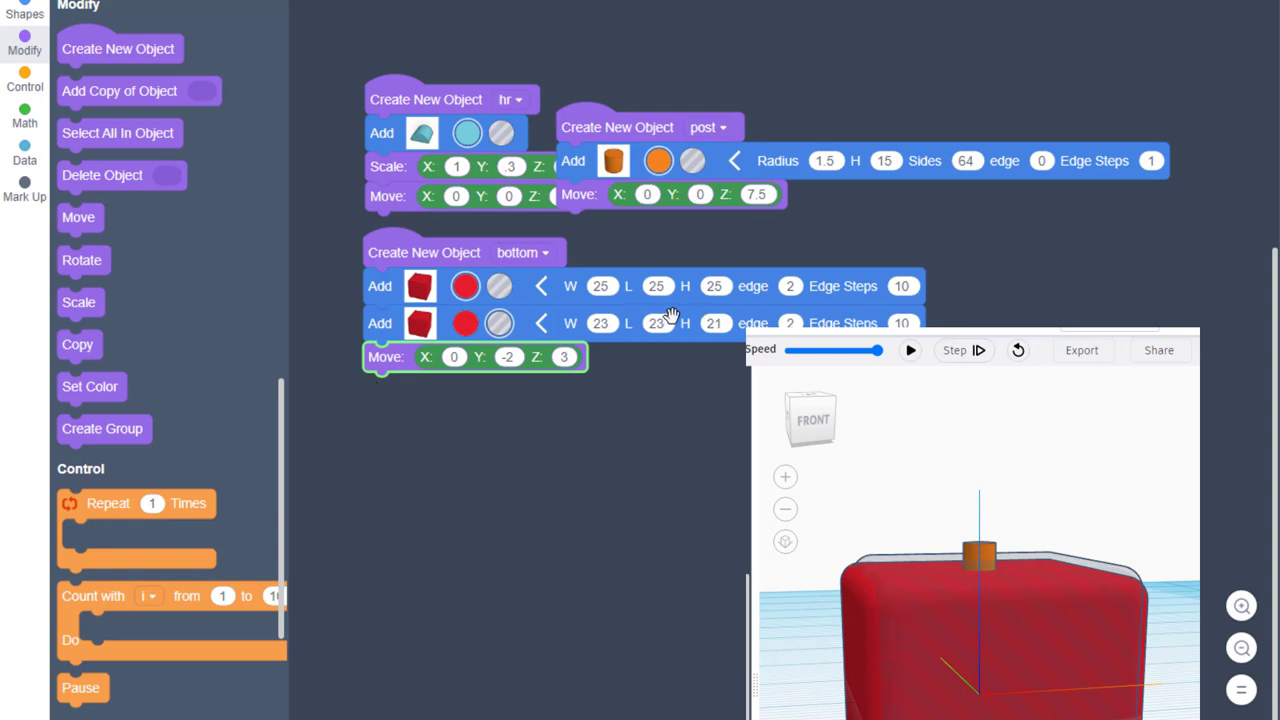
pyautogui.click(600, 324)
pyautogui.write('21')
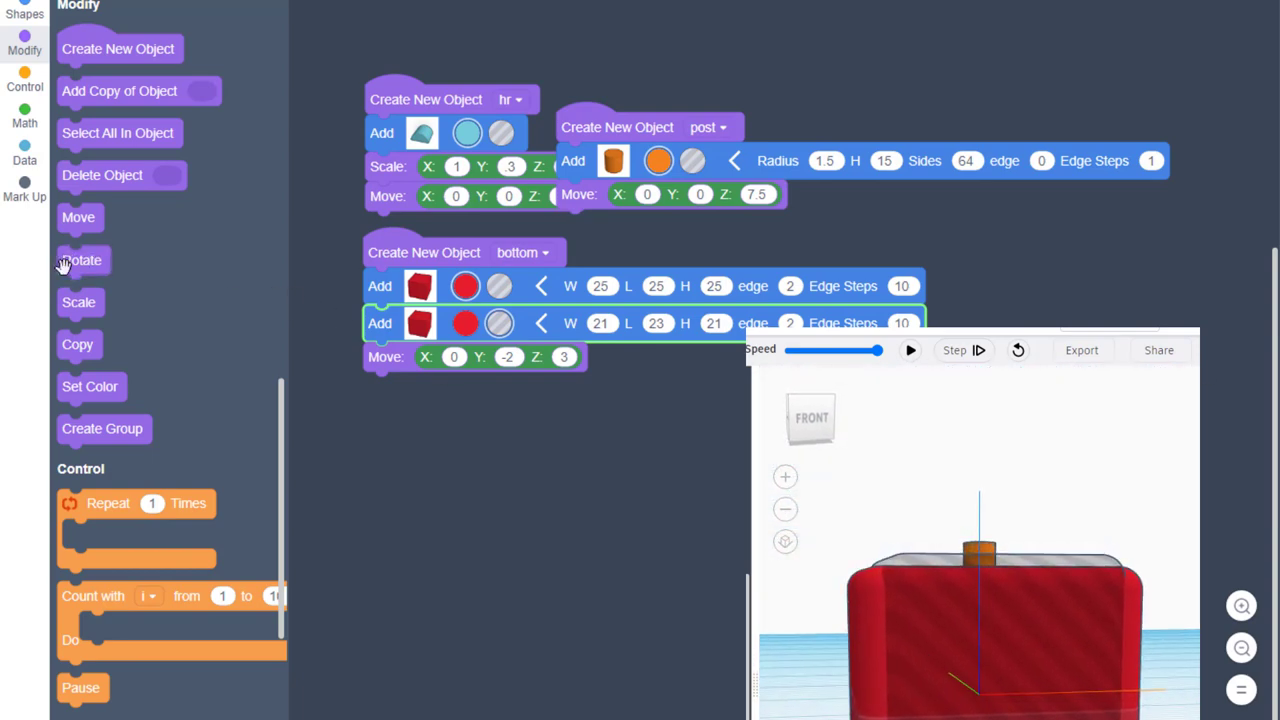
# - Add a create-group step at the program's end and run to build the combined seat
pyautogui.moveTo(104, 428); pyautogui.dragTo(408, 388)
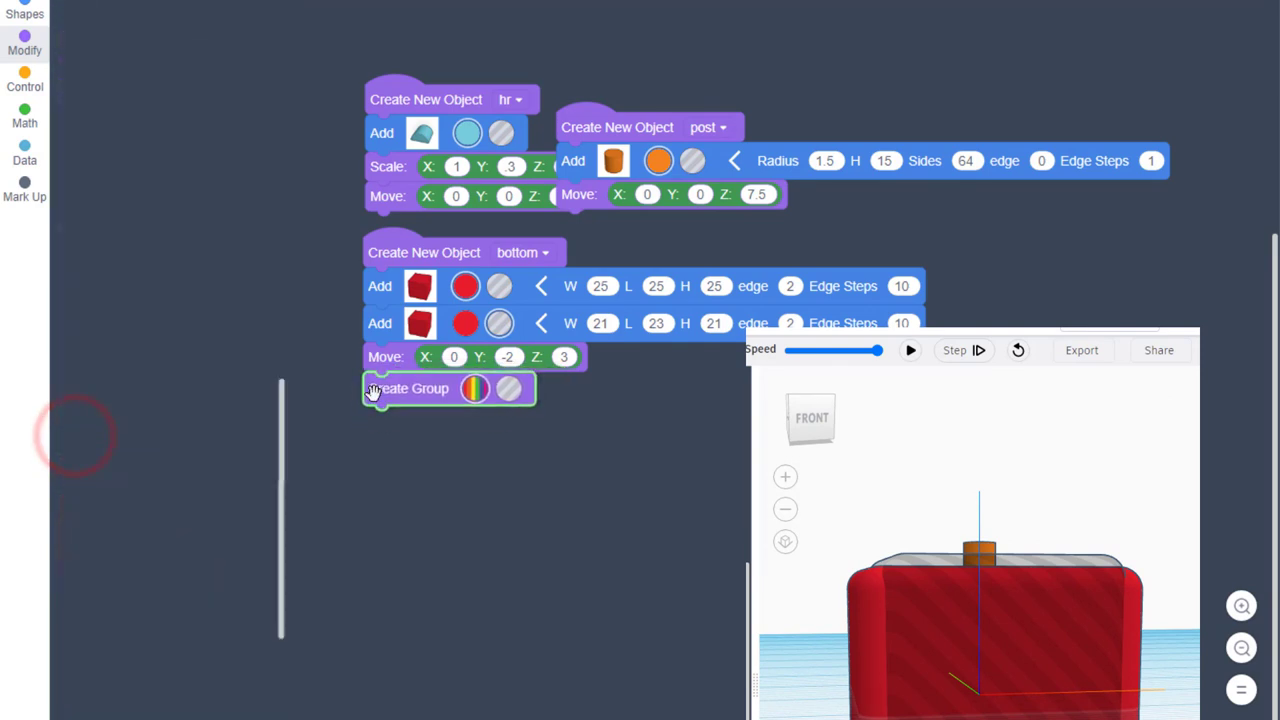
pyautogui.click(908, 350)
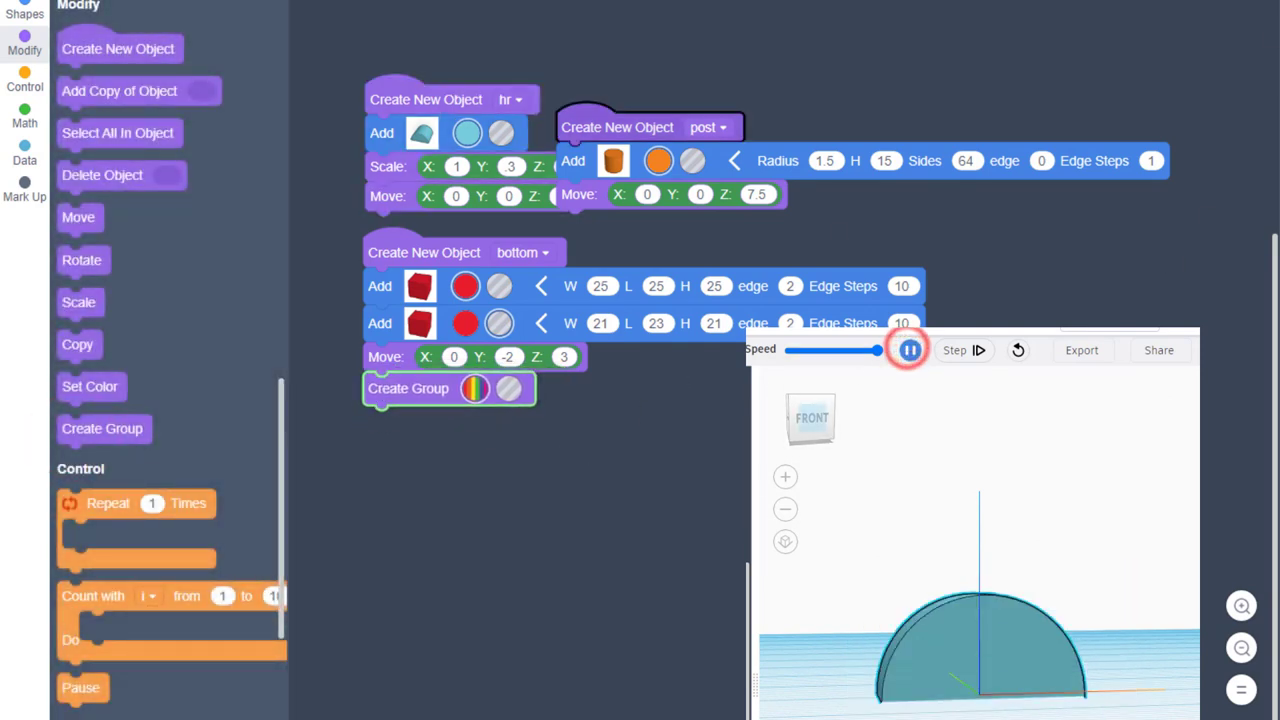
pyautogui.click(908, 350)
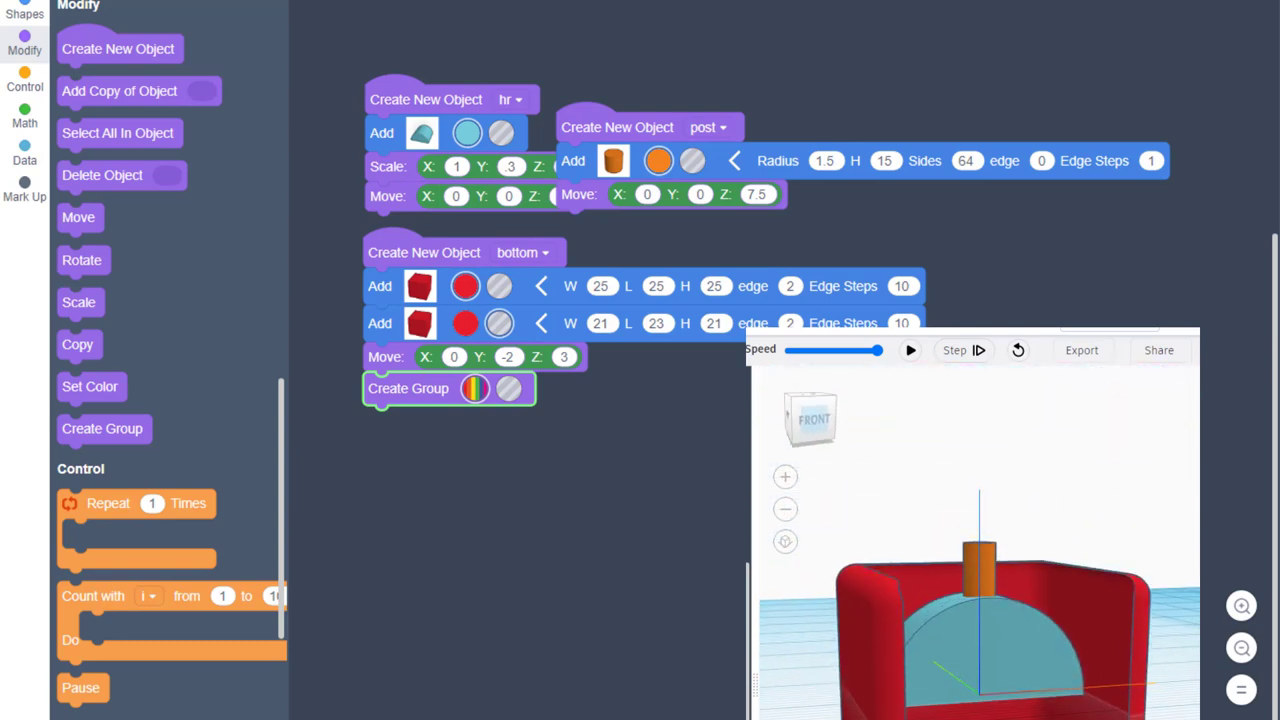
pyautogui.moveTo(984, 564)
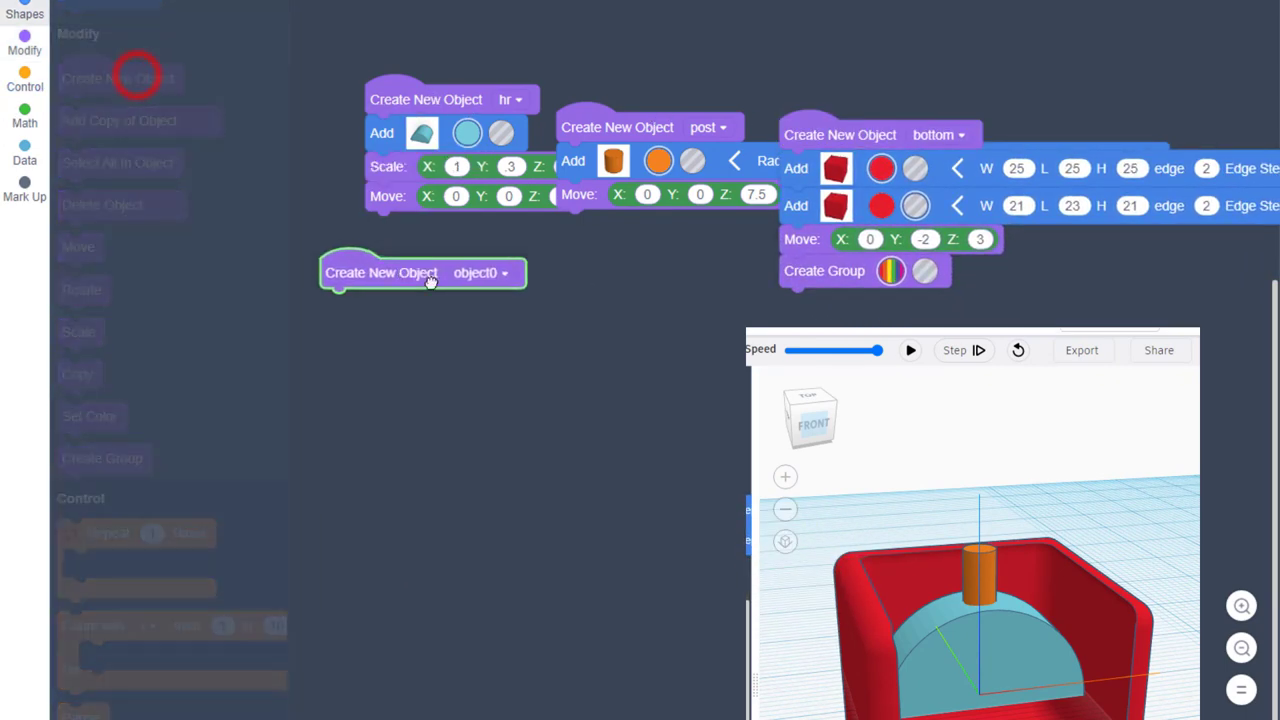
# - Create object cs with a copy of bottom moved up 12 and run to see the stacked copy
pyautogui.moveTo(430, 272); pyautogui.dragTo(544, 308)
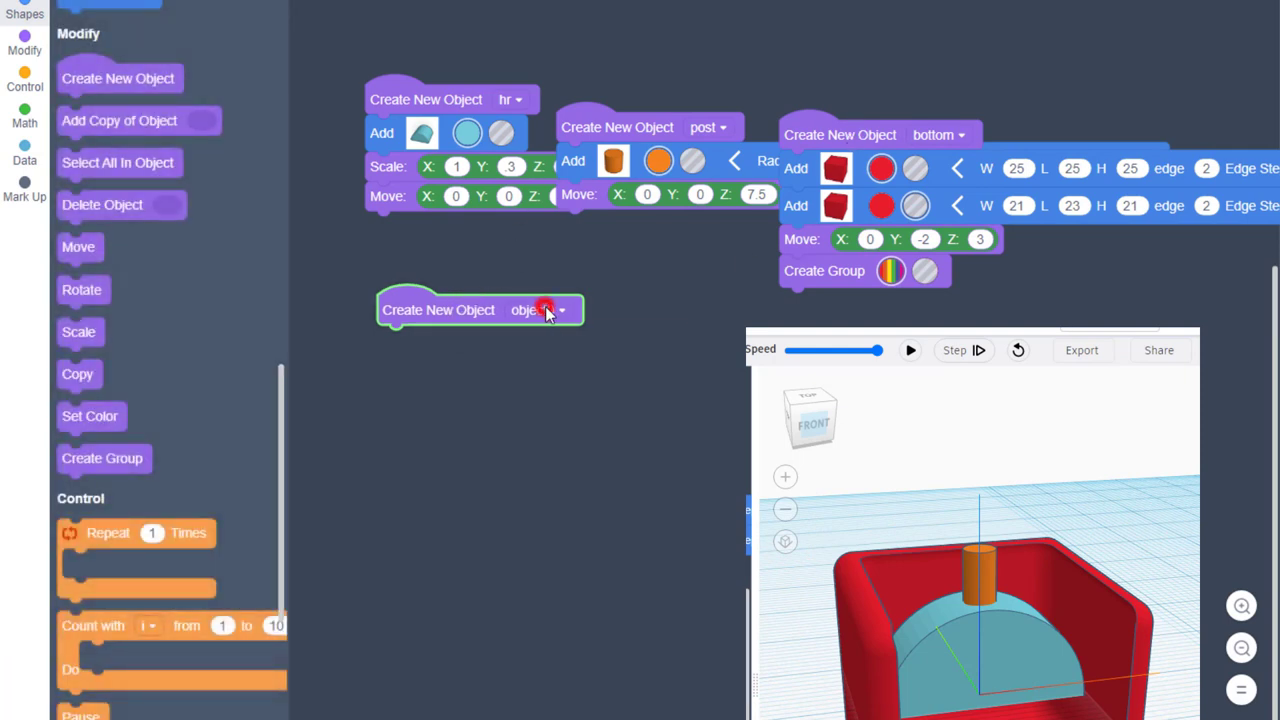
pyautogui.click(560, 310)
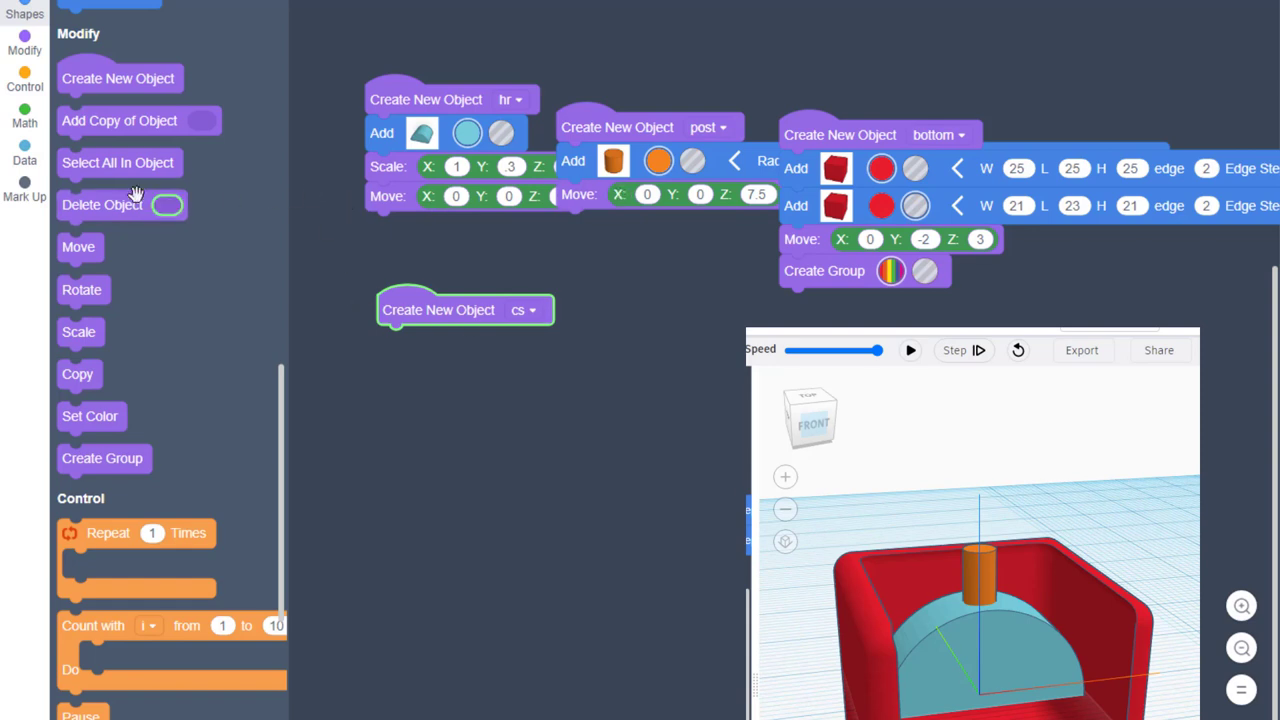
pyautogui.scroll(-3)
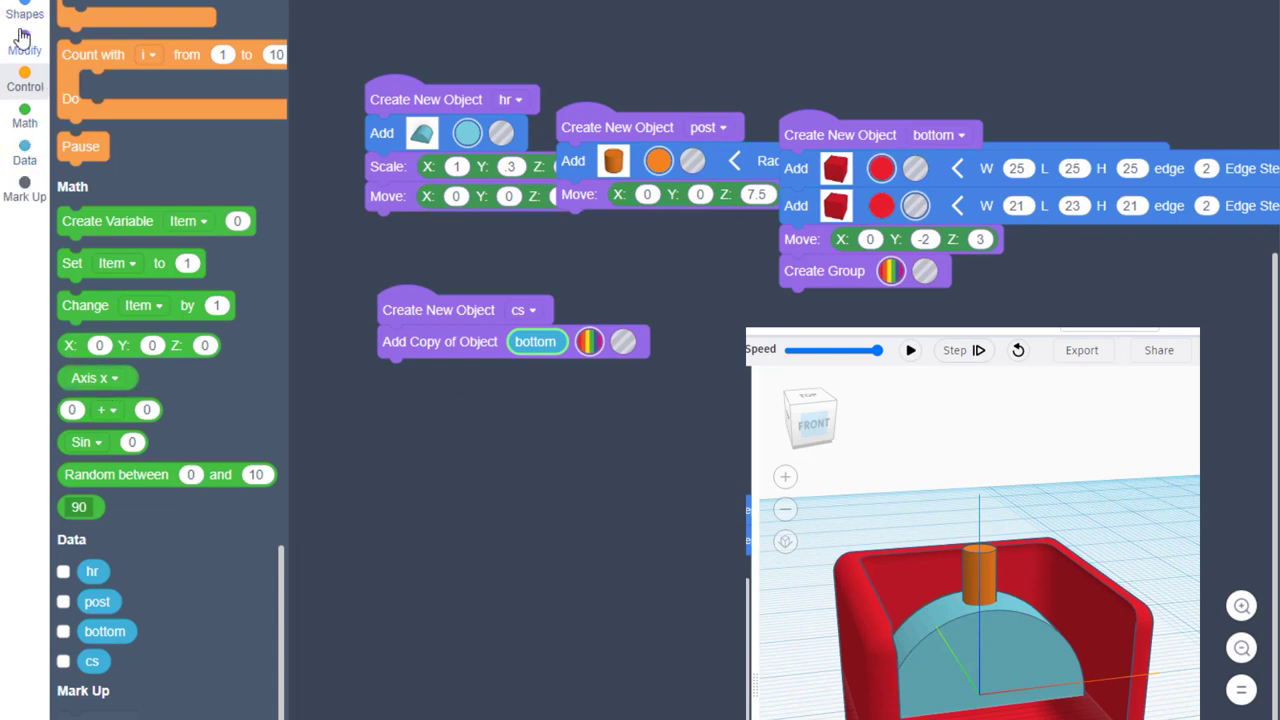
pyautogui.click(24, 40)
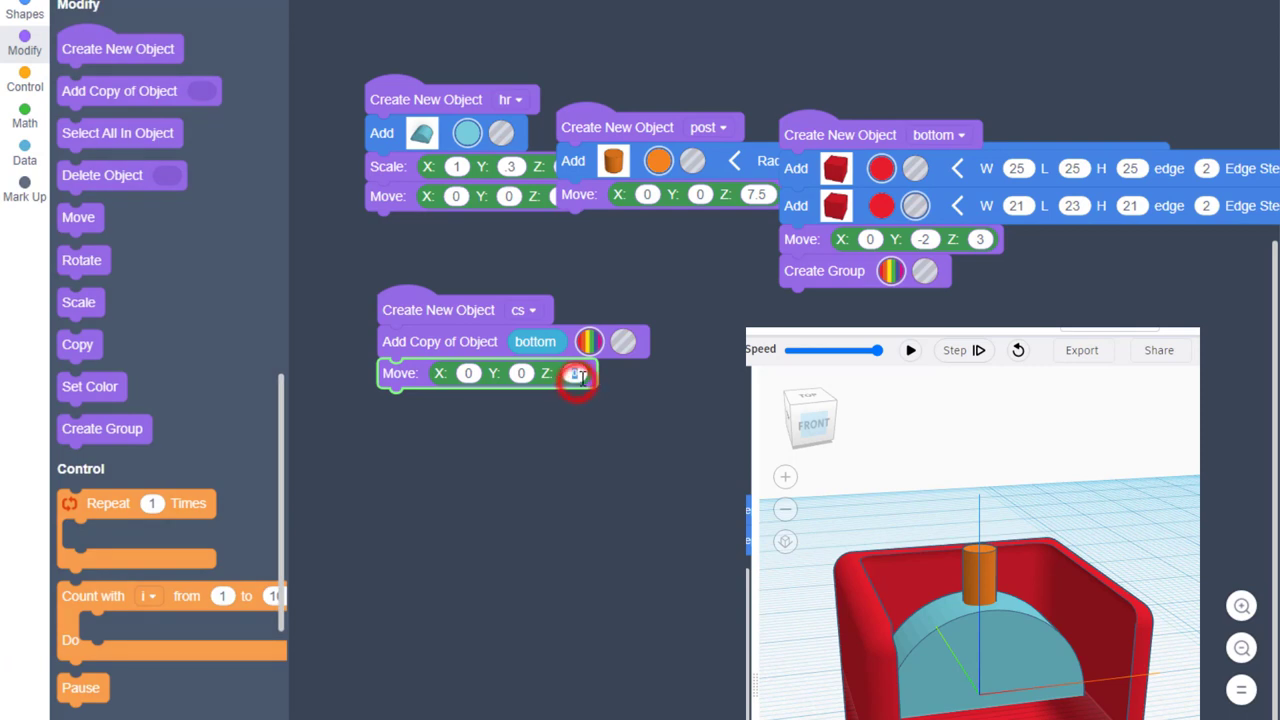
pyautogui.click(576, 374)
pyautogui.write('10')
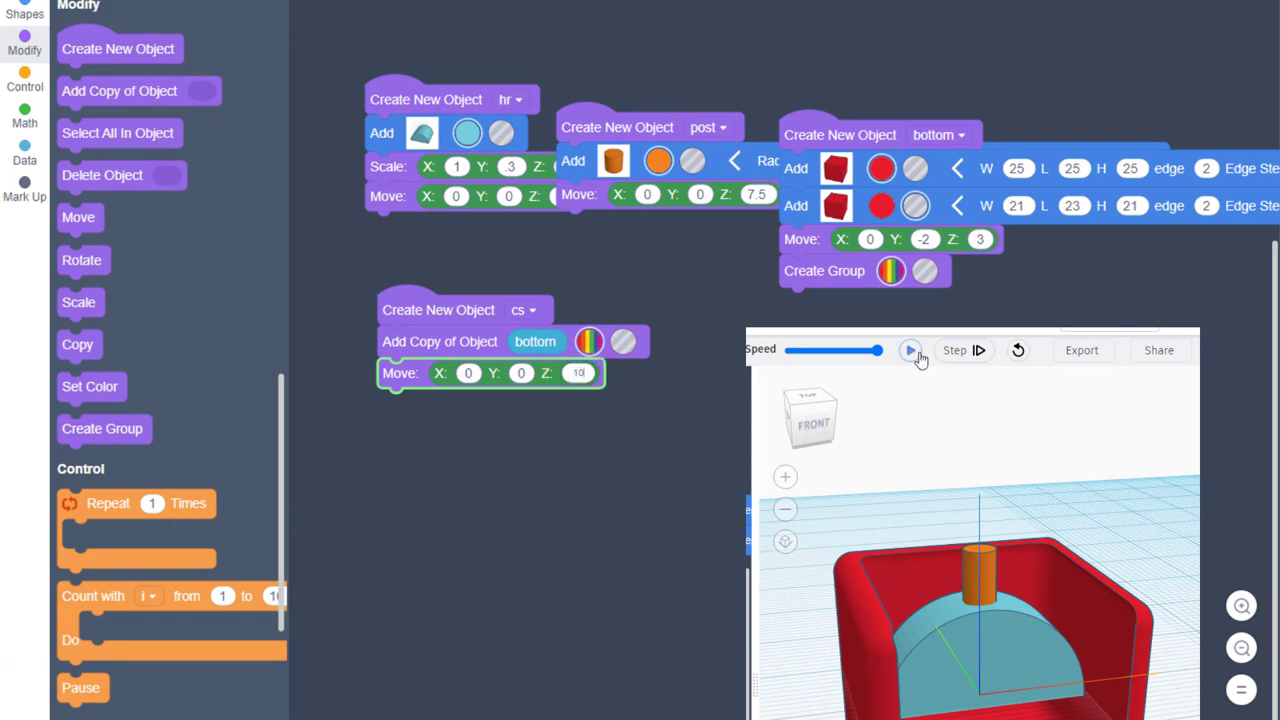
pyautogui.click(910, 350)
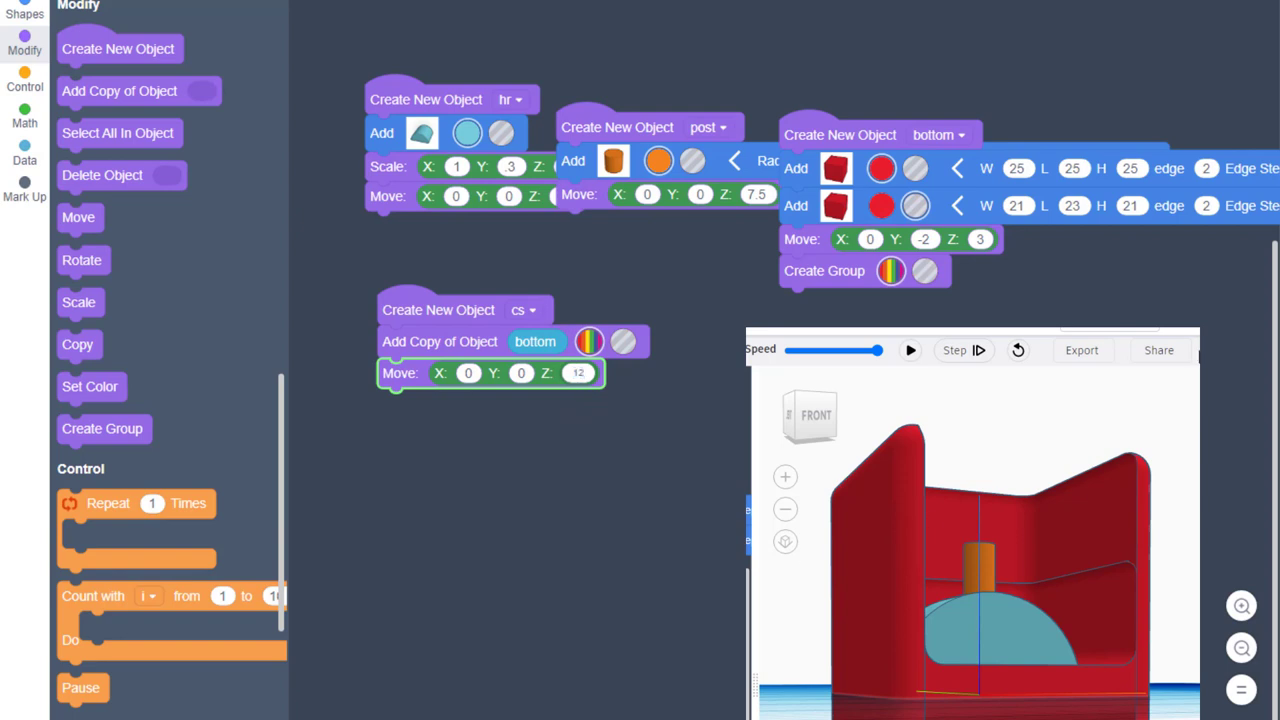
pyautogui.click(908, 350)
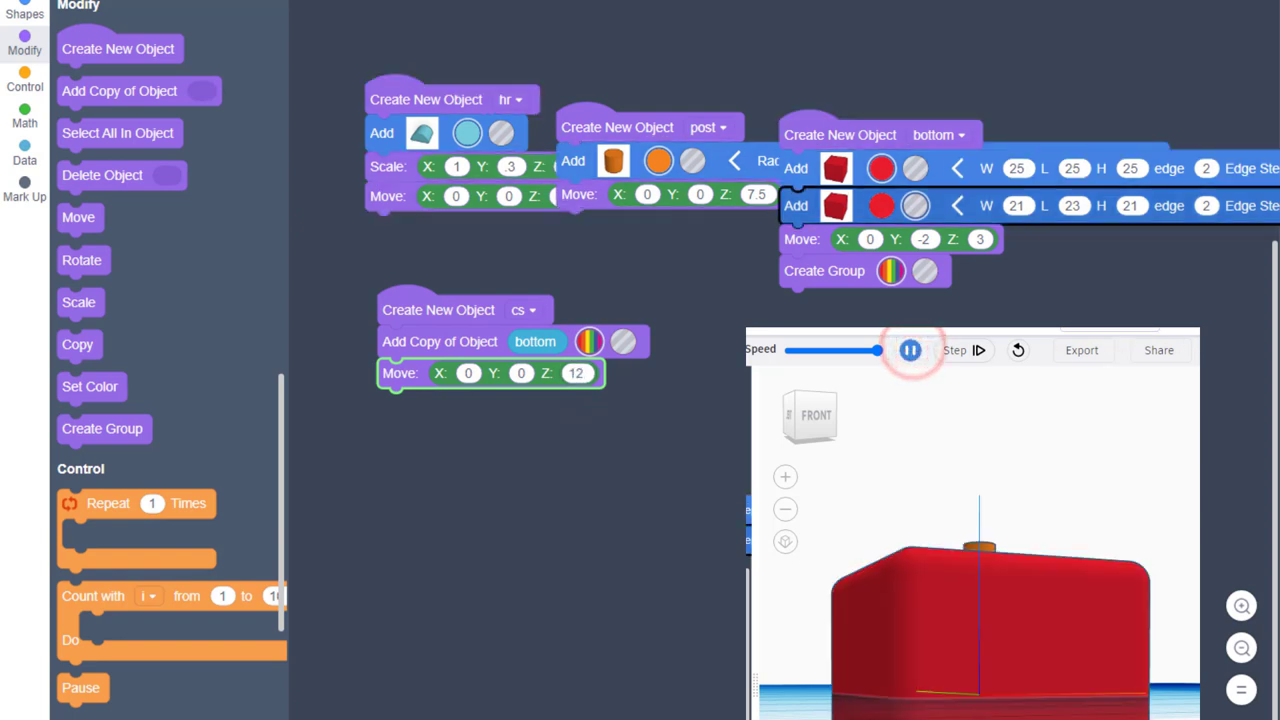
pyautogui.click(908, 350)
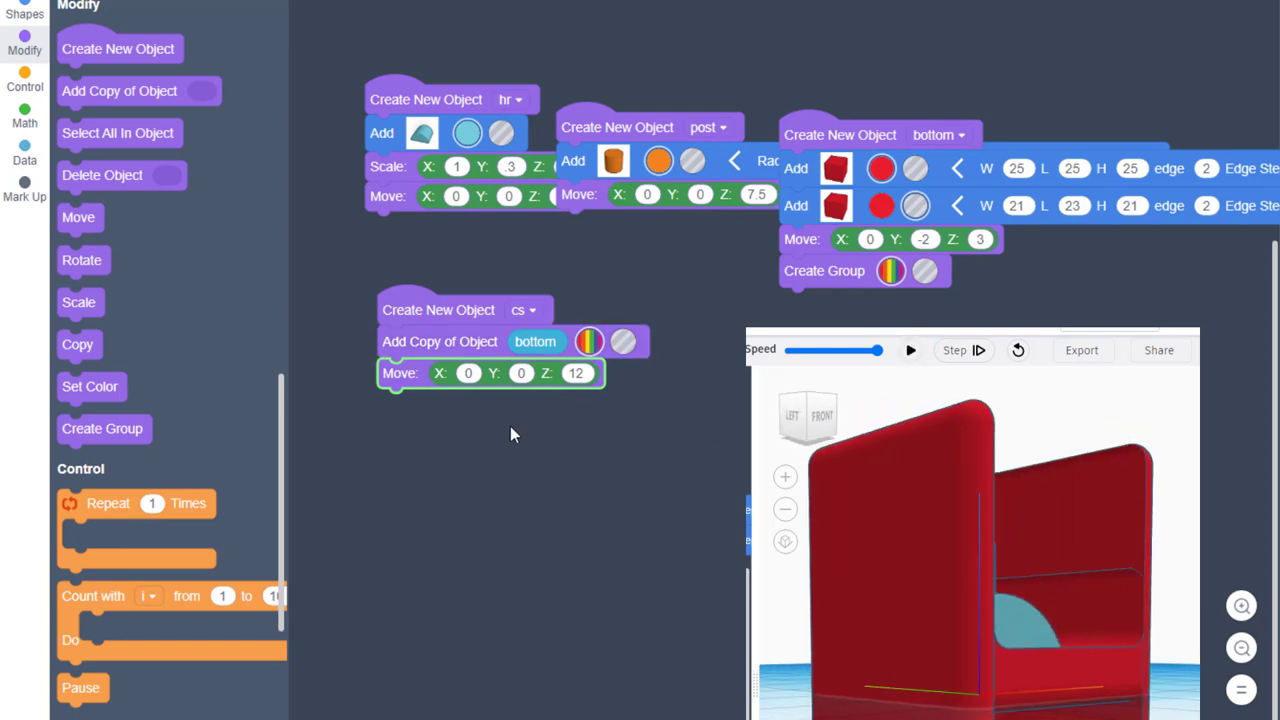
# - Delete the original bottom object in cs and toggle its copy to a hole, then run
pyautogui.moveTo(102, 176); pyautogui.dragTo(448, 414)
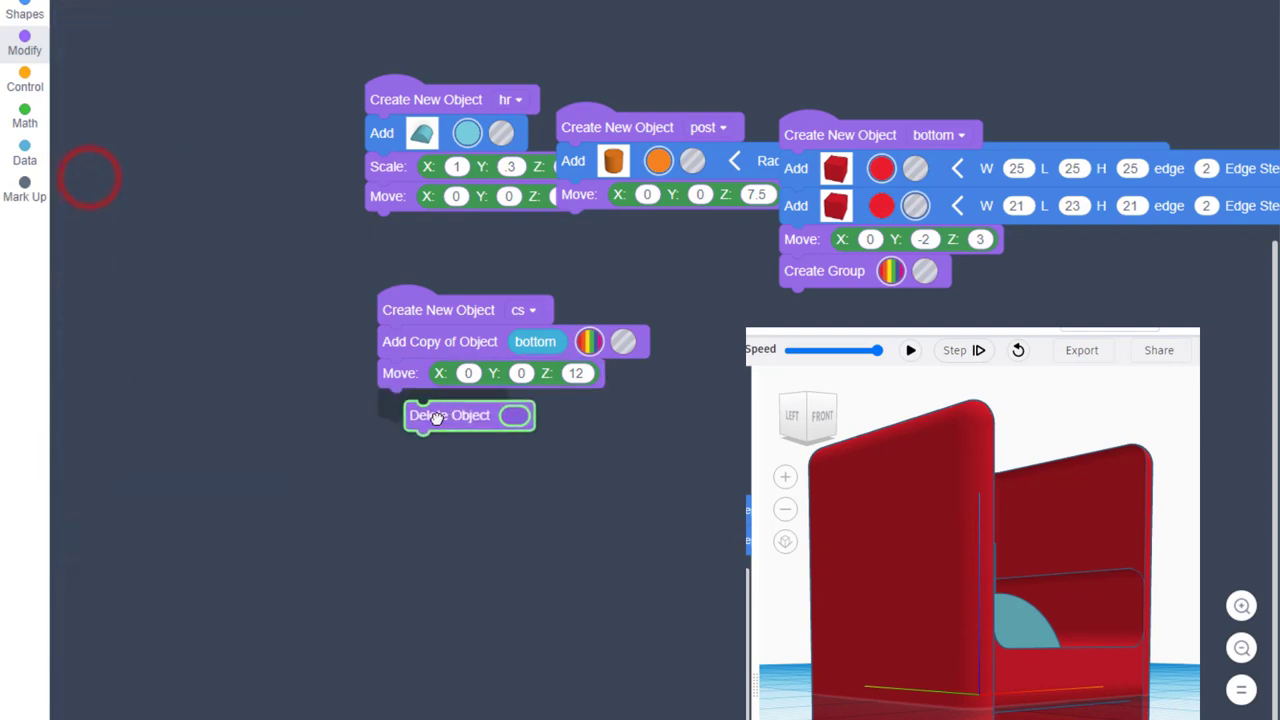
pyautogui.click(24, 124)
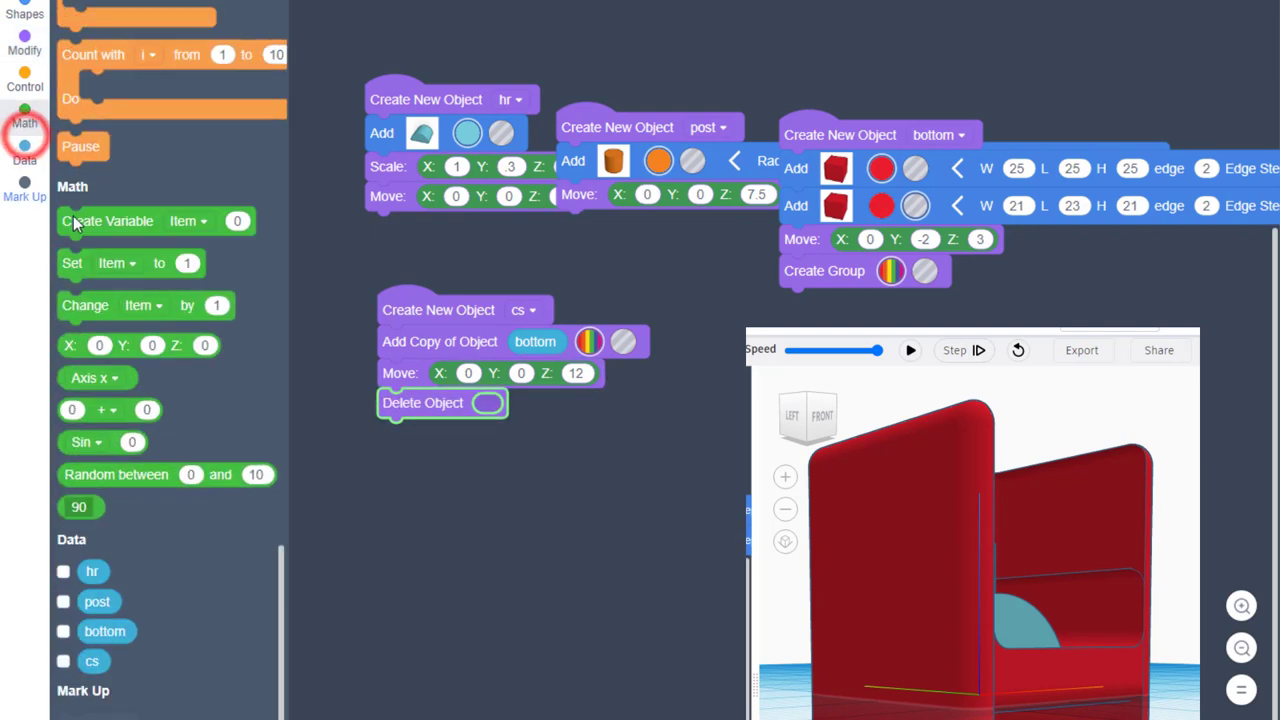
pyautogui.moveTo(104, 632); pyautogui.dragTo(380, 452)
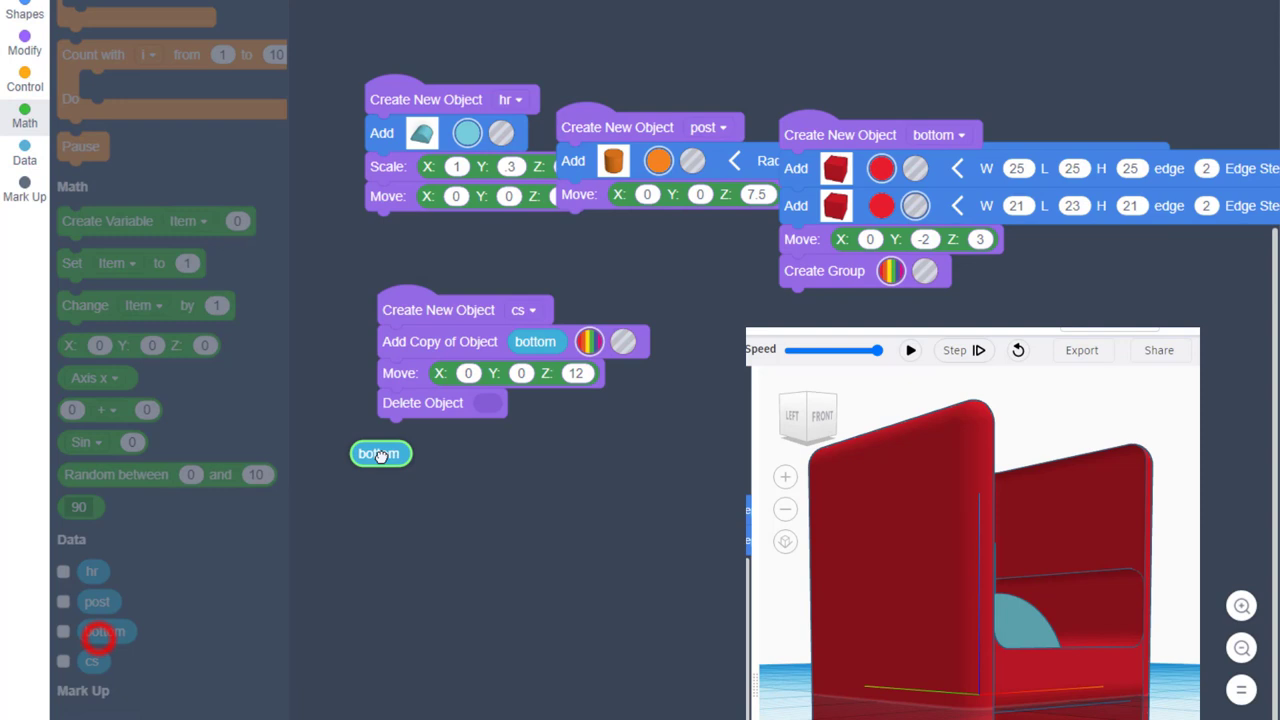
pyautogui.moveTo(380, 452); pyautogui.dragTo(500, 402)
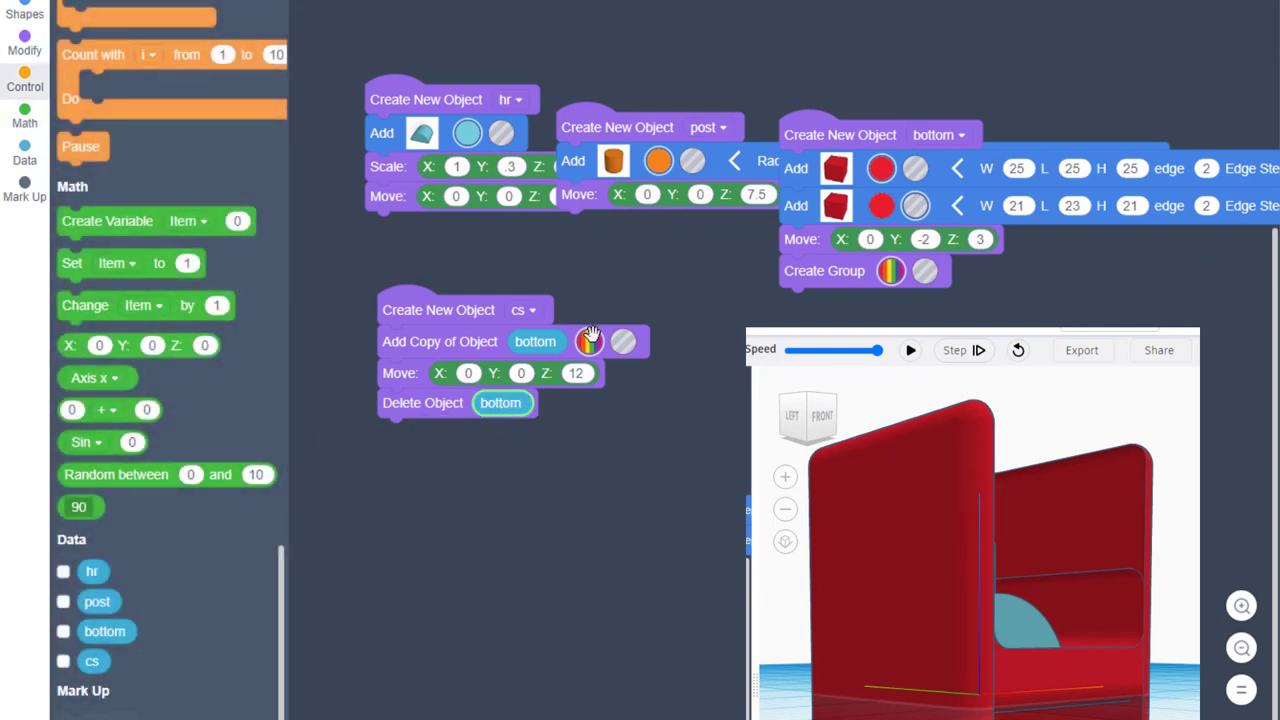
pyautogui.moveTo(714, 188)
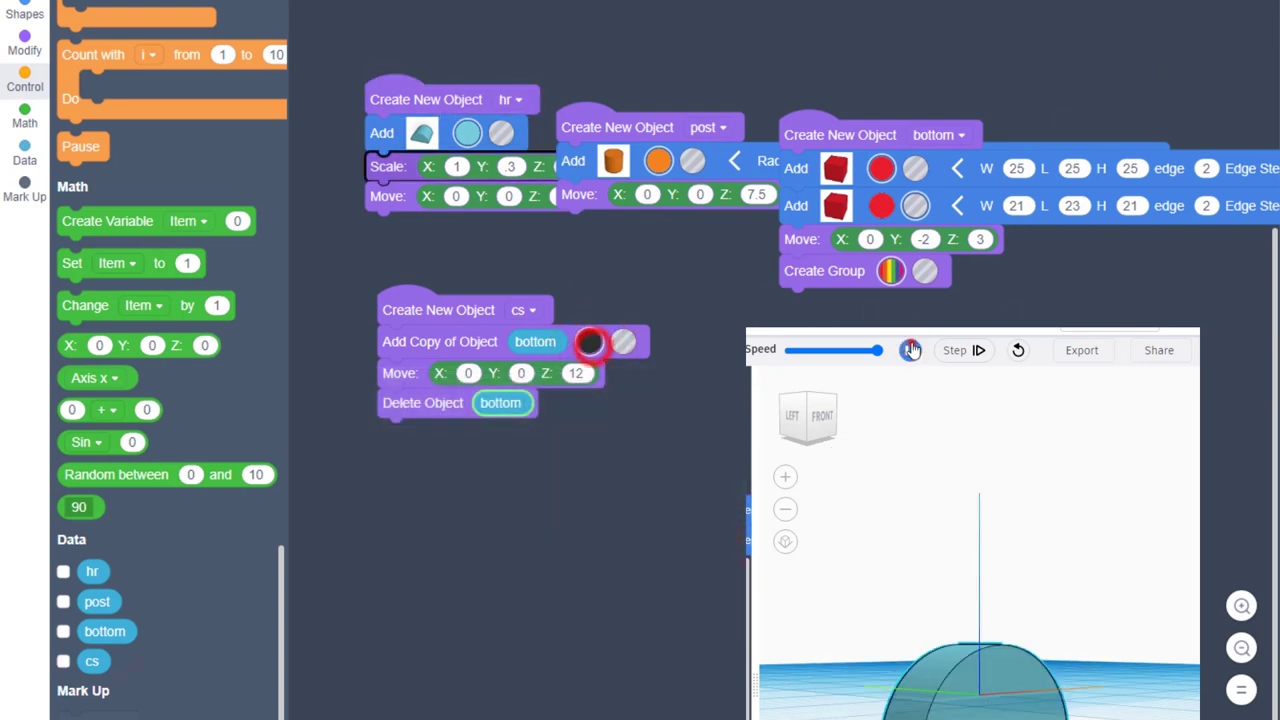
pyautogui.click(908, 350)
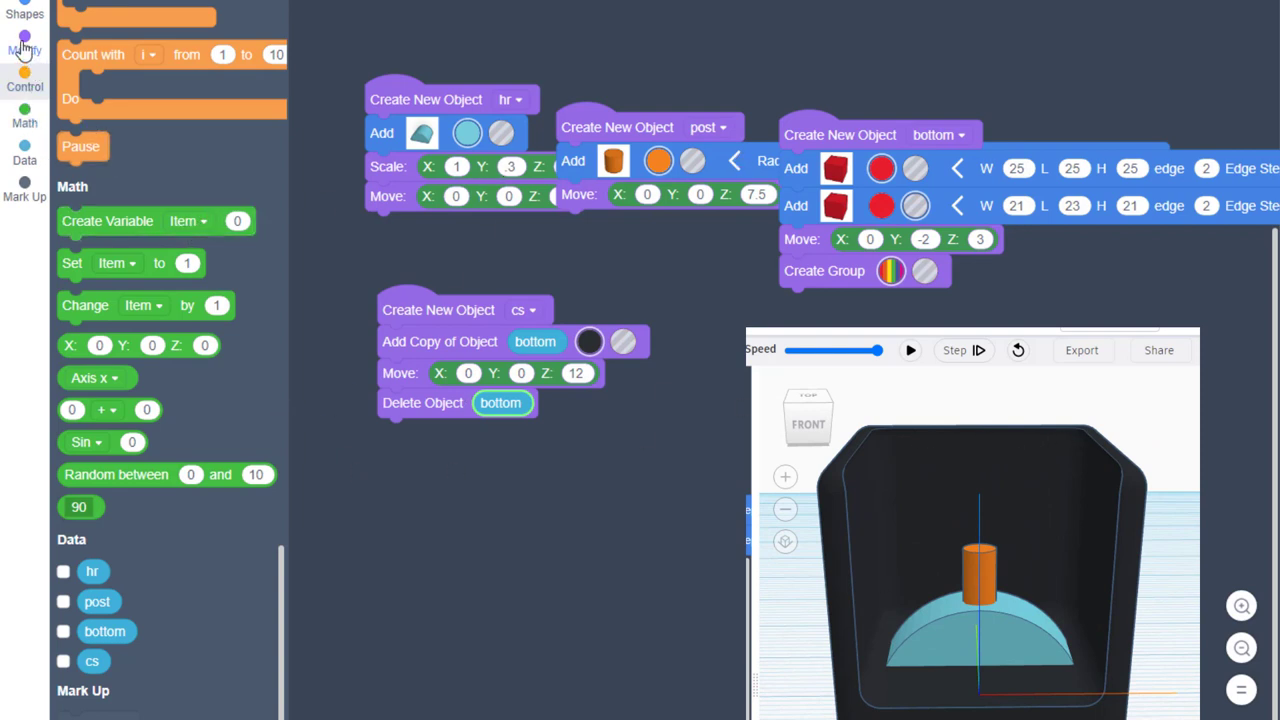
pyautogui.click(24, 44)
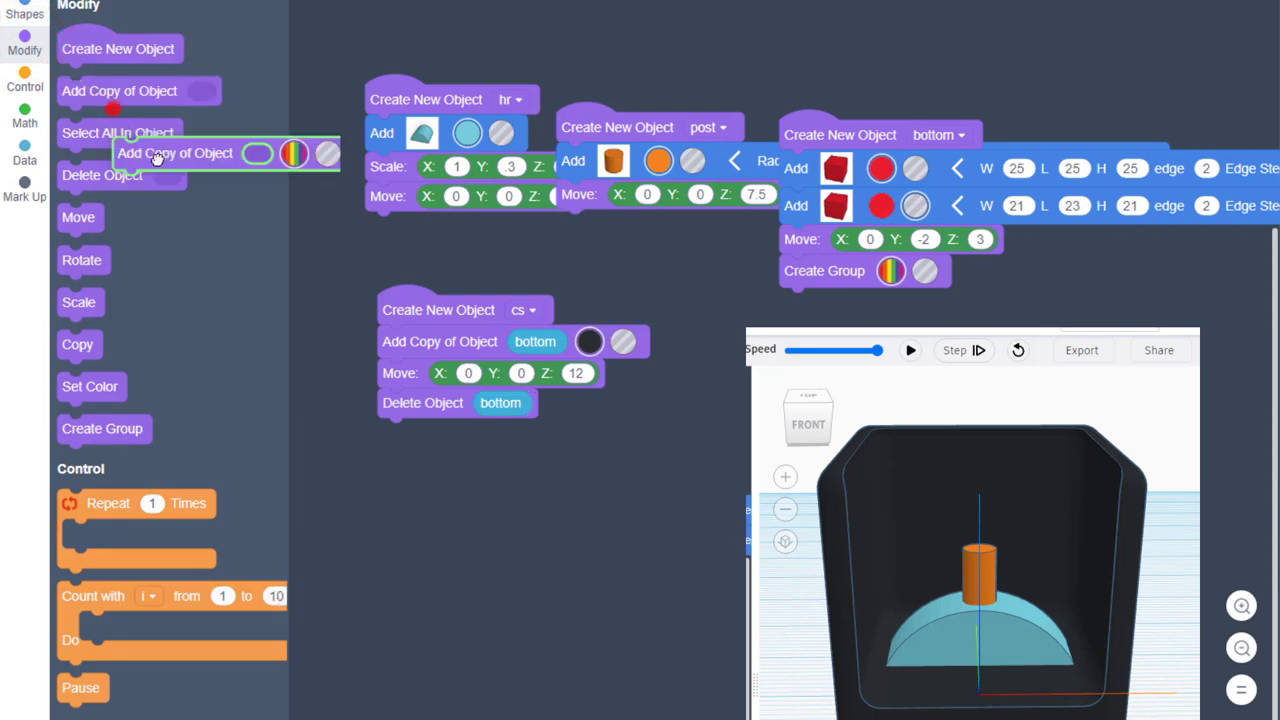
# - Add two copies of post to cs, placing the second on the opposite side at X -8, and preview
pyautogui.moveTo(176, 152); pyautogui.dragTo(440, 434)
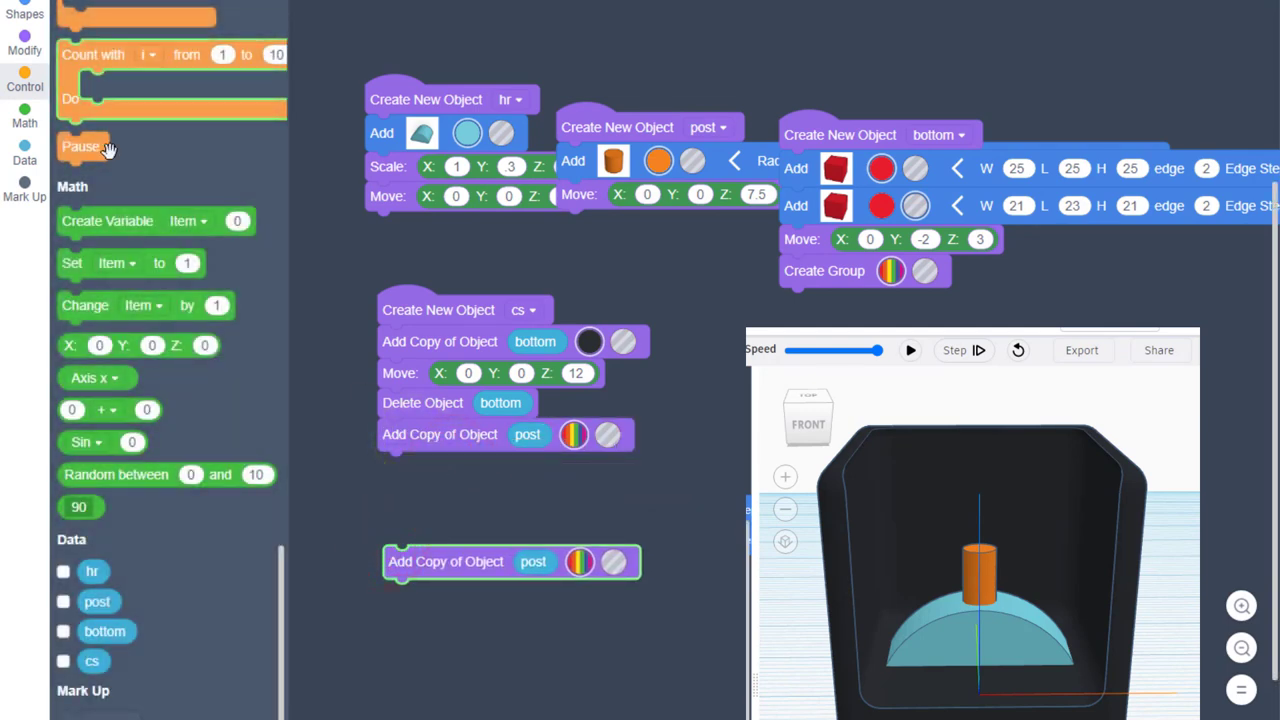
pyautogui.click(24, 44)
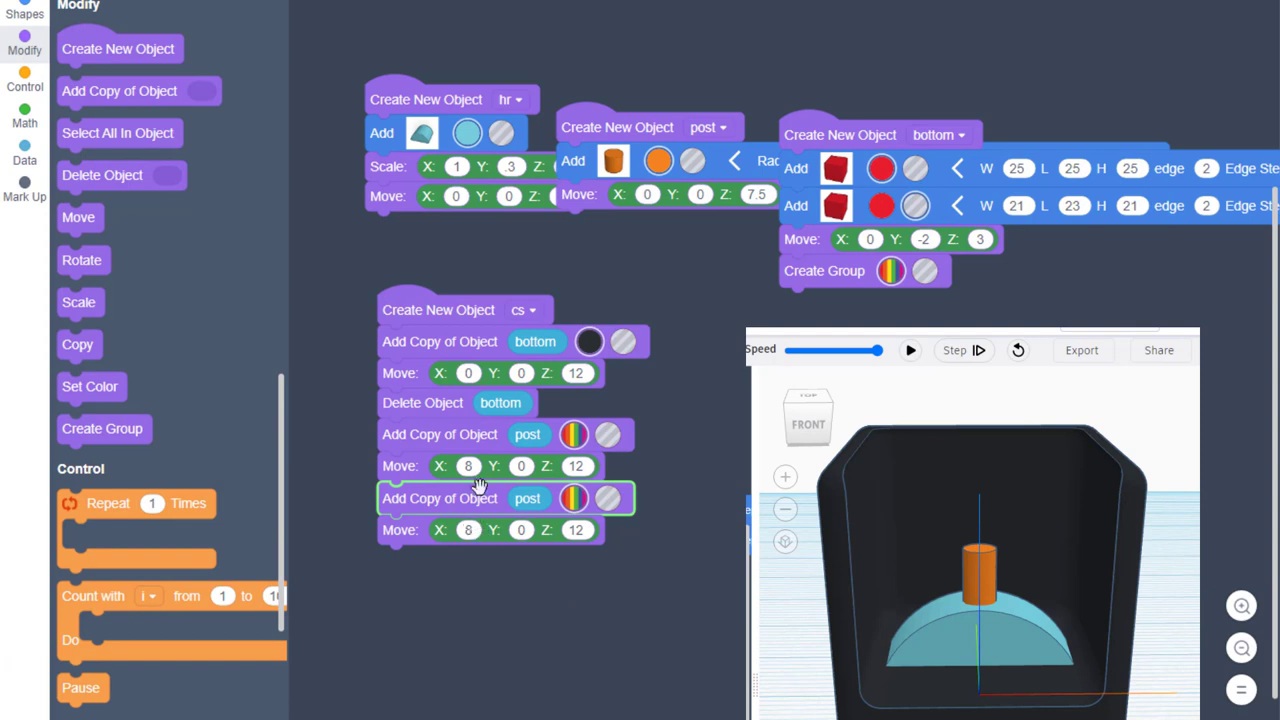
pyautogui.click(468, 530)
pyautogui.write('-8')
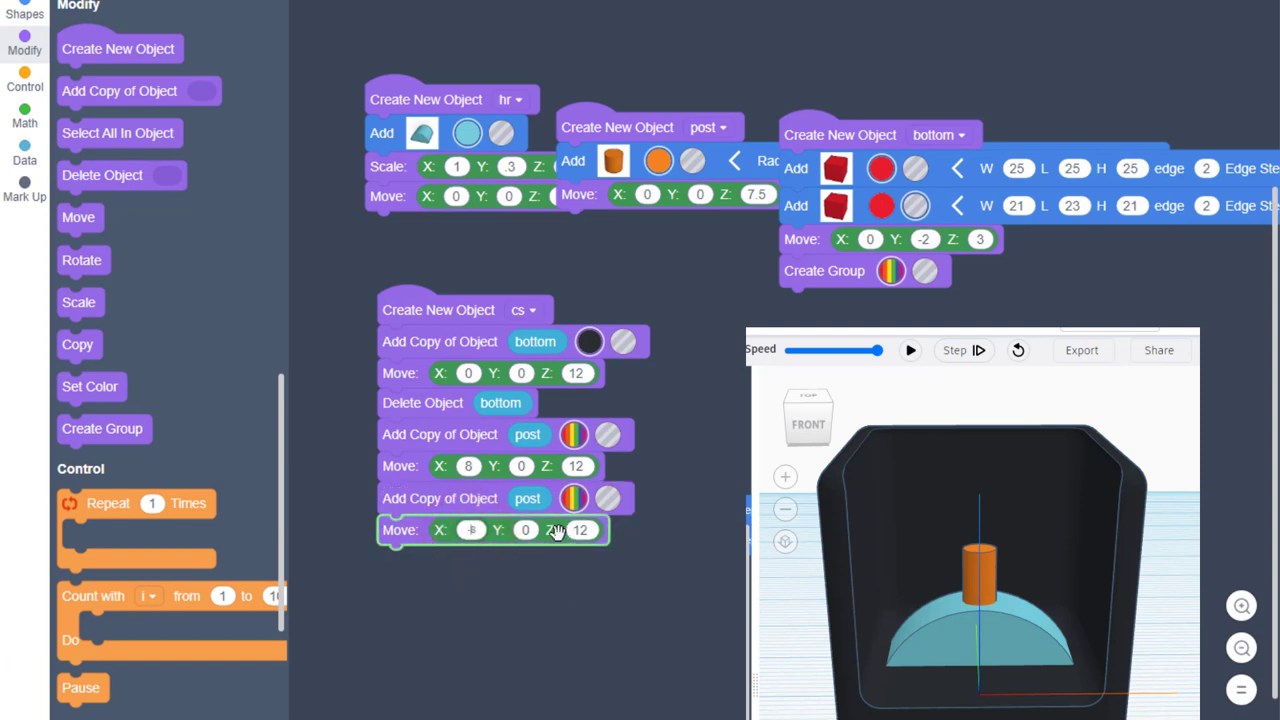
pyautogui.click(910, 350)
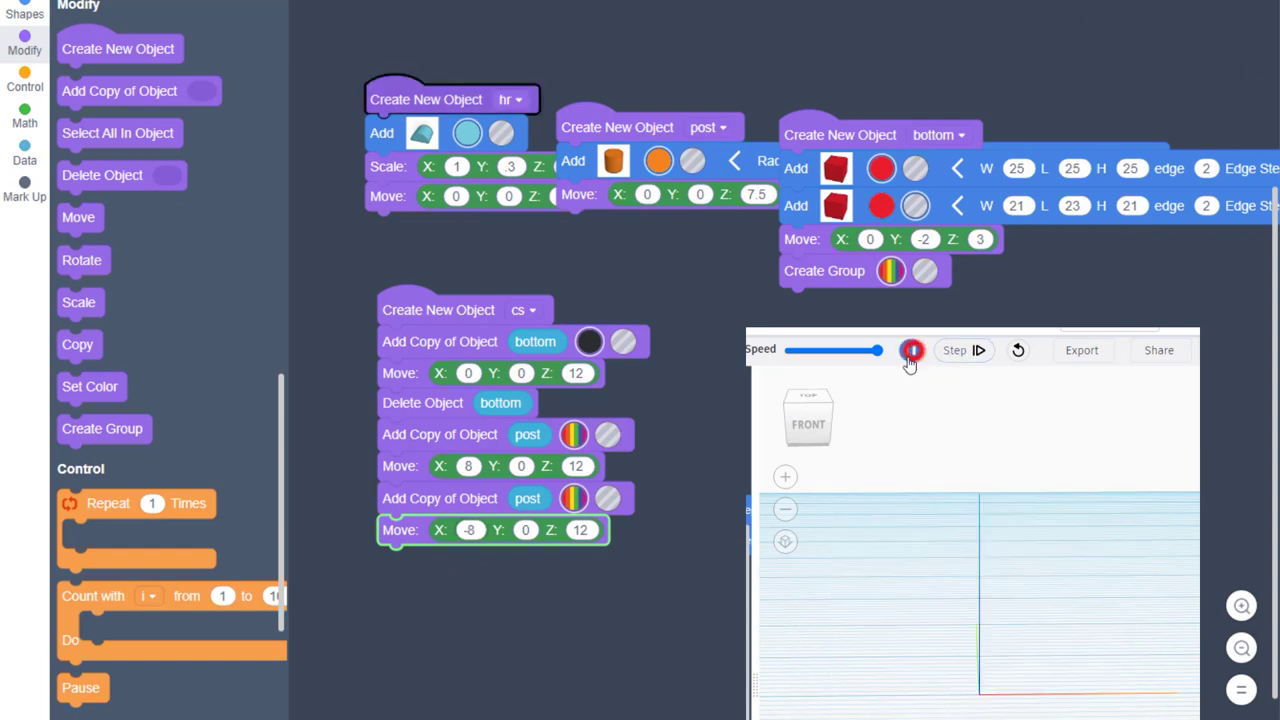
pyautogui.click(910, 350)
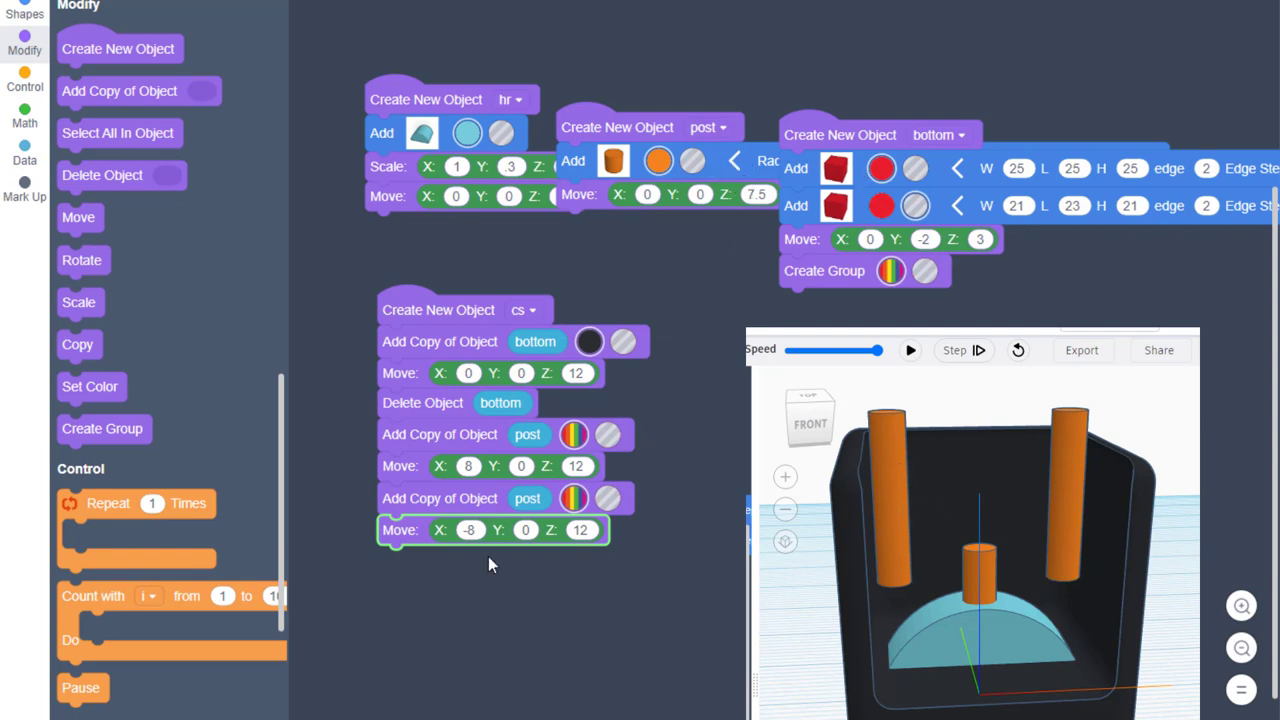
pyautogui.moveTo(532, 468)
pyautogui.write('-8')
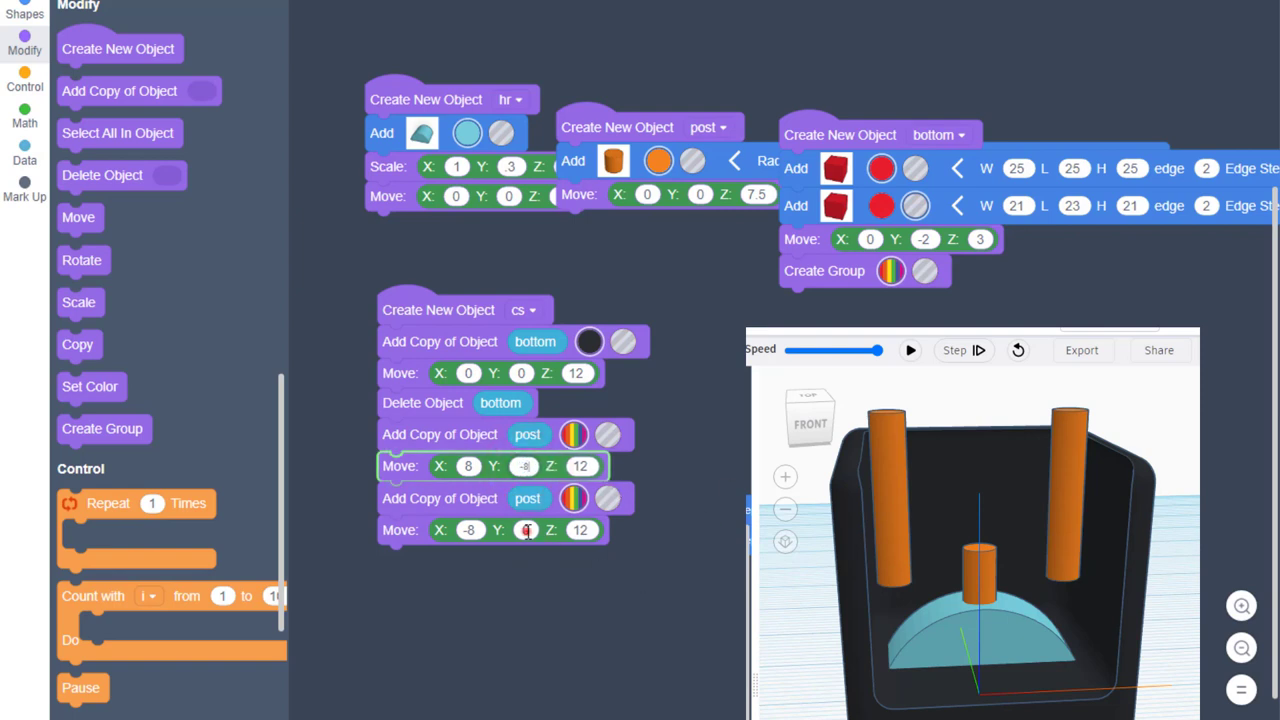
# - Set the posts' Y position to 11 and change the view to inspect them on the seat
pyautogui.click(490, 530)
pyautogui.write('-8')
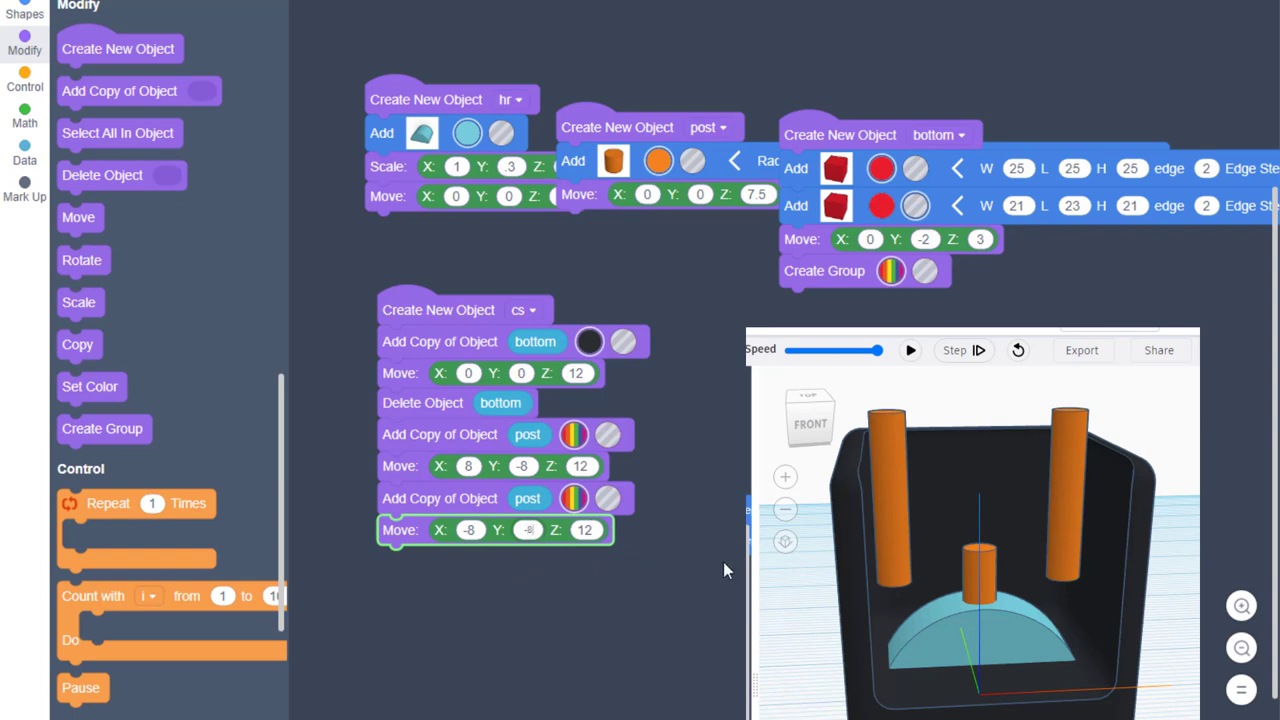
pyautogui.click(584, 464)
pyautogui.write('15')
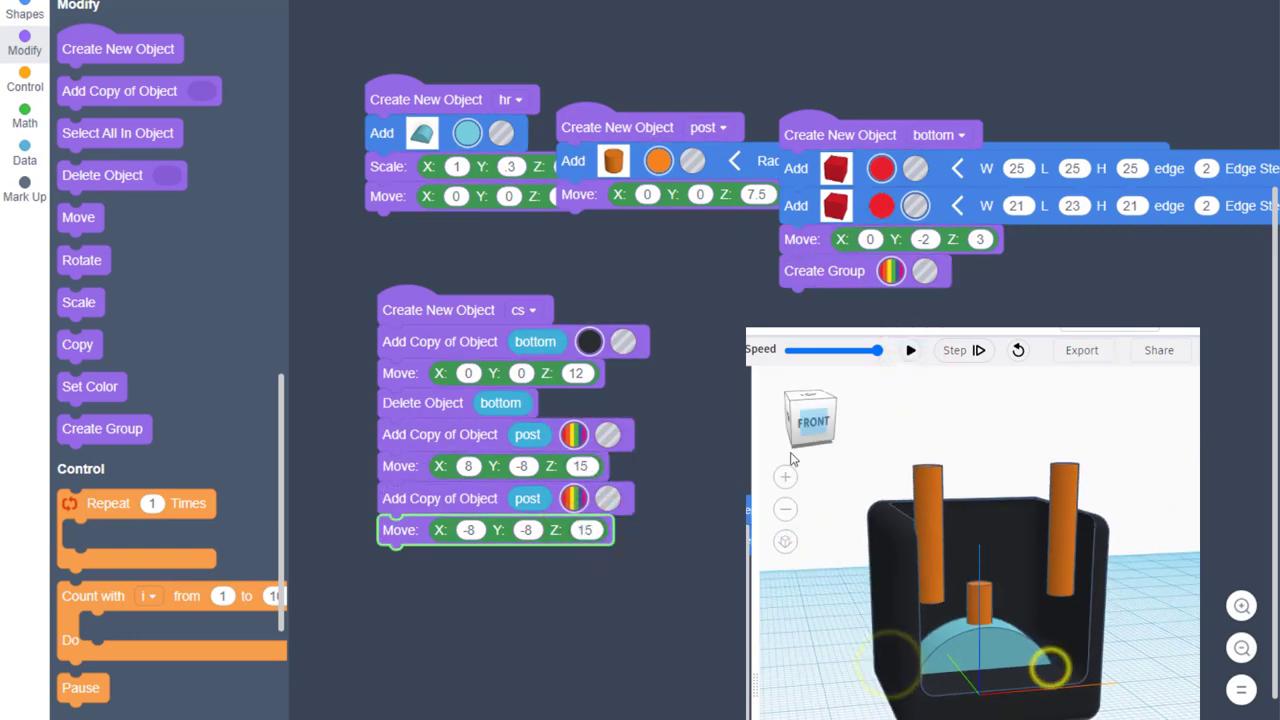
pyautogui.click(522, 466)
pyautogui.write('11')
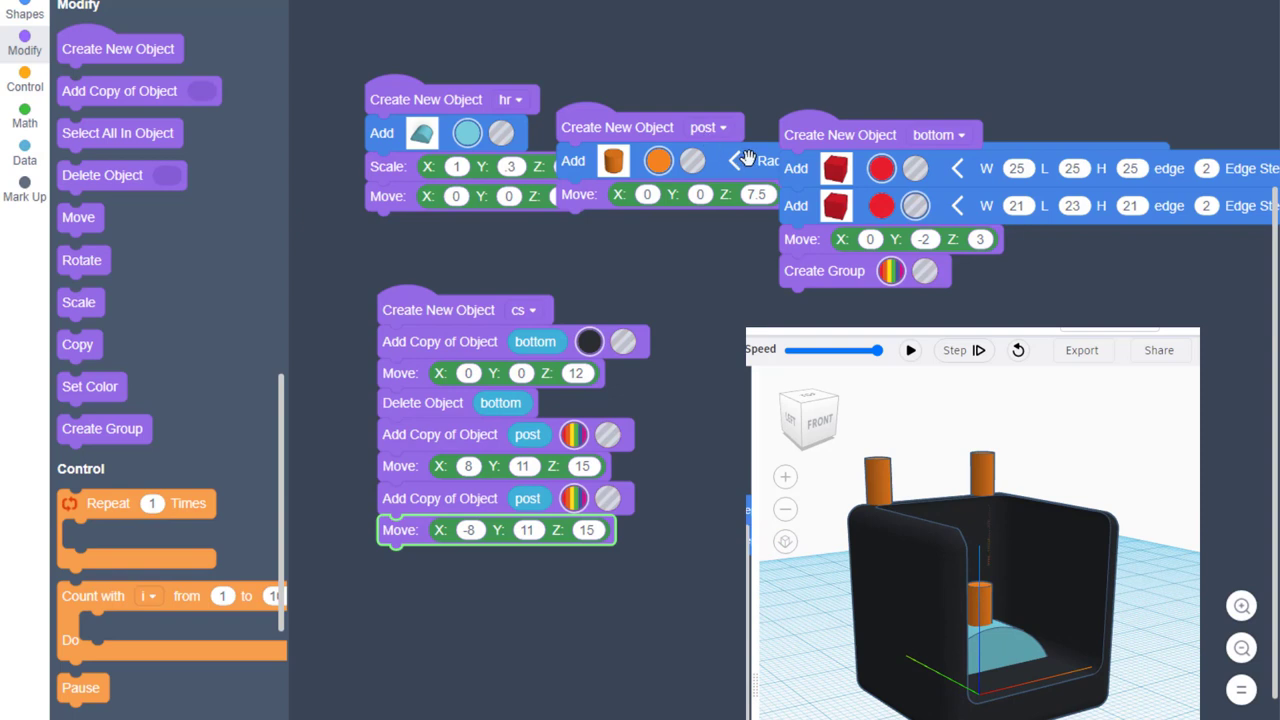
pyautogui.moveTo(664, 130)
pyautogui.write('7')
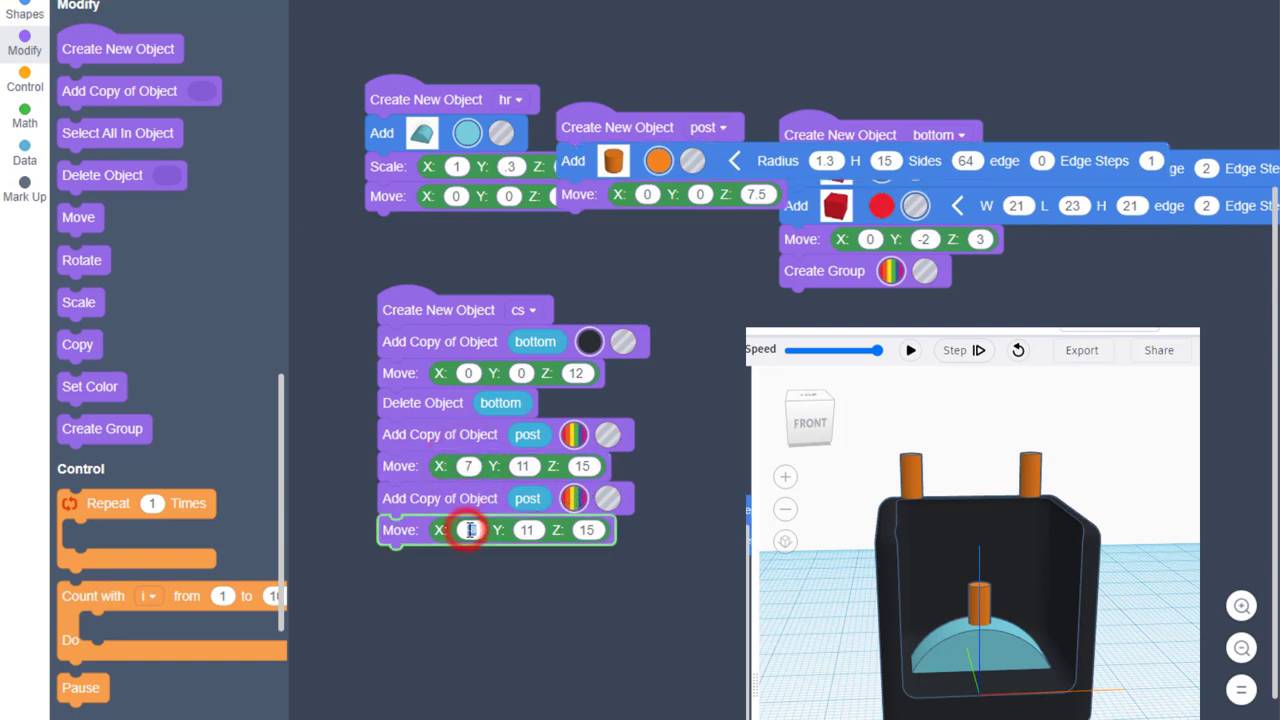
# - Set the second post copy's X position to -7 so the posts sit at 7 and -7
pyautogui.click(468, 530)
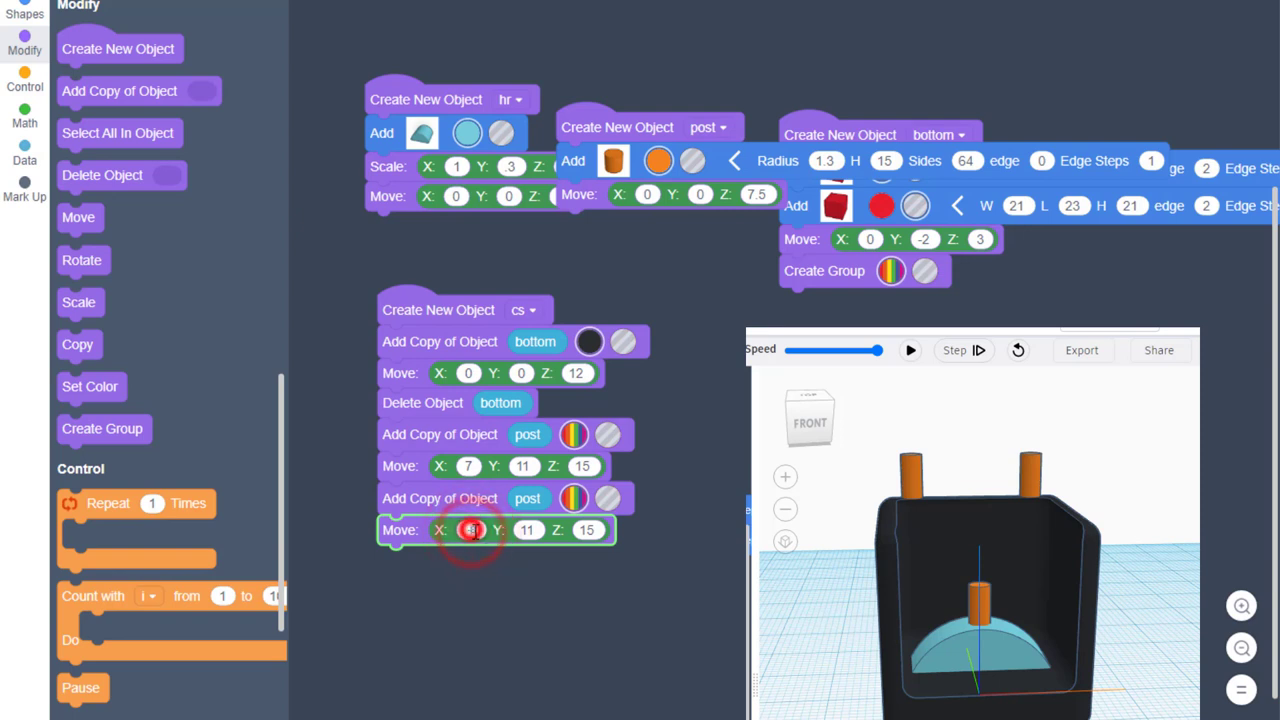
pyautogui.write('-7')
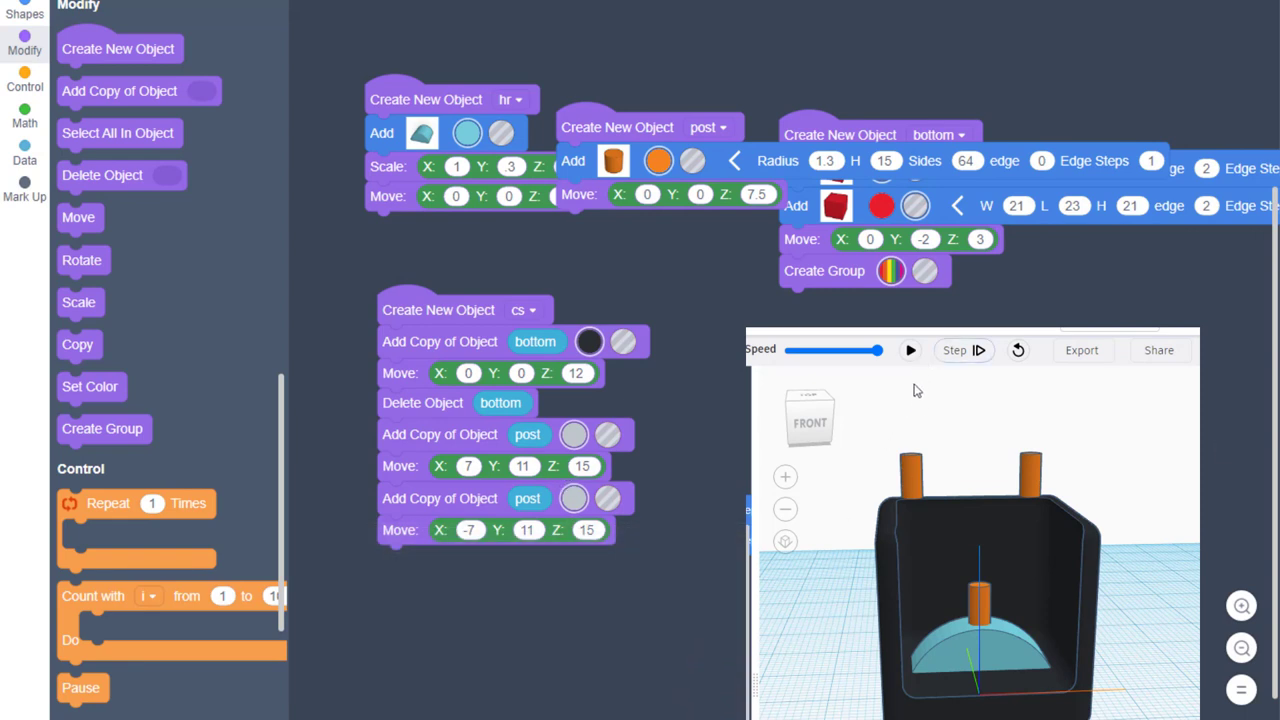
pyautogui.moveTo(976, 660)
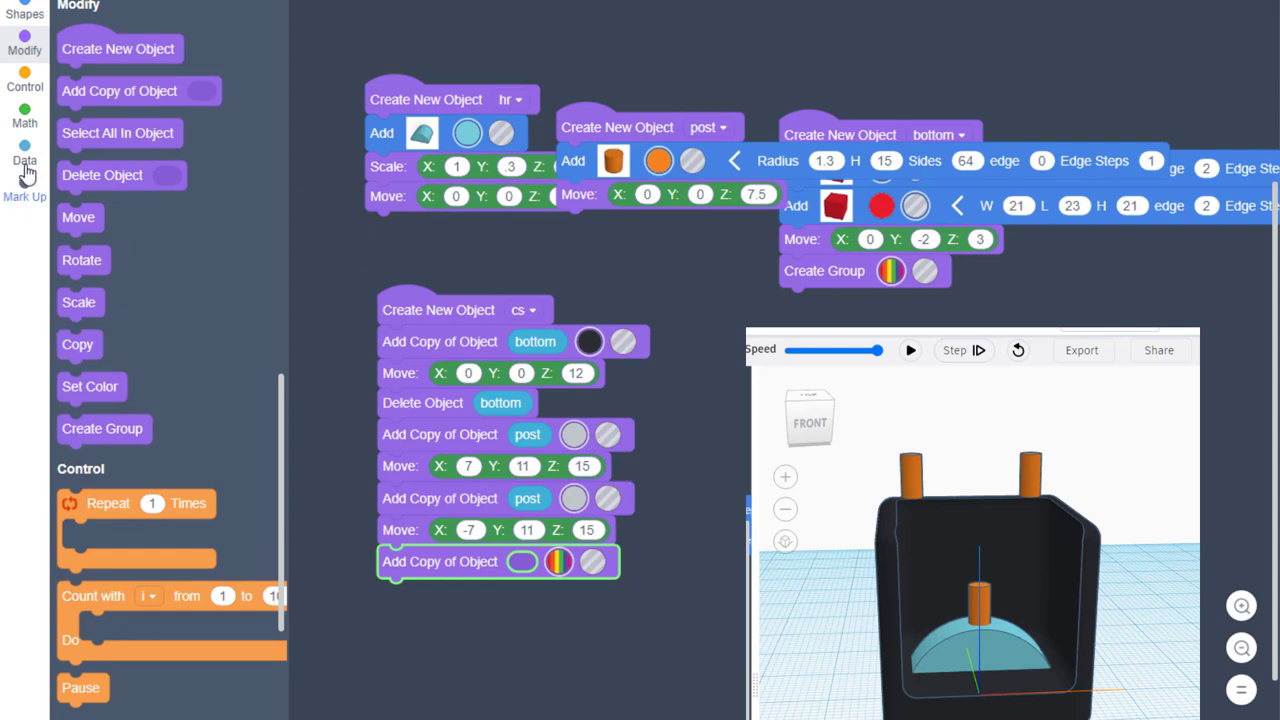
# - Make the added copy use the hr object and give the headrest copy a red colour
pyautogui.click(24, 160)
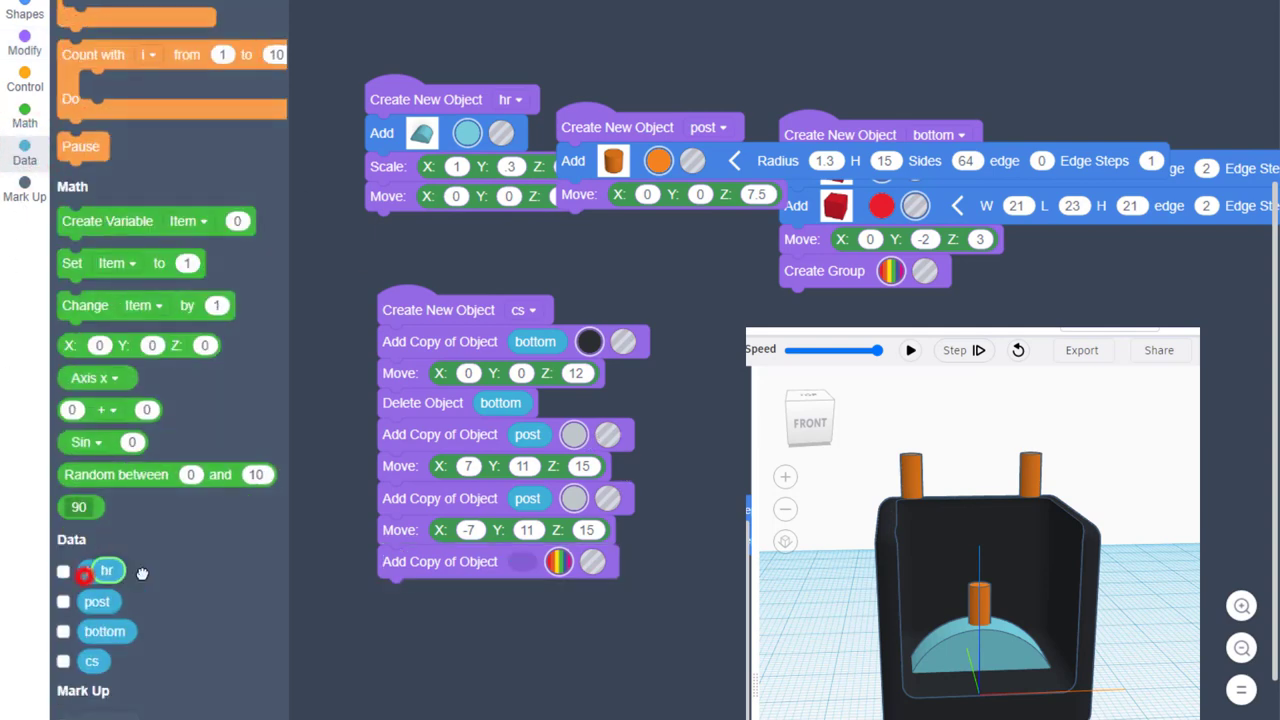
pyautogui.moveTo(108, 570); pyautogui.dragTo(524, 560)
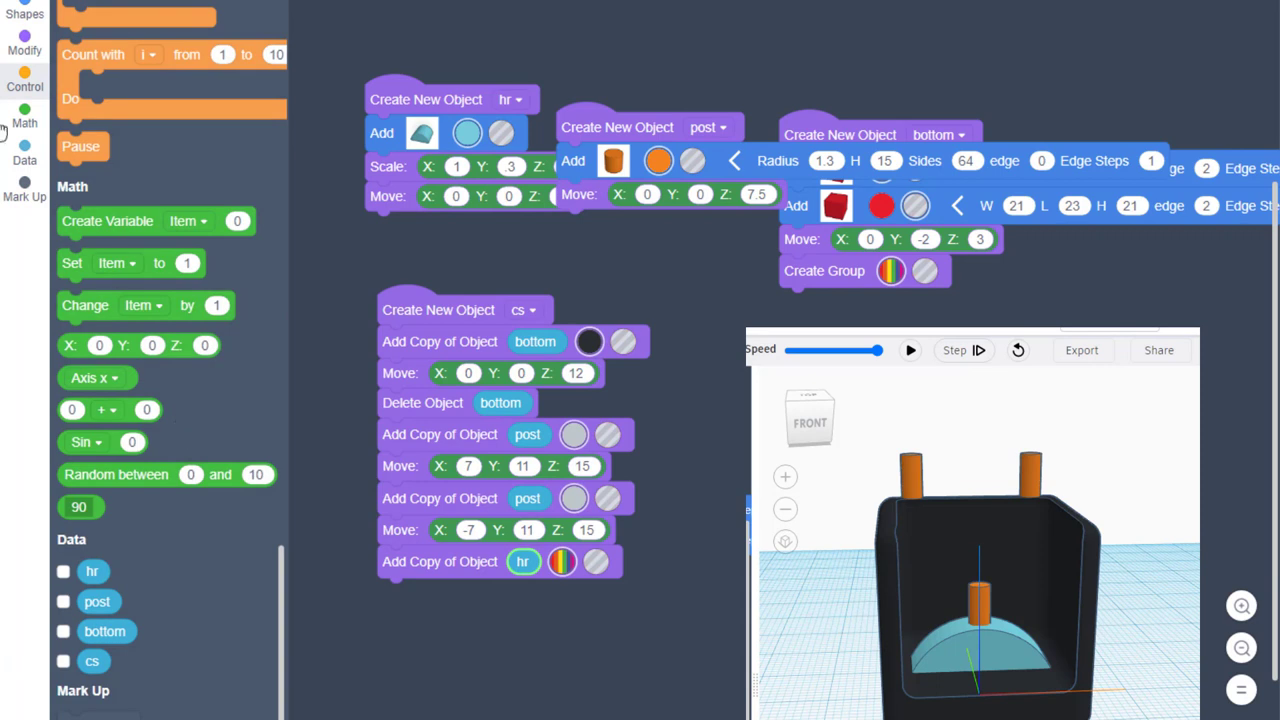
pyautogui.click(24, 48)
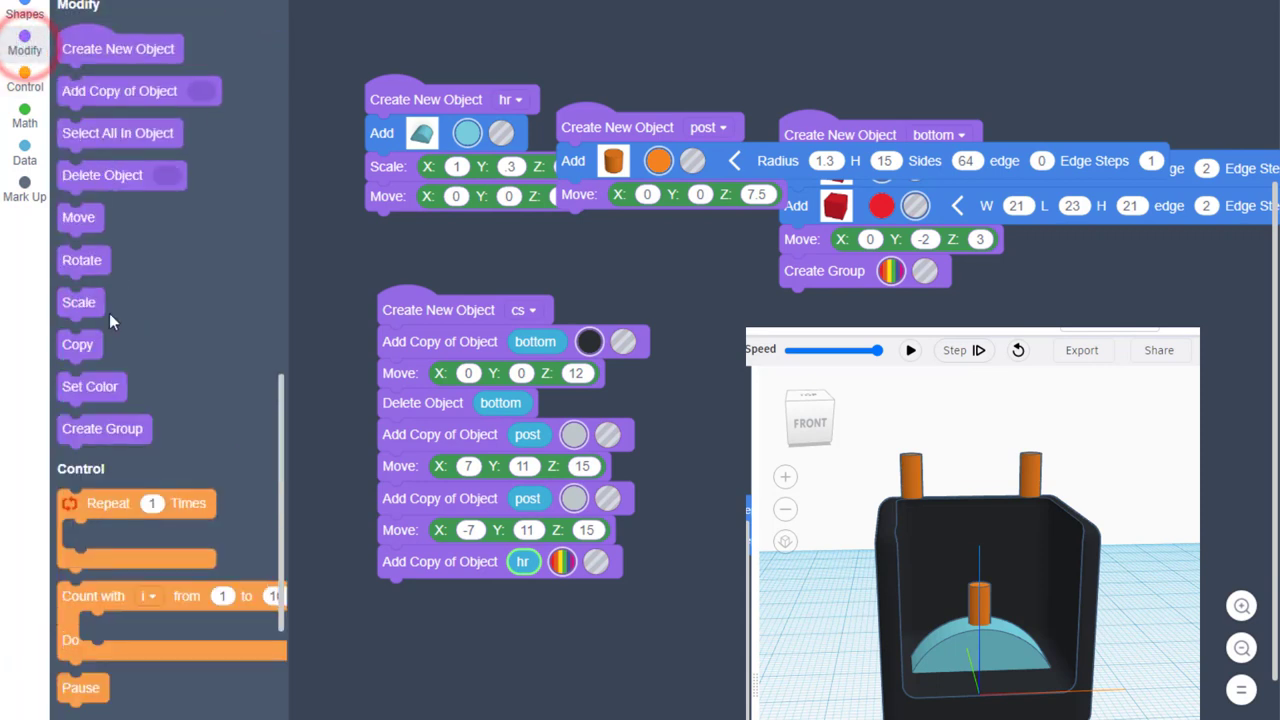
pyautogui.moveTo(100, 244)
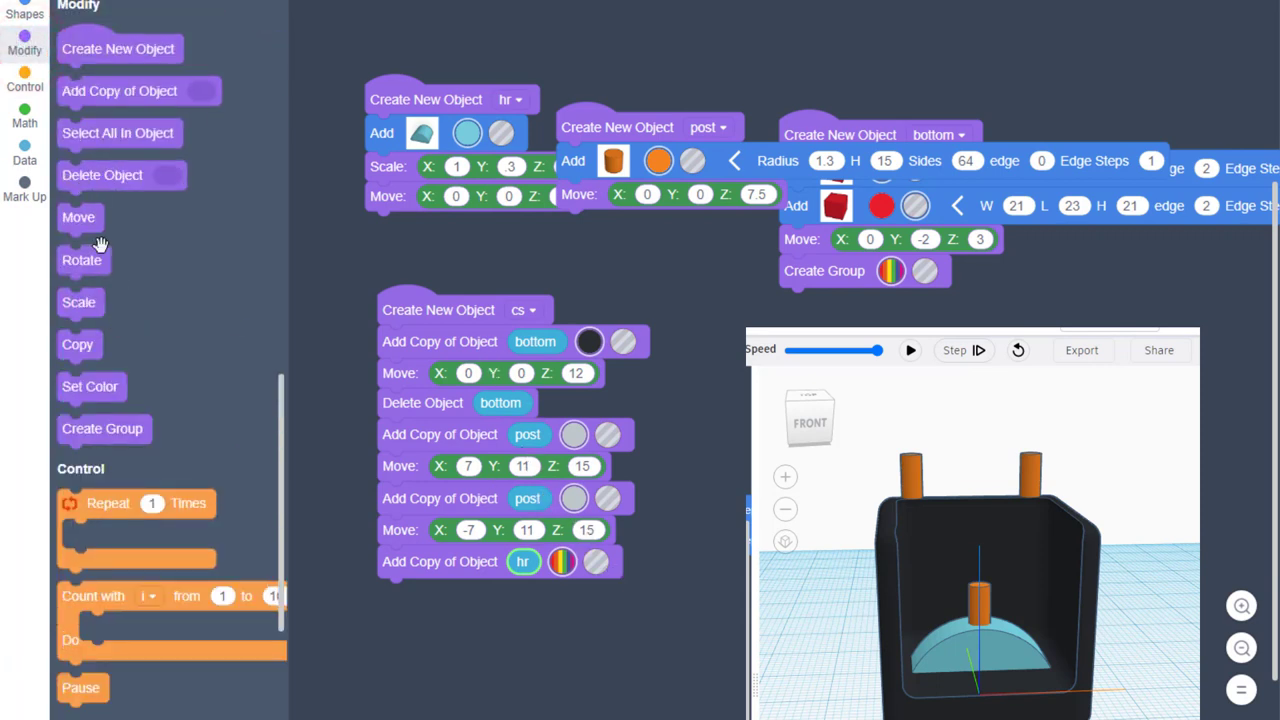
pyautogui.moveTo(102, 176); pyautogui.dragTo(442, 592)
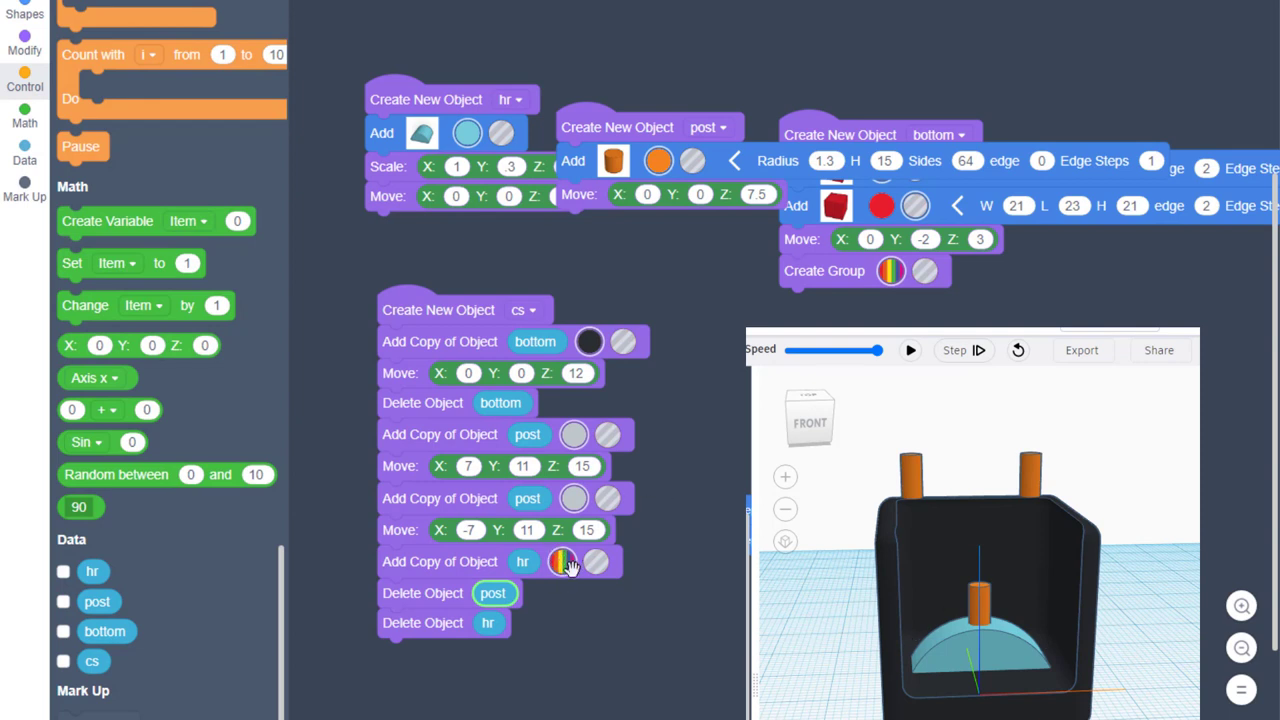
pyautogui.click(562, 560)
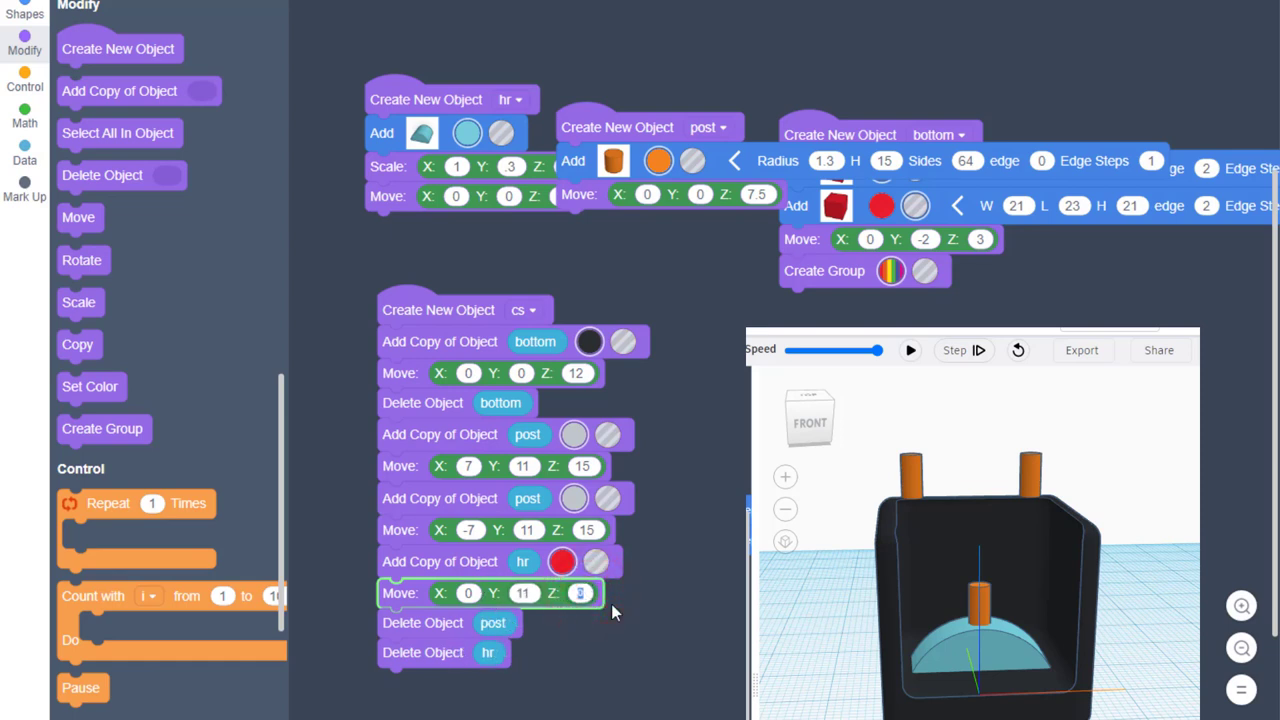
# - Raise the headrest copy above the posts and run the code to preview the seat from the side
pyautogui.write('20')
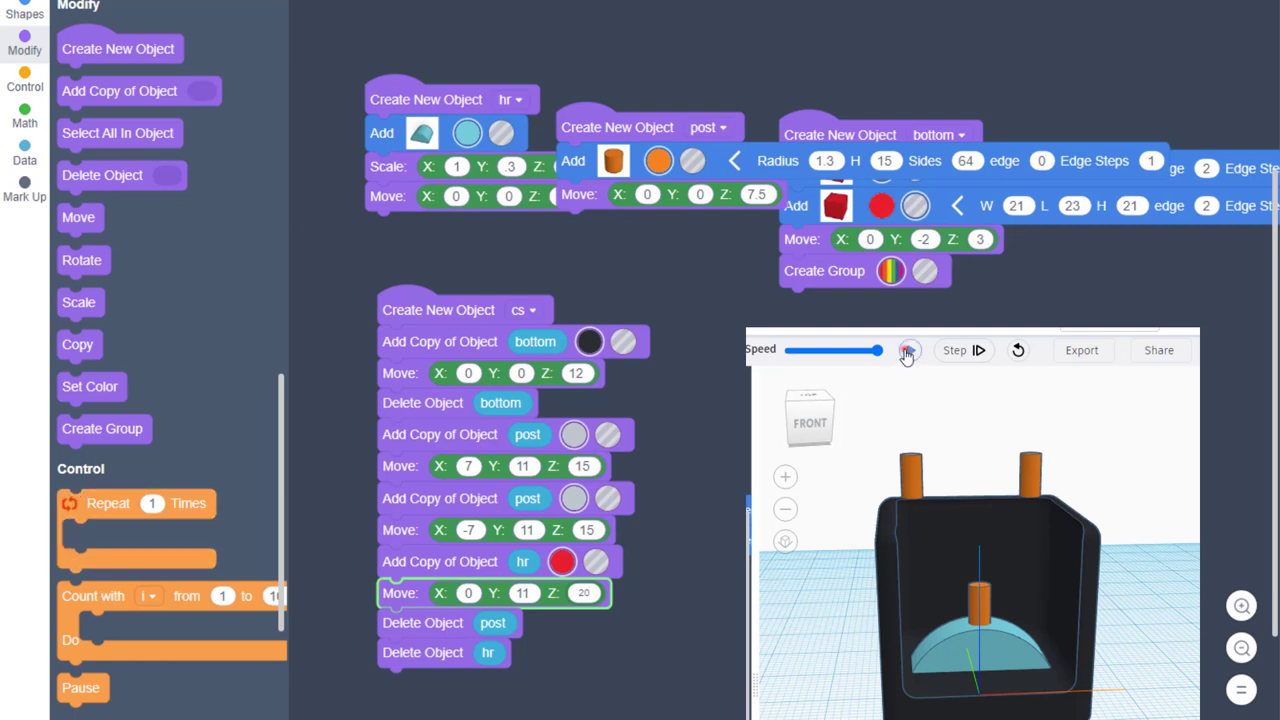
pyautogui.click(908, 350)
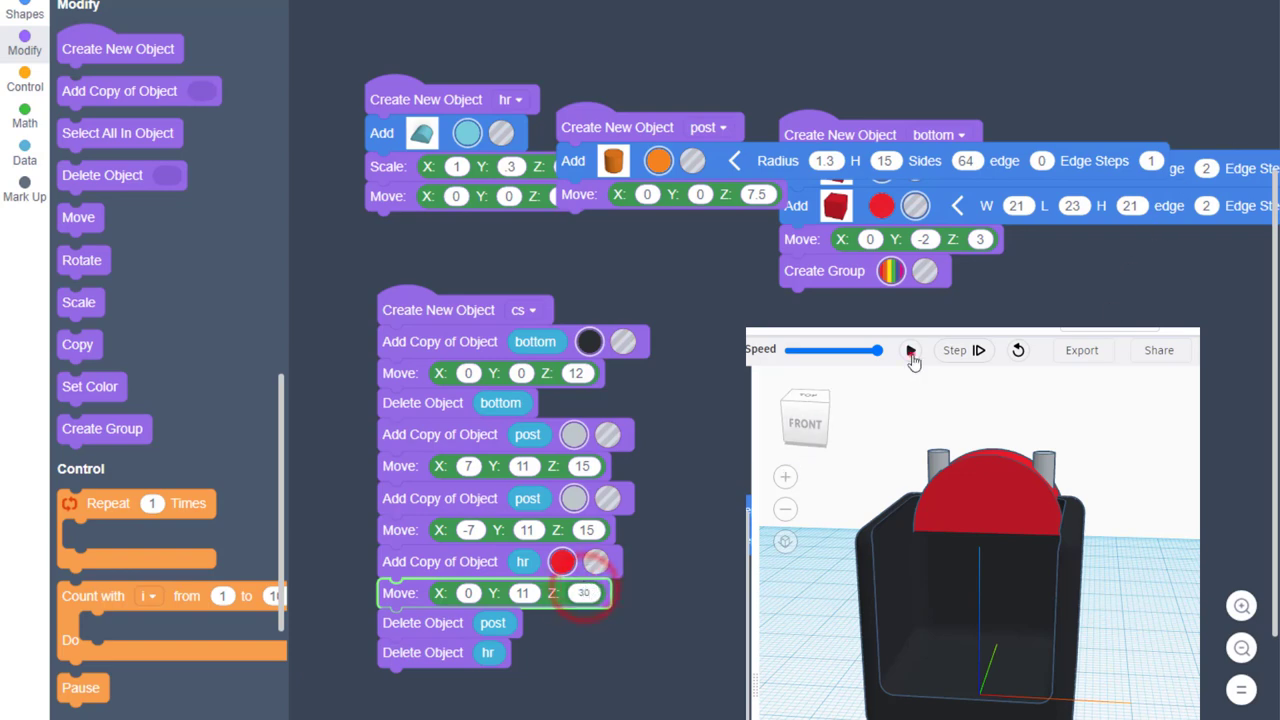
pyautogui.click(910, 350)
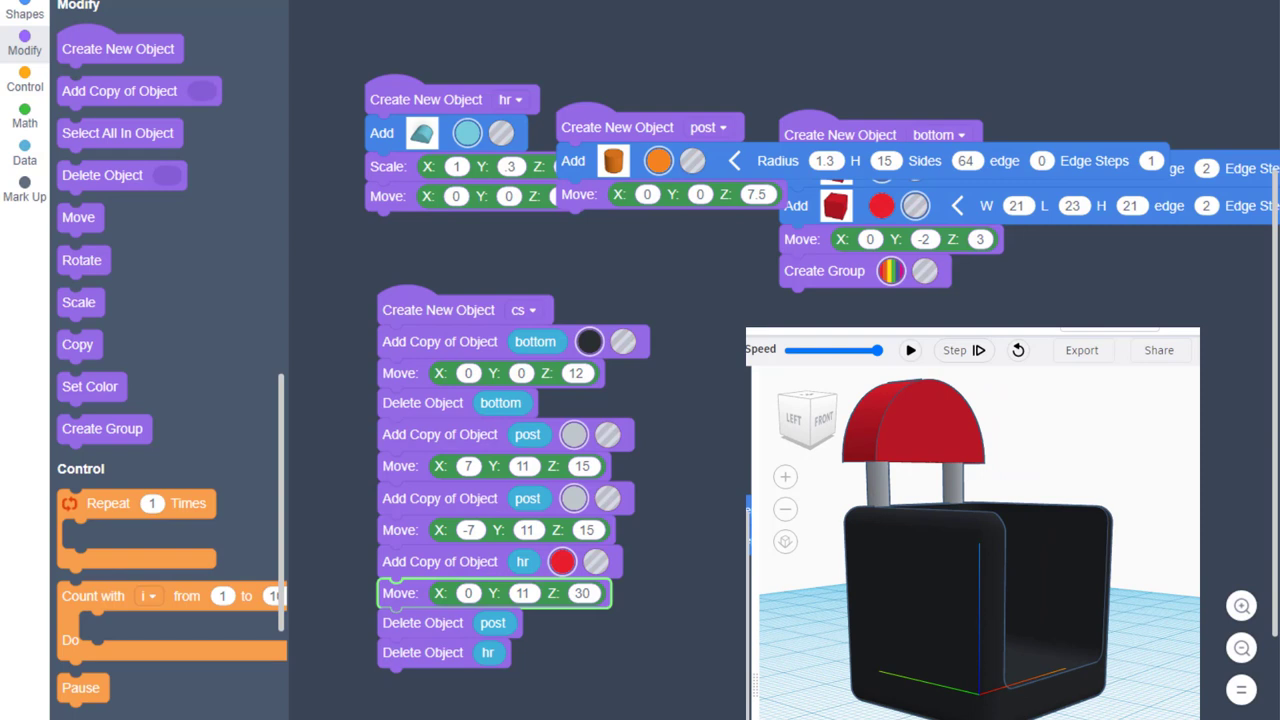
pyautogui.moveTo(970, 550); pyautogui.dragTo(1000, 500)
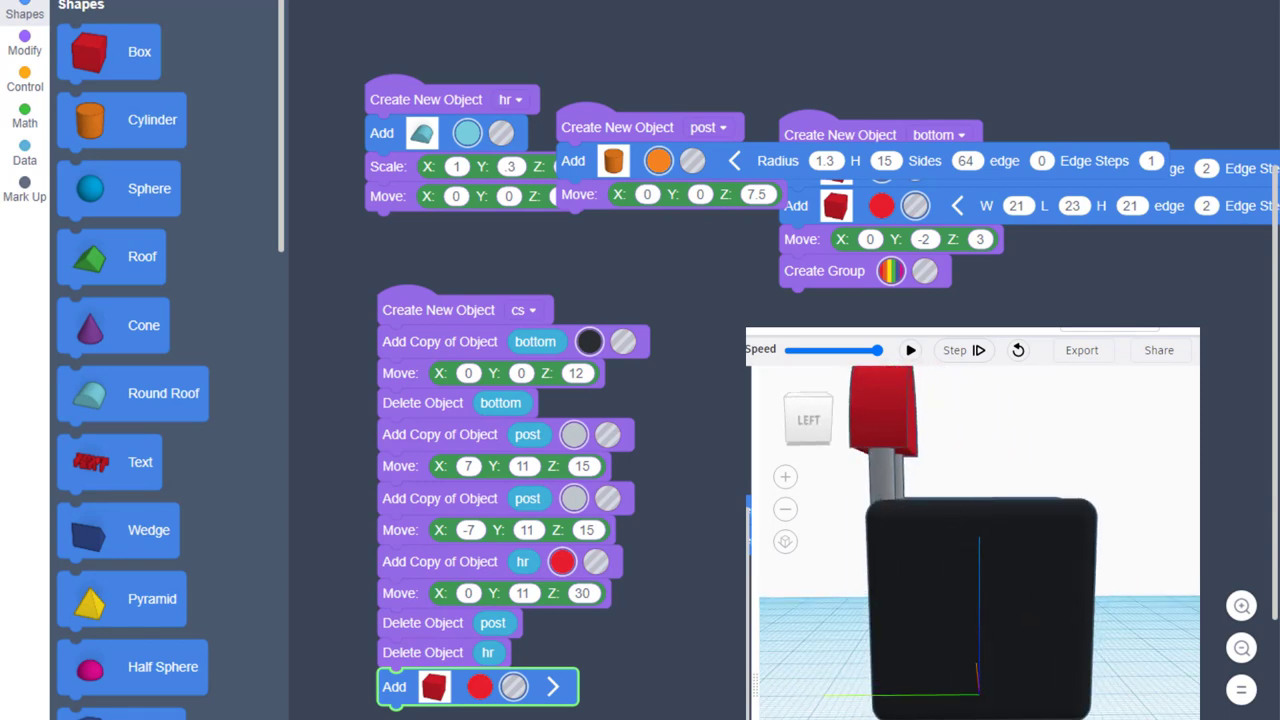
# - Expand the new box block and set its width to 30 for the seat hole
pyautogui.click(552, 686)
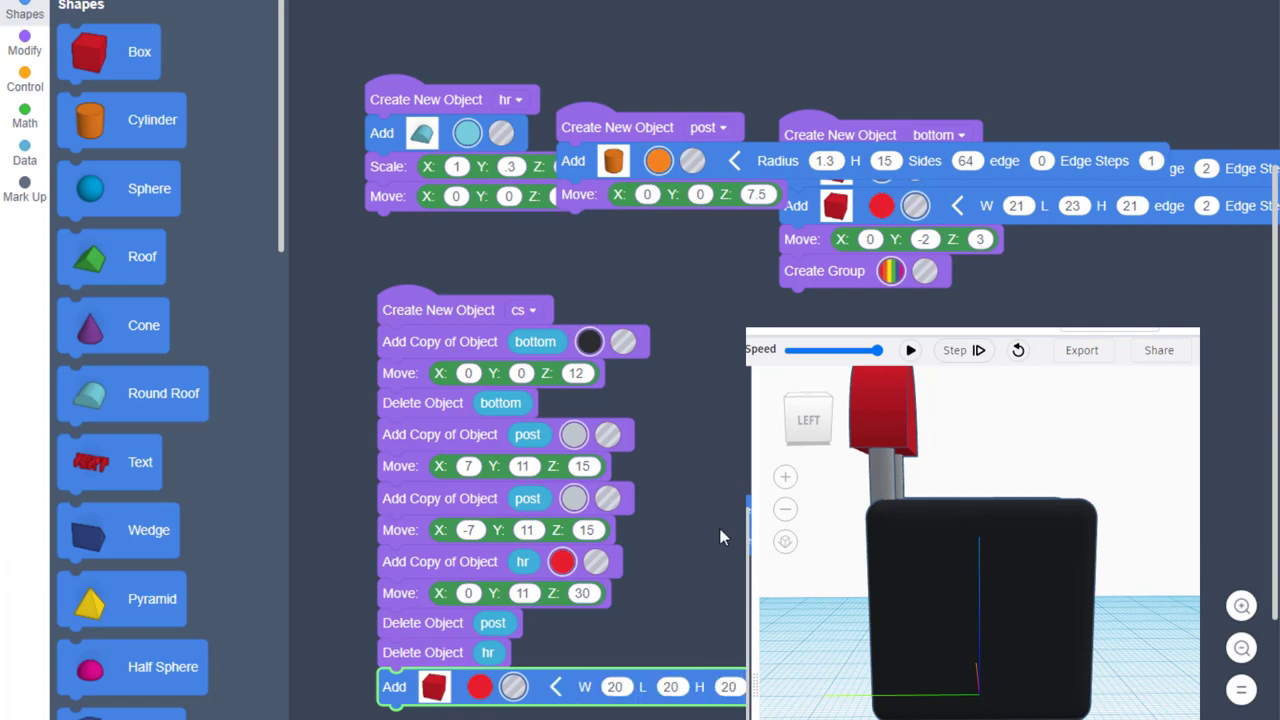
pyautogui.click(908, 350)
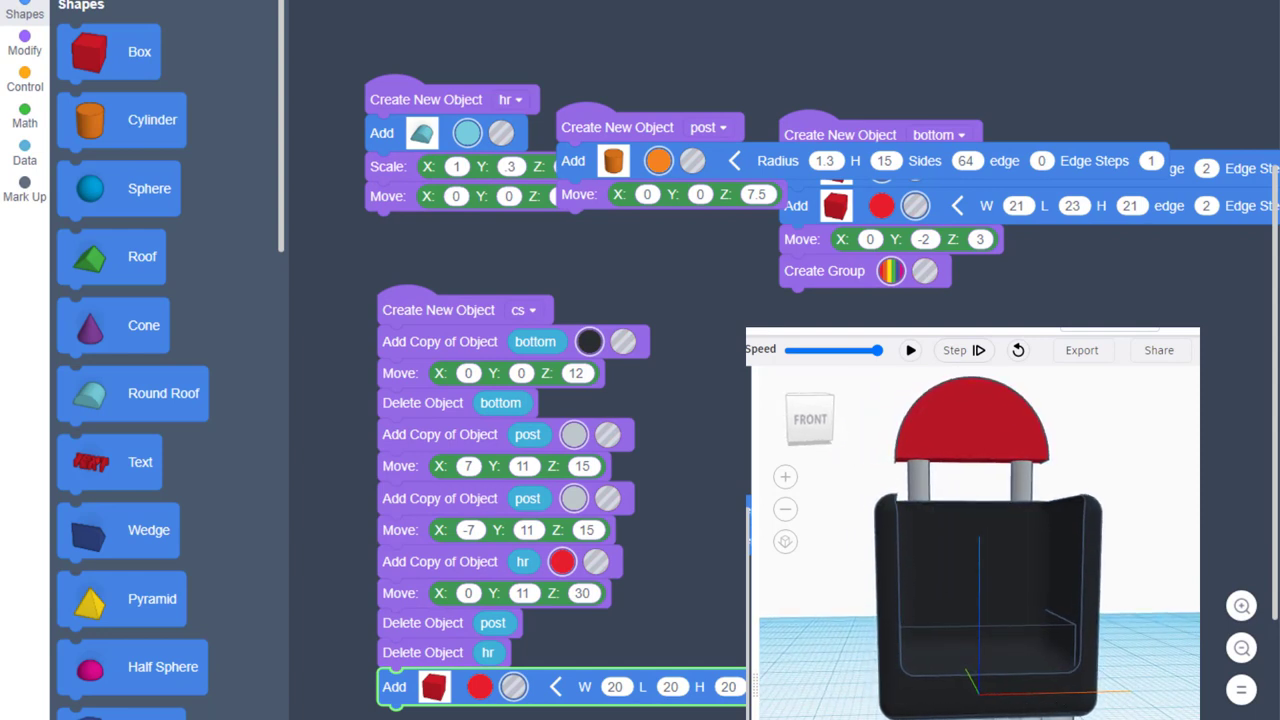
pyautogui.click(616, 686)
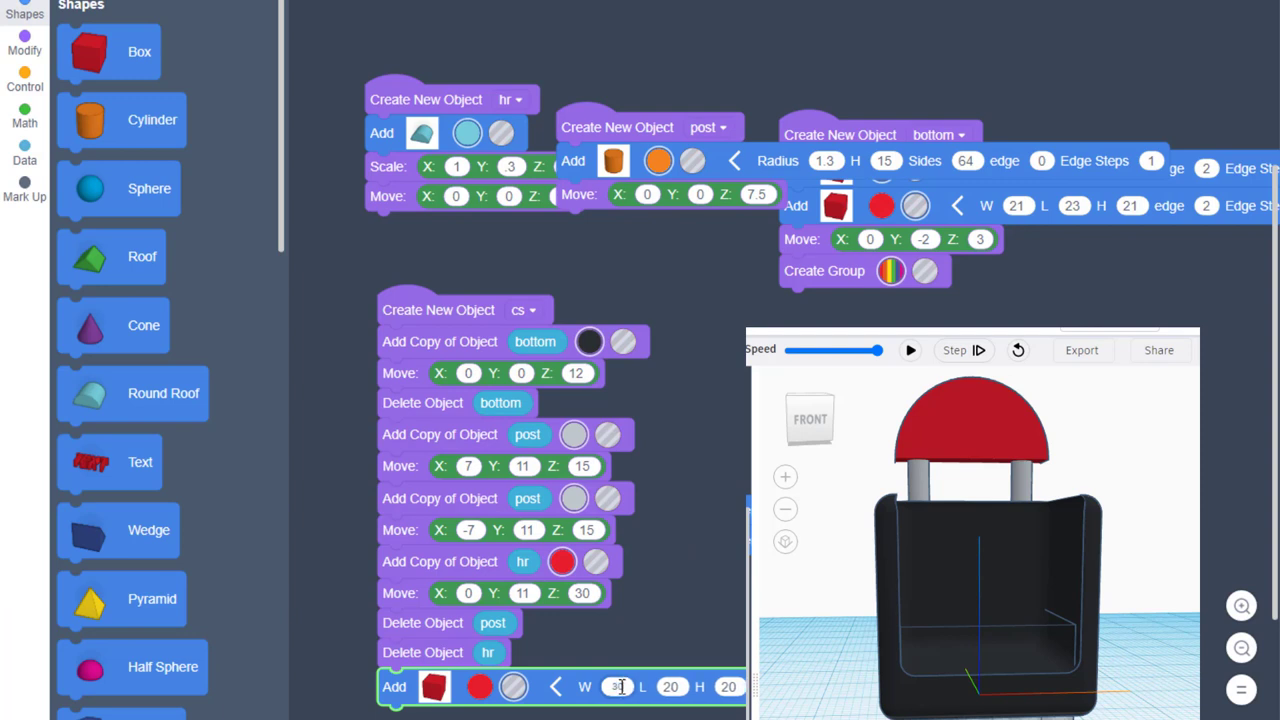
pyautogui.write('30')
pyautogui.click(728, 686)
pyautogui.write('25')
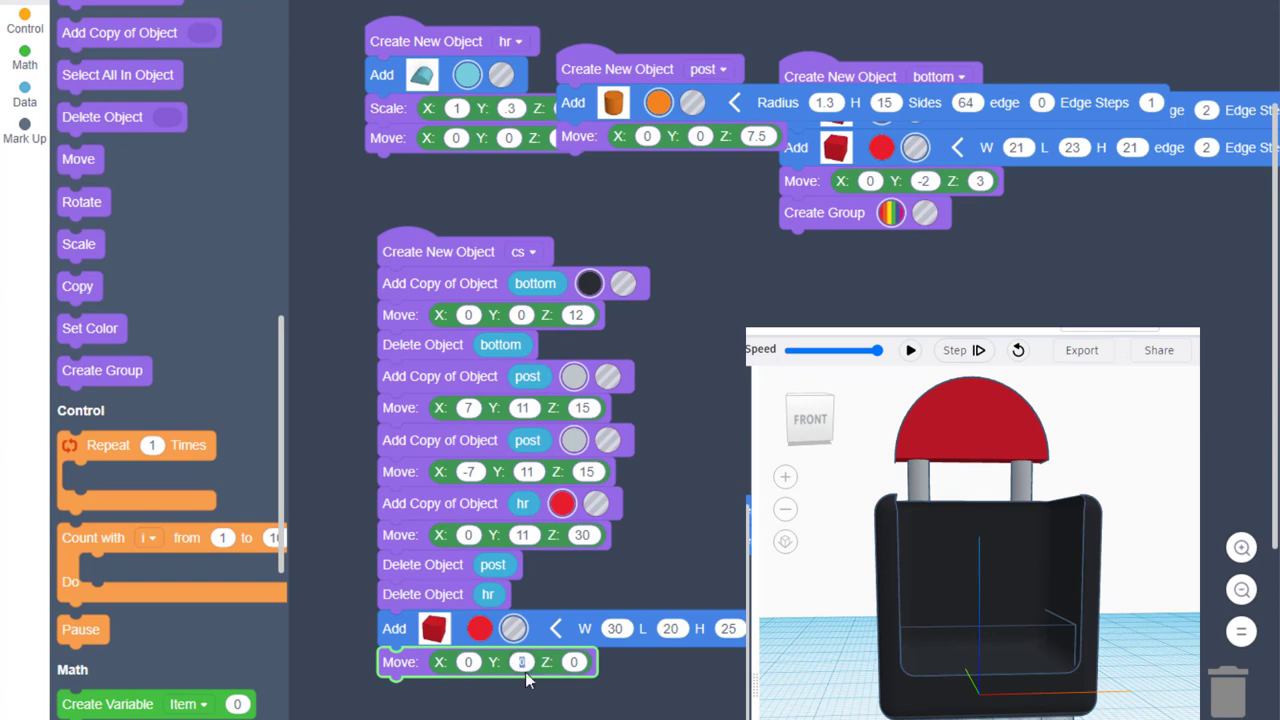
# - Move the hole box to Y -8 and raise it into the seat, rerunning to check placement
pyautogui.write('-8')
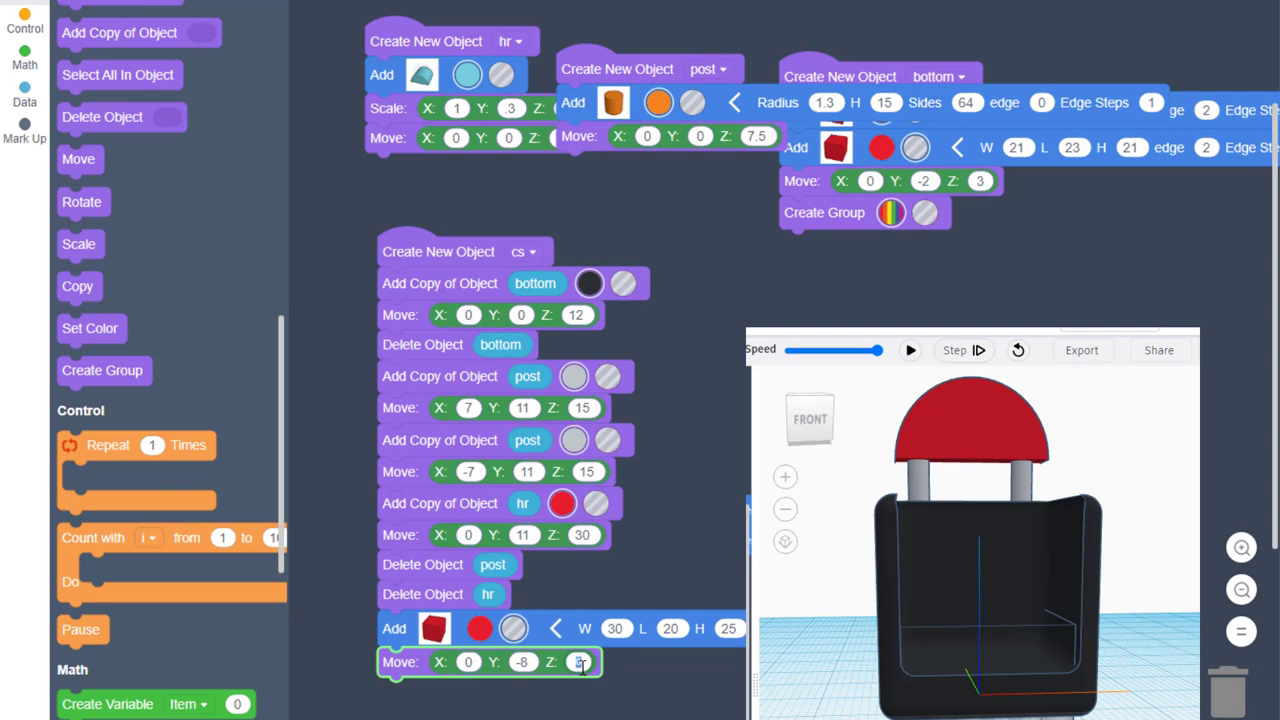
pyautogui.write('15')
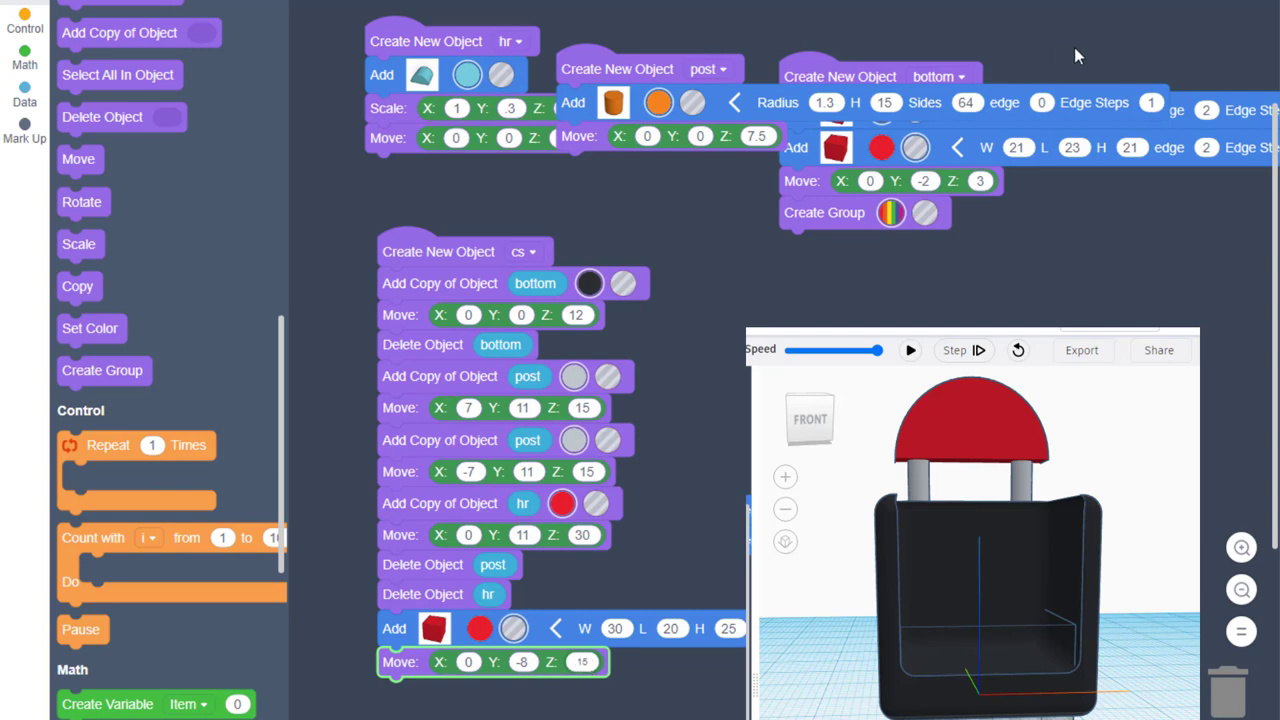
pyautogui.click(908, 350)
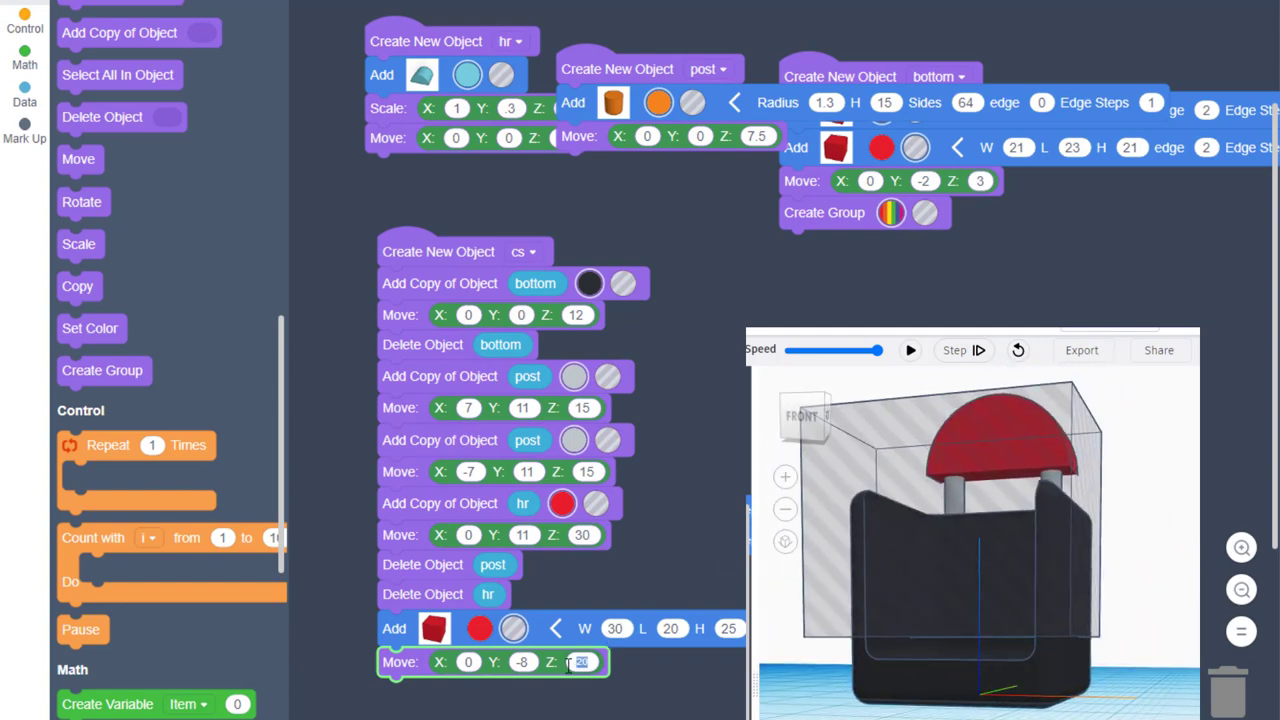
pyautogui.click(908, 350)
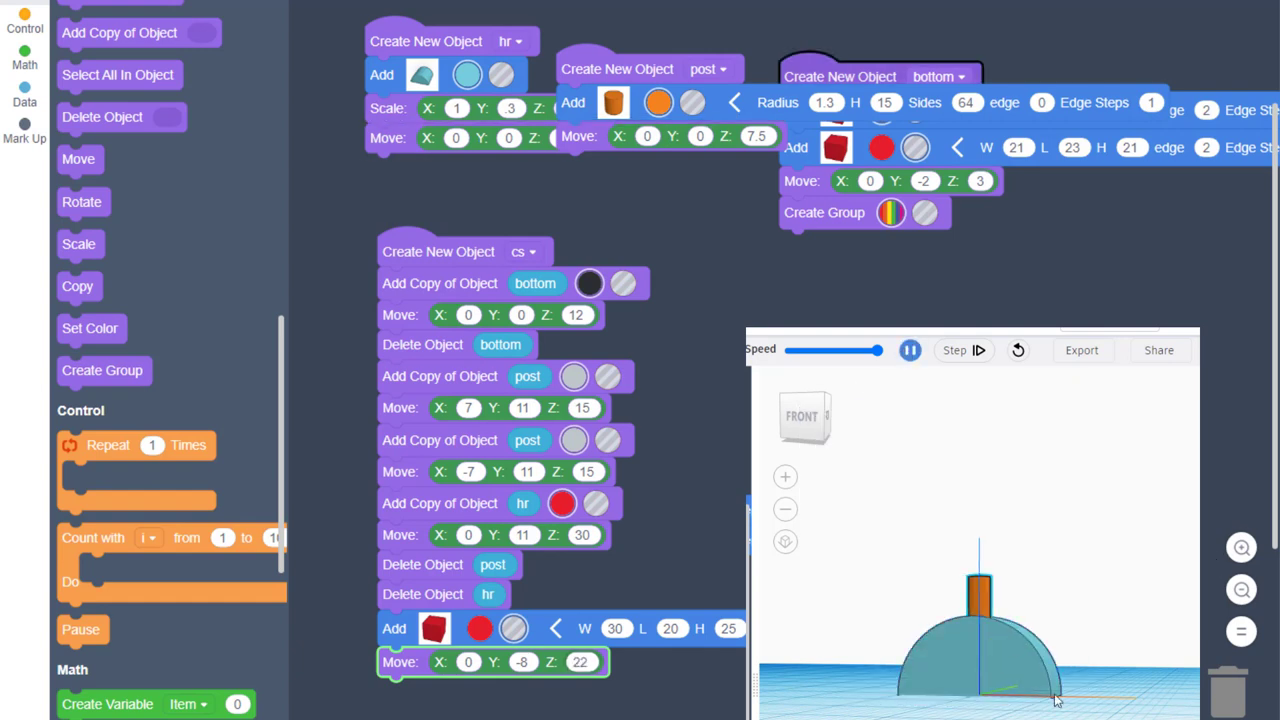
# - Add a Create Group step at the end of cs and run so the box cuts the bucket shape
pyautogui.click(908, 350)
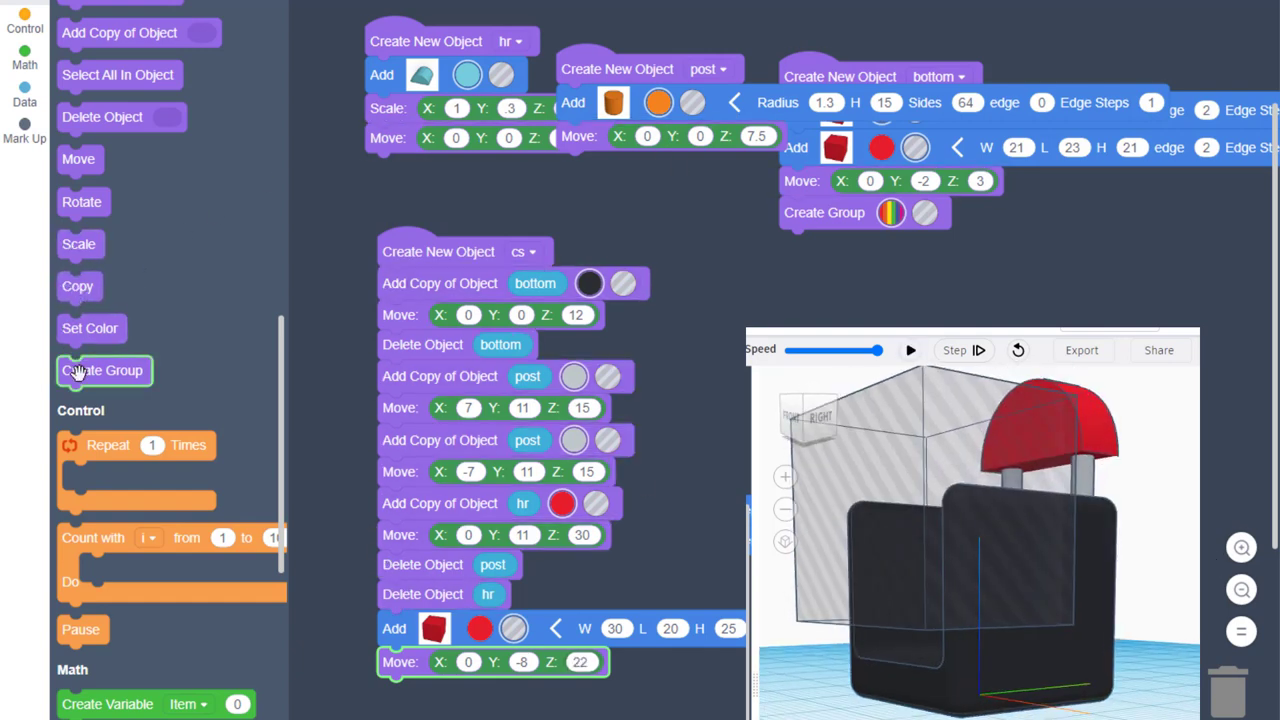
pyautogui.click(104, 370)
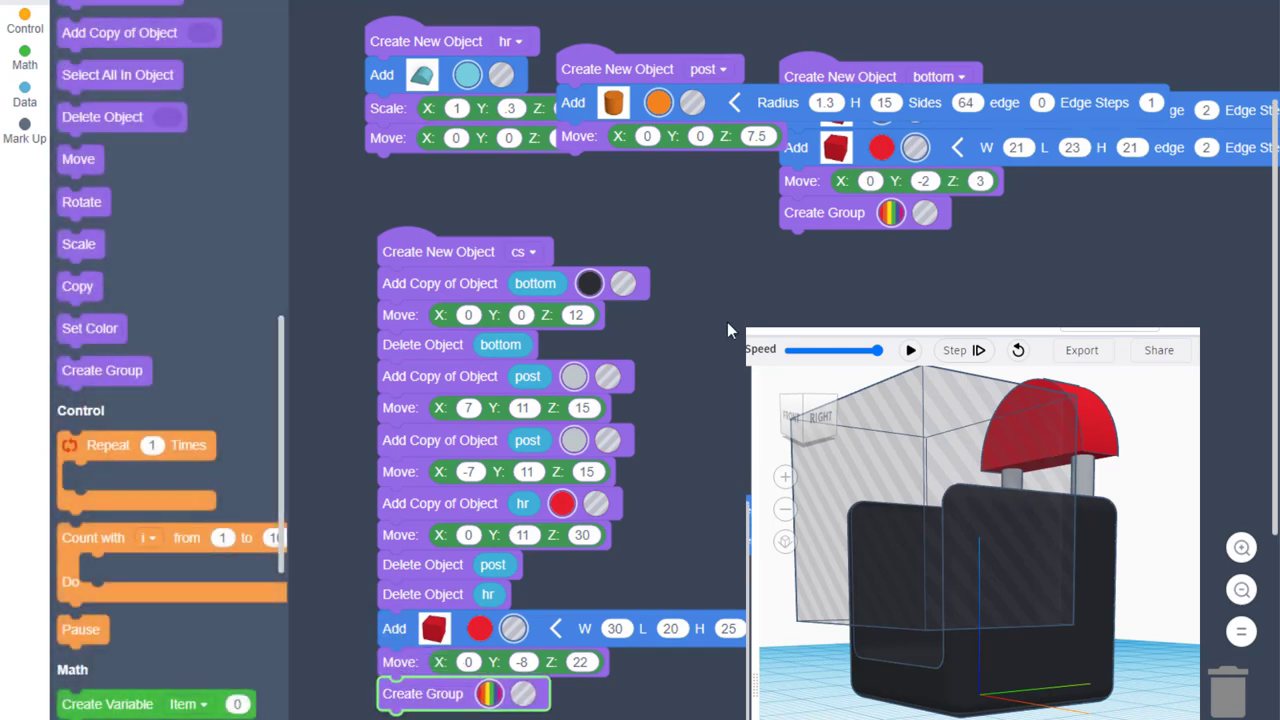
pyautogui.click(908, 350)
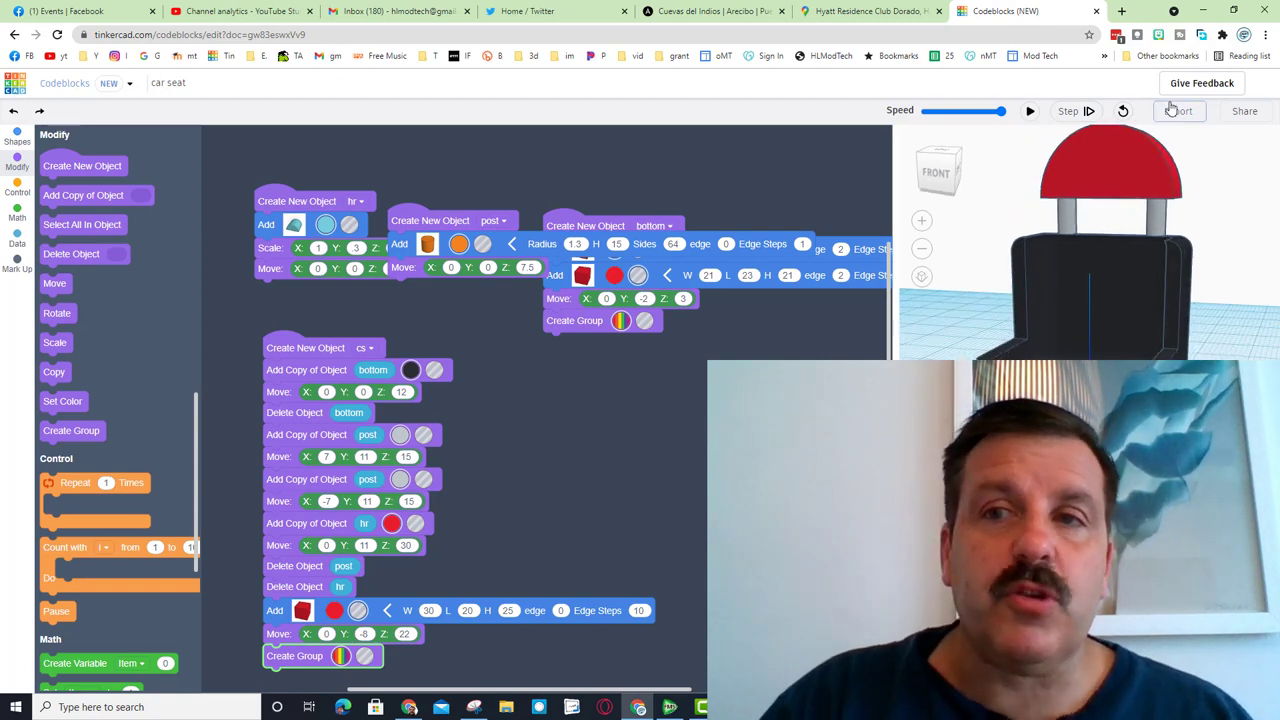
# - Export the design as a shape named 'seat' with description 'car seat' and save it
pyautogui.click(1178, 112)
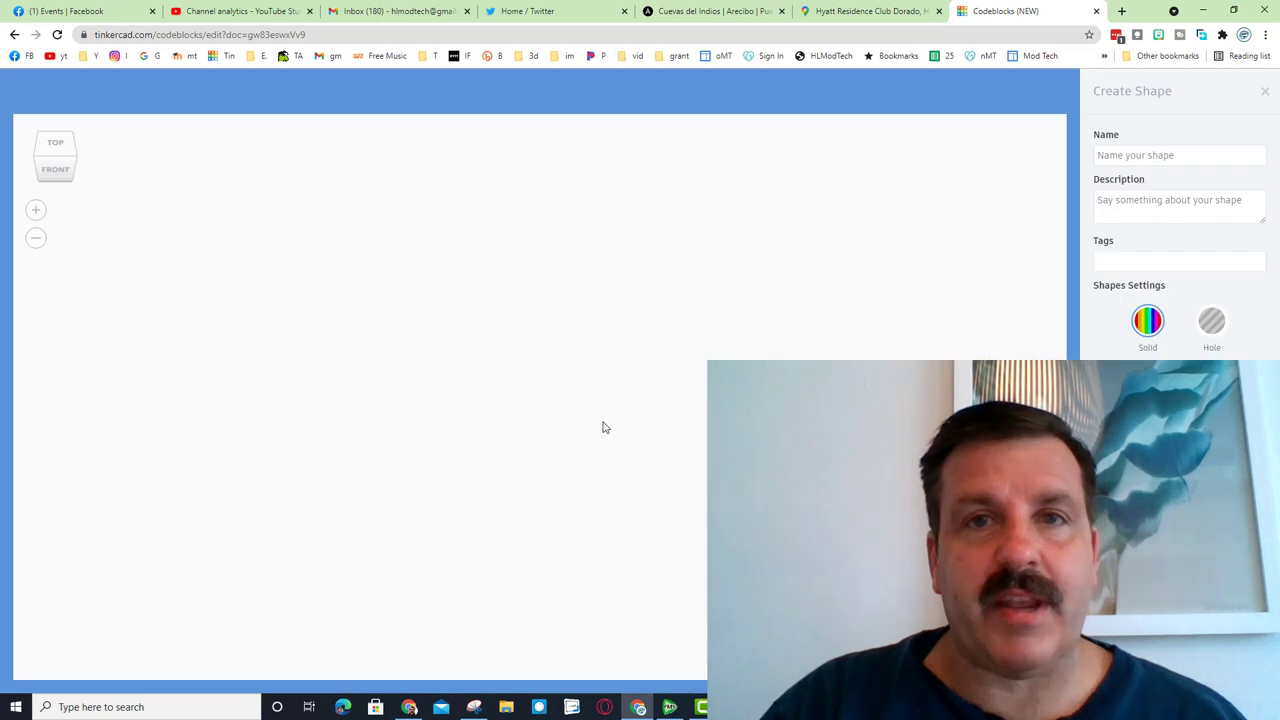
pyautogui.moveTo(680, 464)
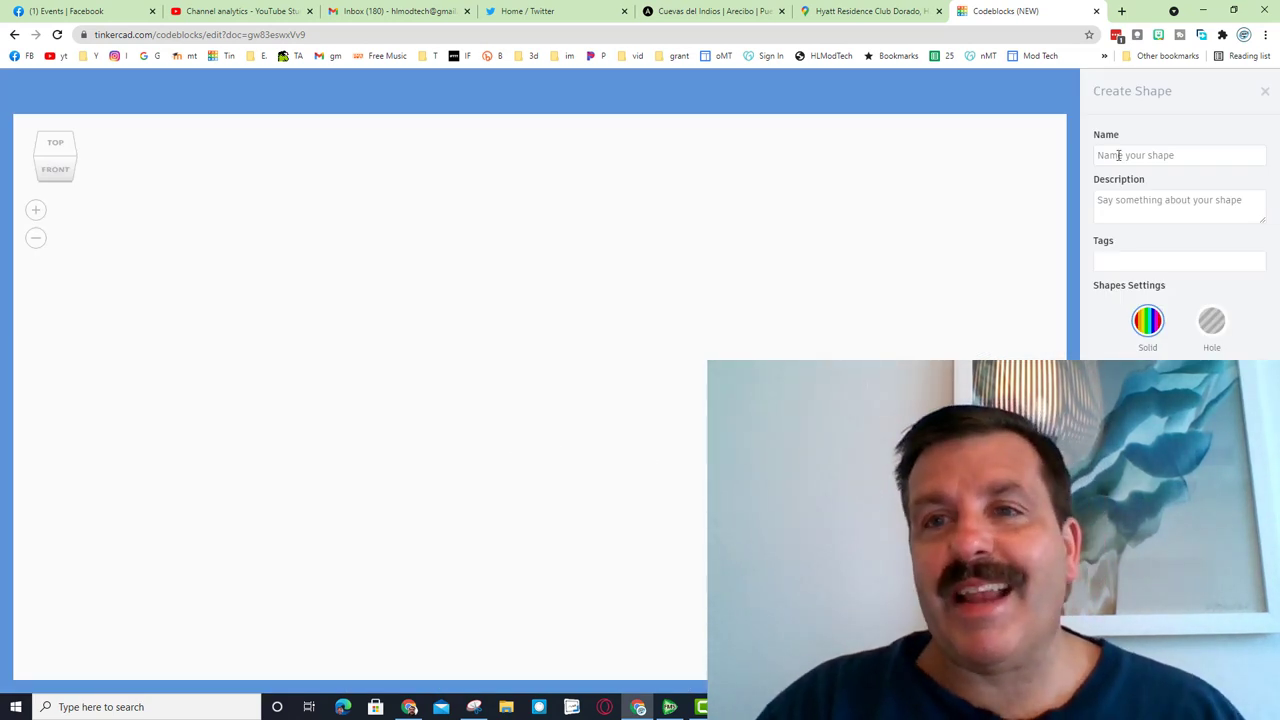
pyautogui.write('seat')
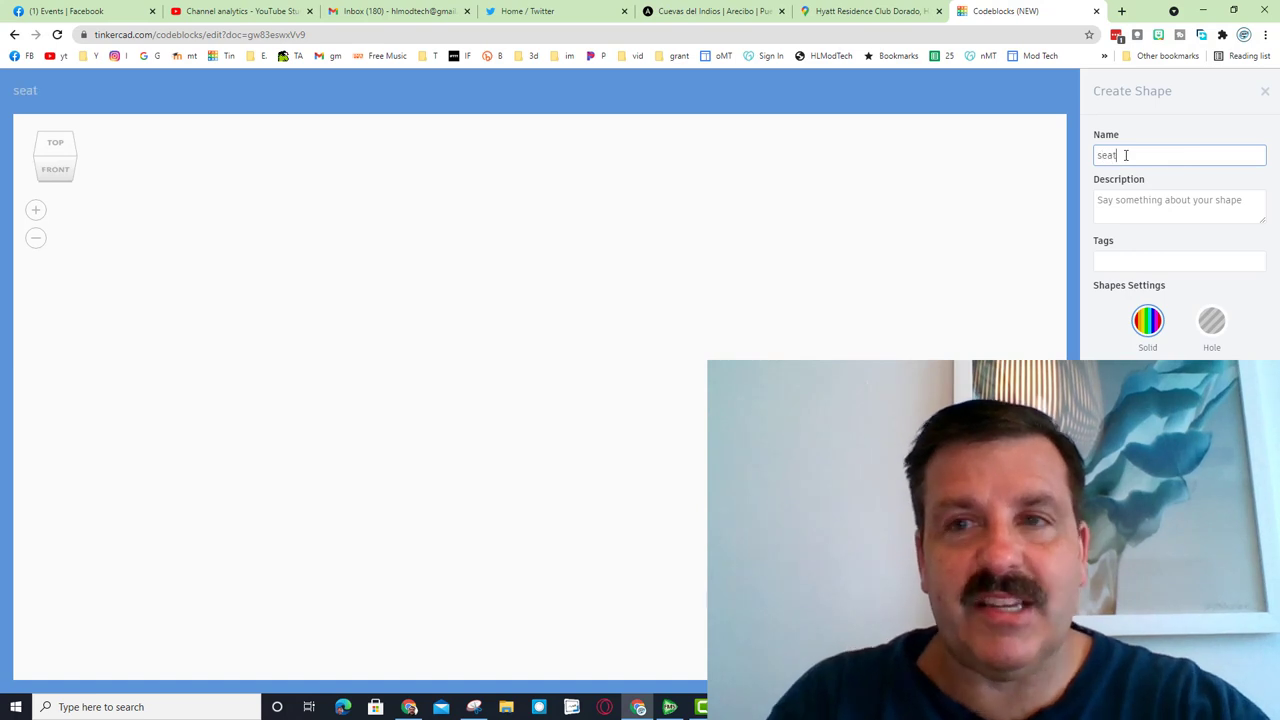
pyautogui.click(1180, 204)
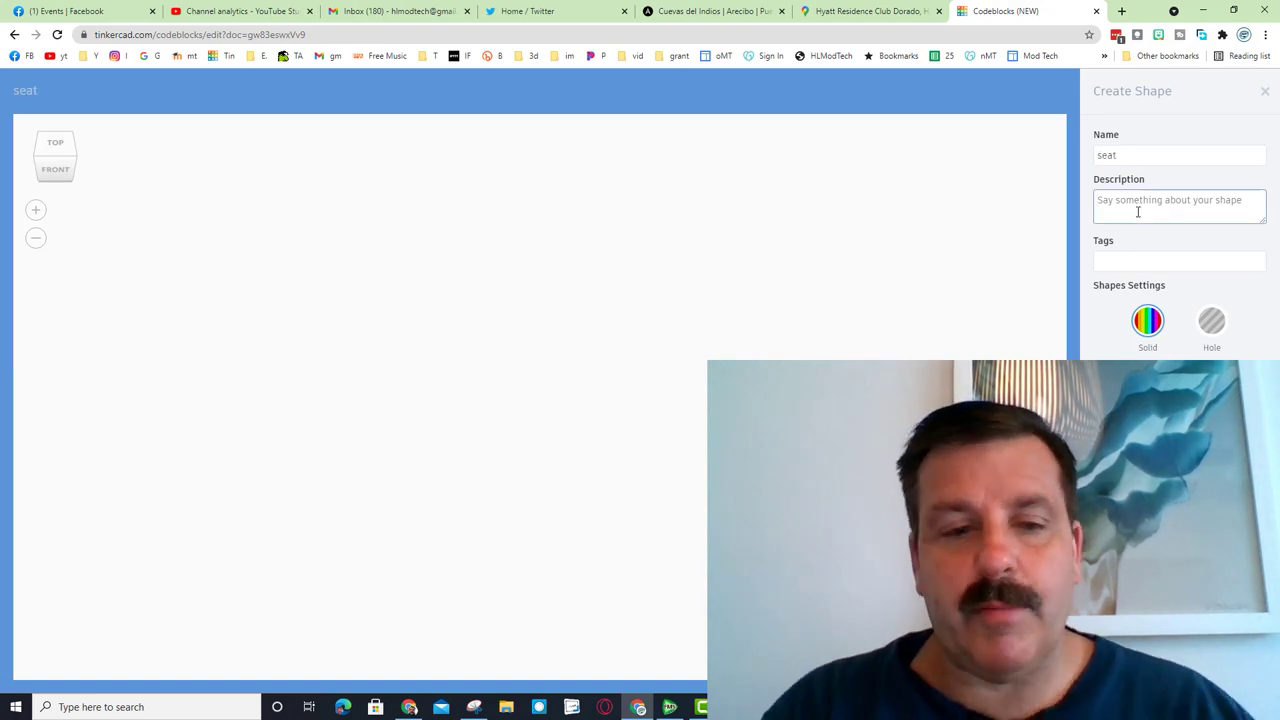
pyautogui.write('car des')
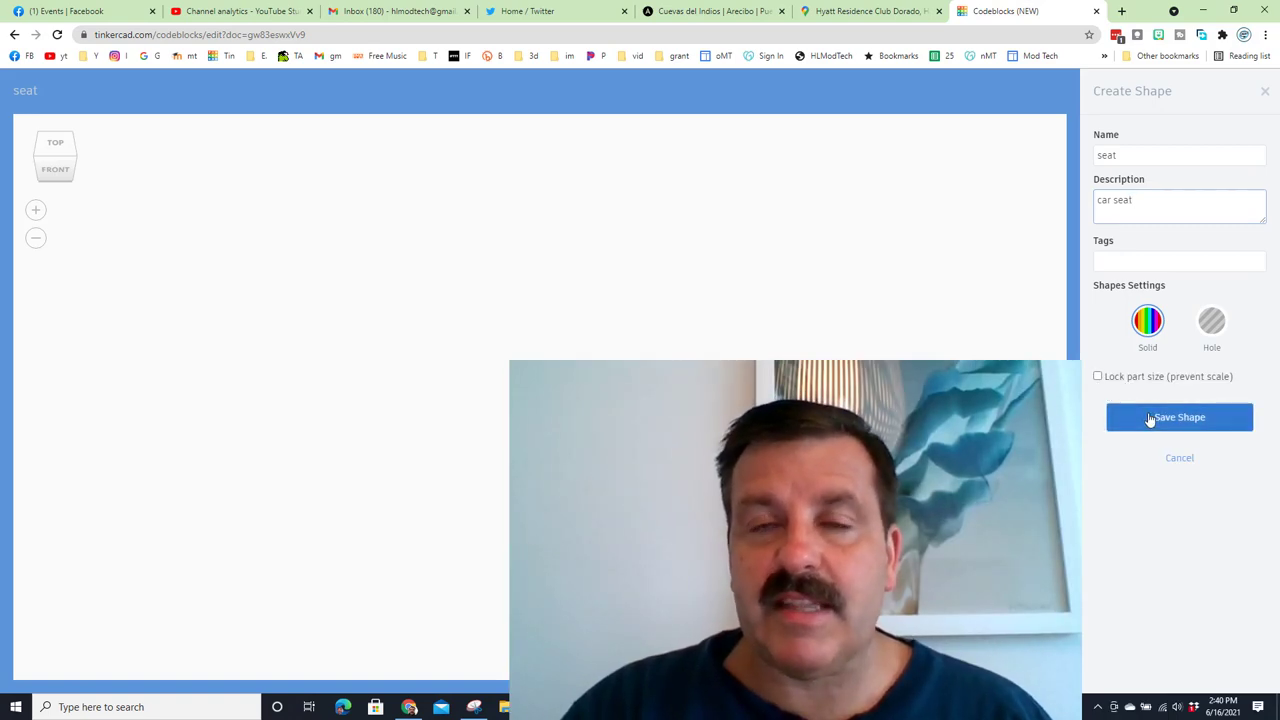
pyautogui.click(1180, 418)
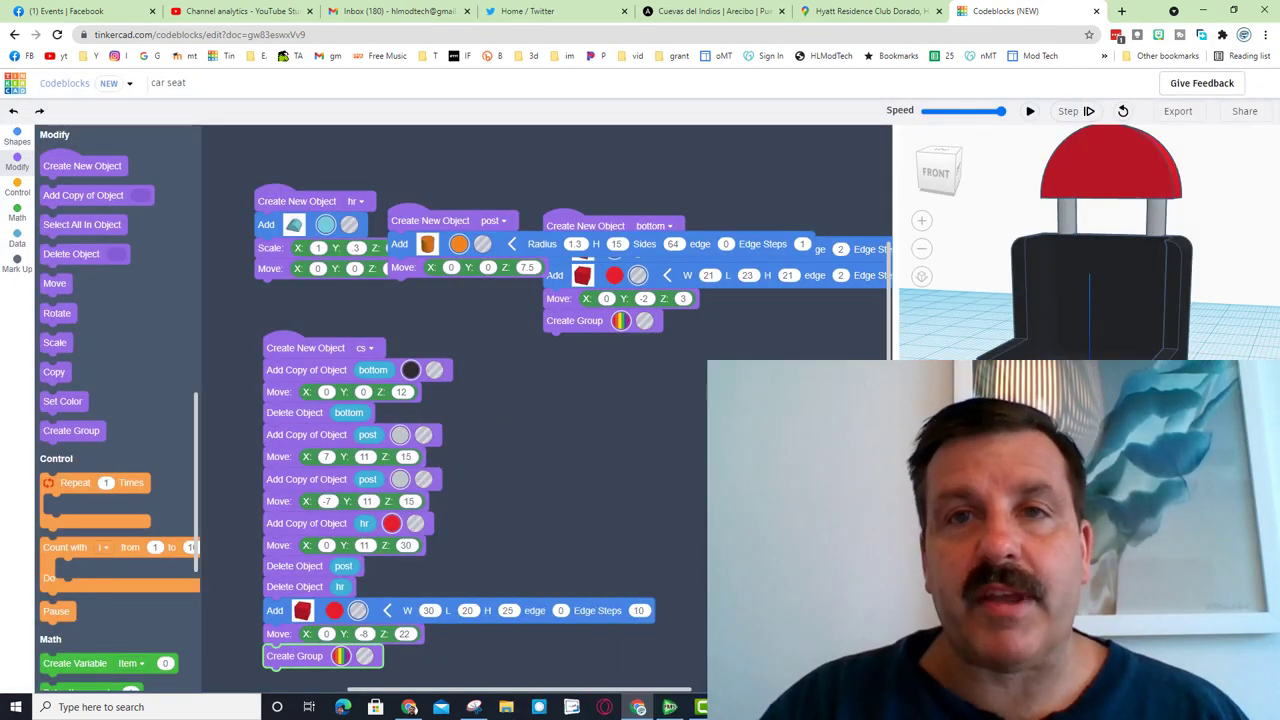